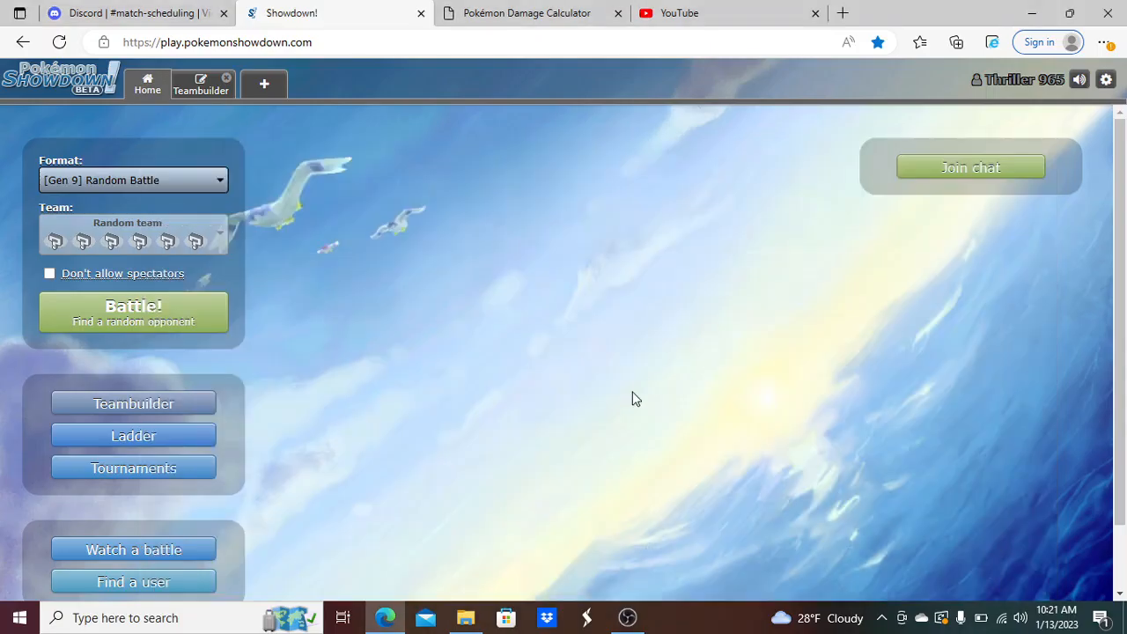
- Adjust the sound volume, then bring up the Teambuilder with the Dragapult team
click(1078, 79)
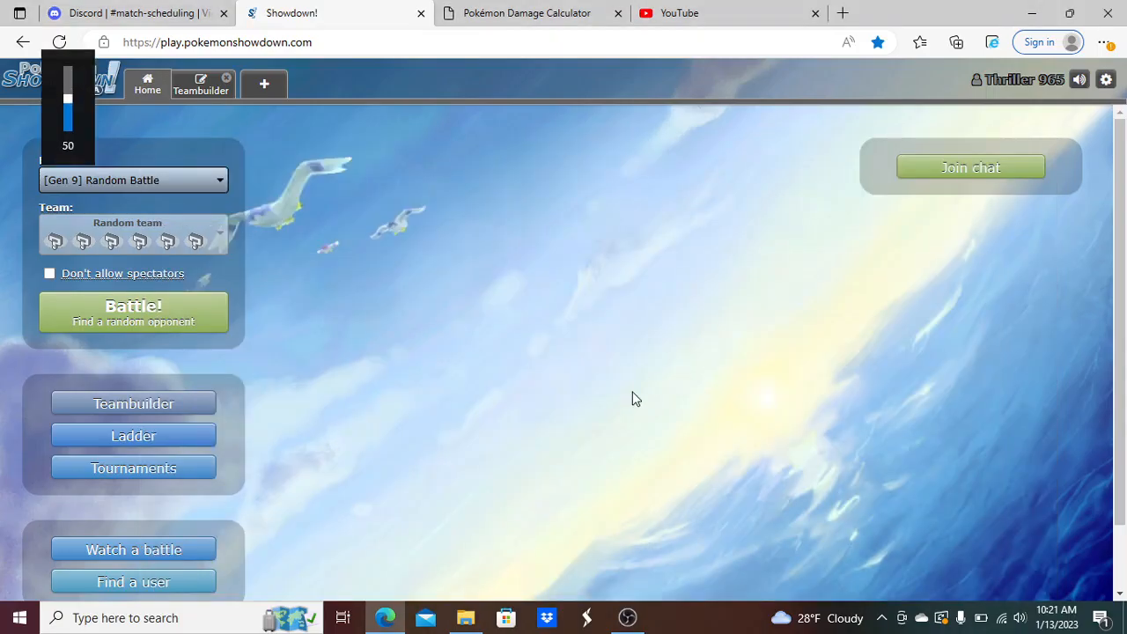
drag(67, 96, 66, 109)
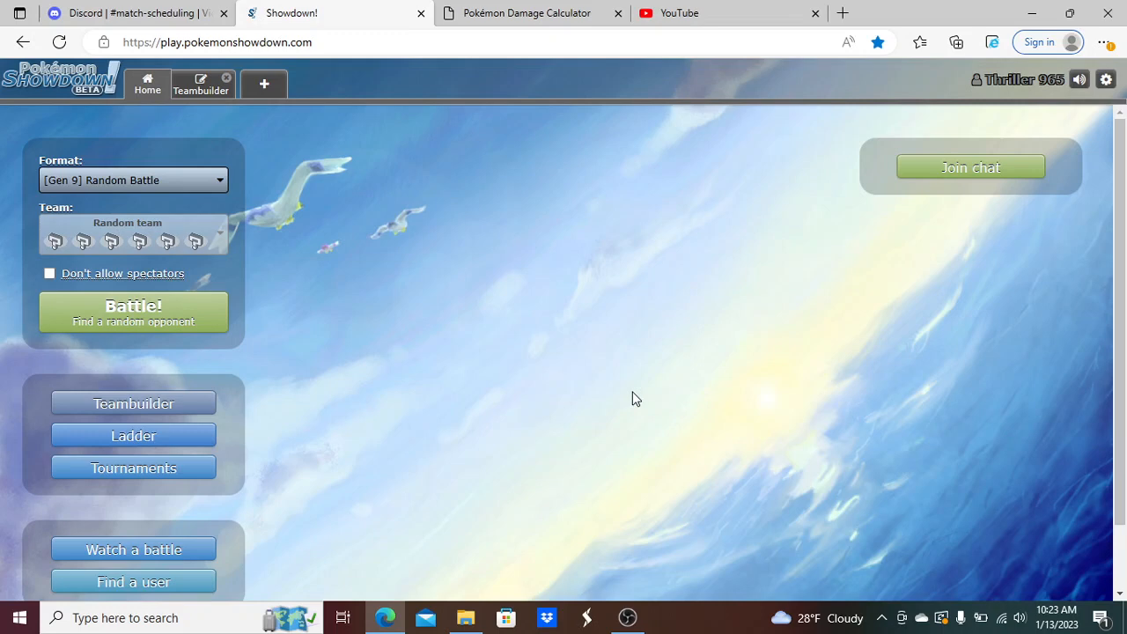
mouse_move(204, 102)
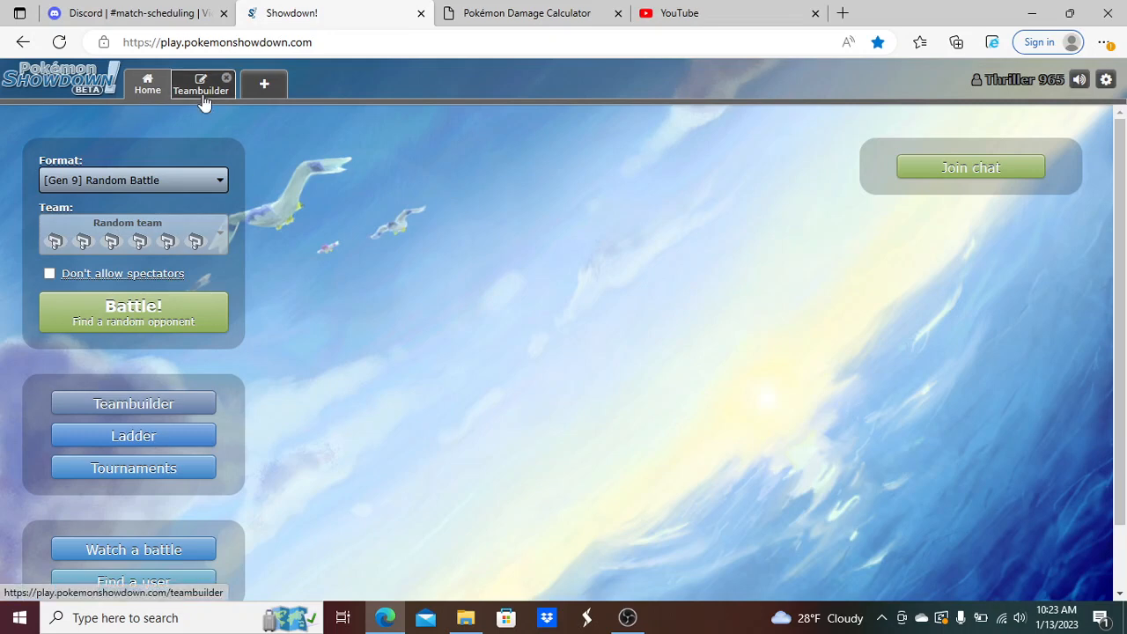
click(204, 85)
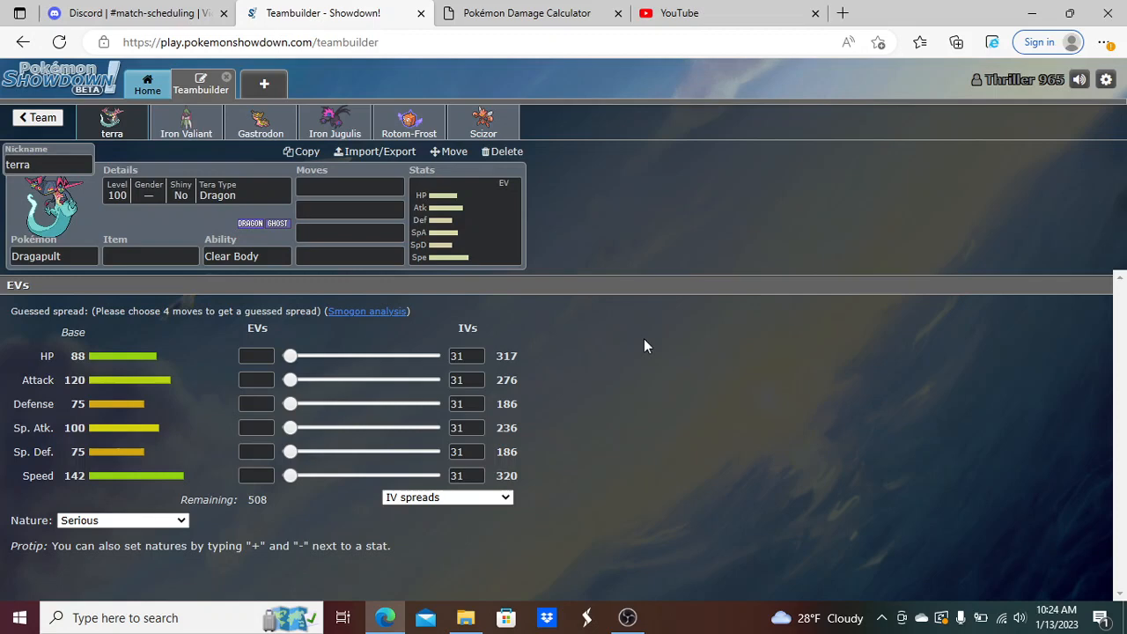
mouse_move(148, 85)
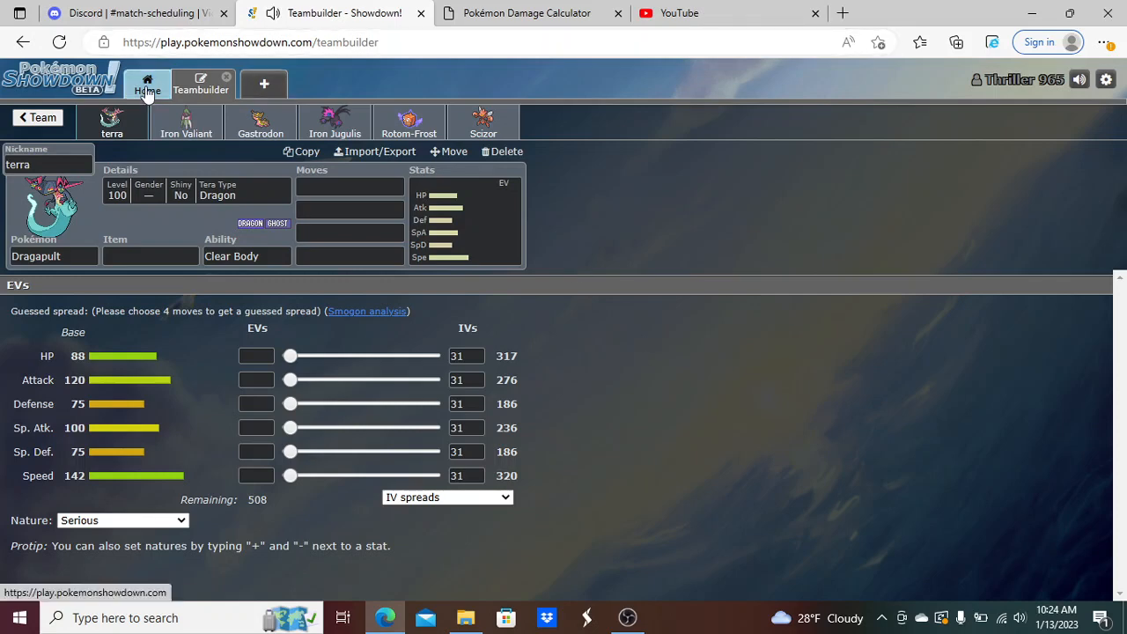
- Accept cakefight's Gen 9 Ubers challenge from the lobby and focus the battle chat
click(148, 84)
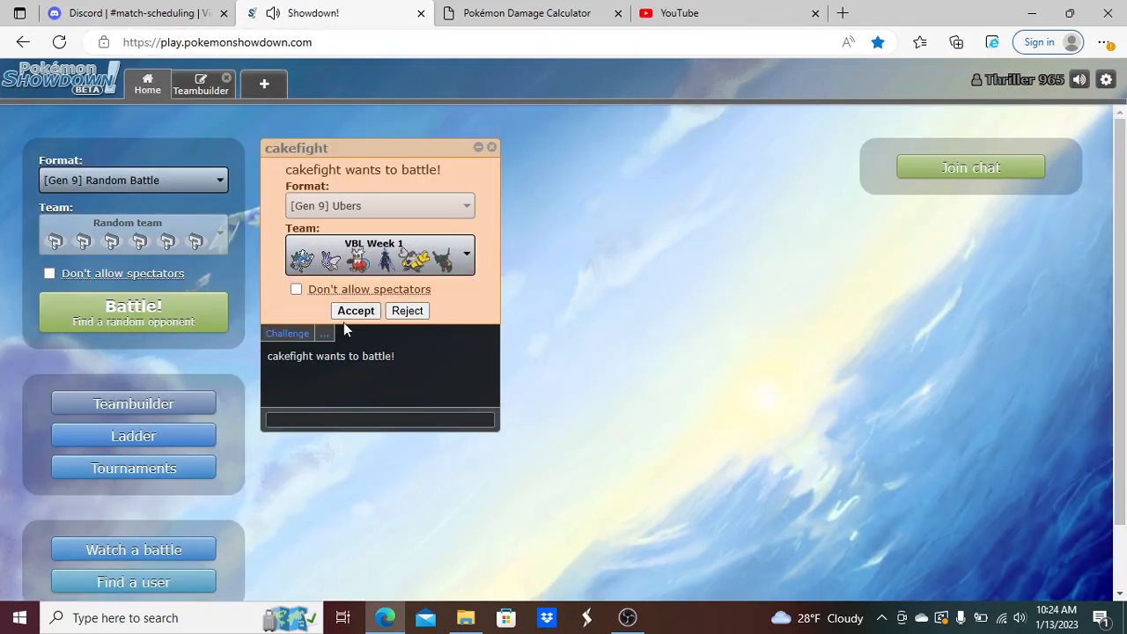
click(355, 310)
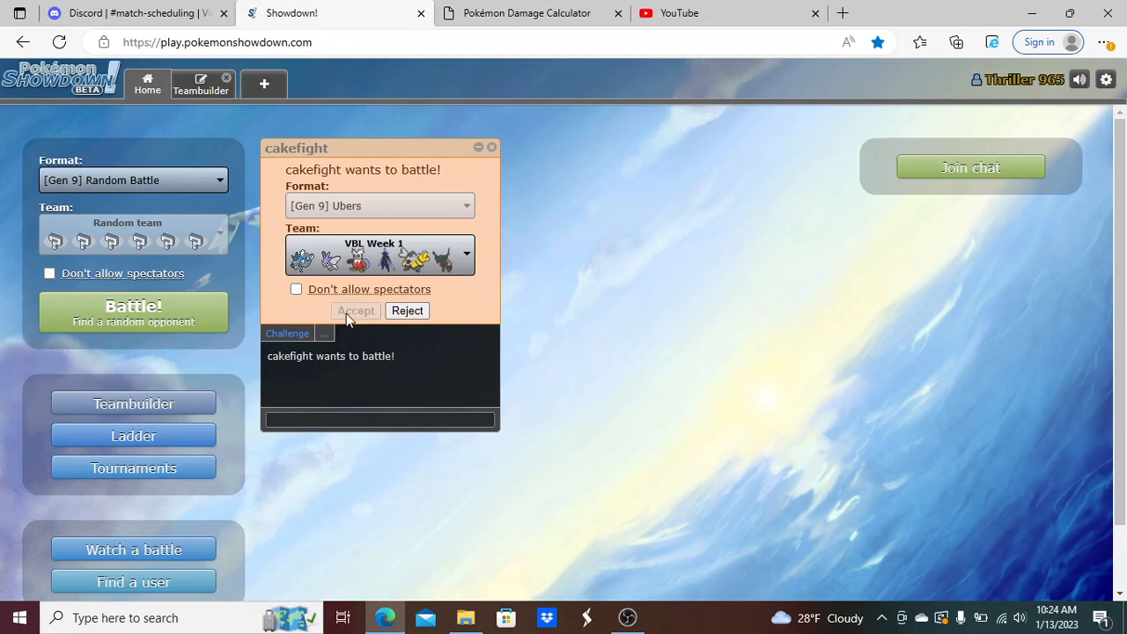
click(355, 310)
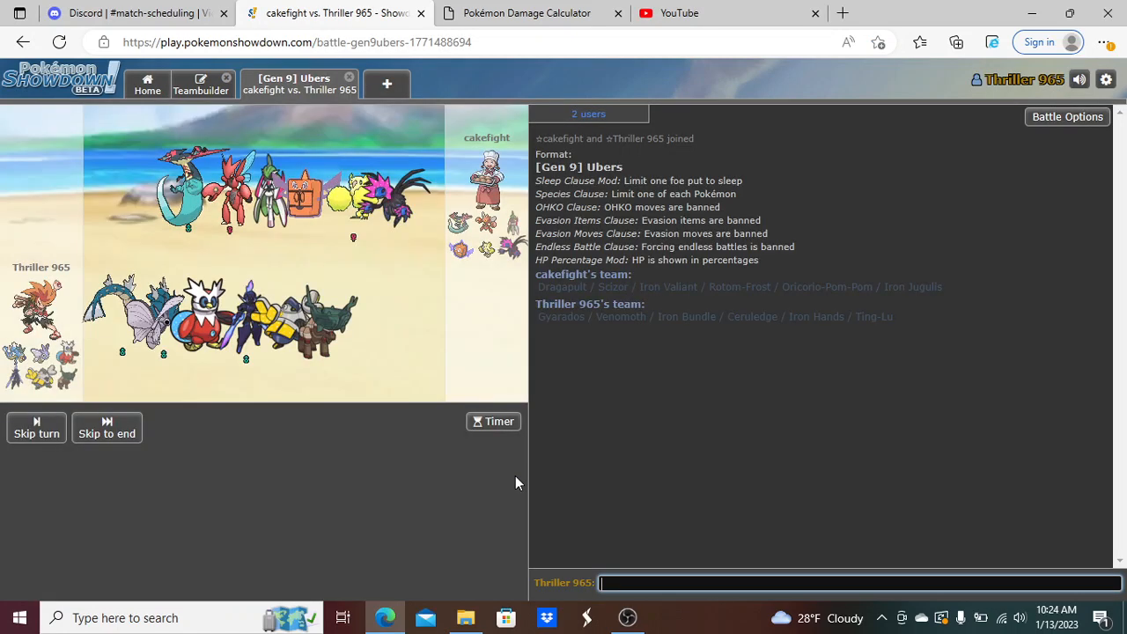
- Send 'glhf' and a follow-up remark ('ngl very...') in the battle chat
text(glhf)
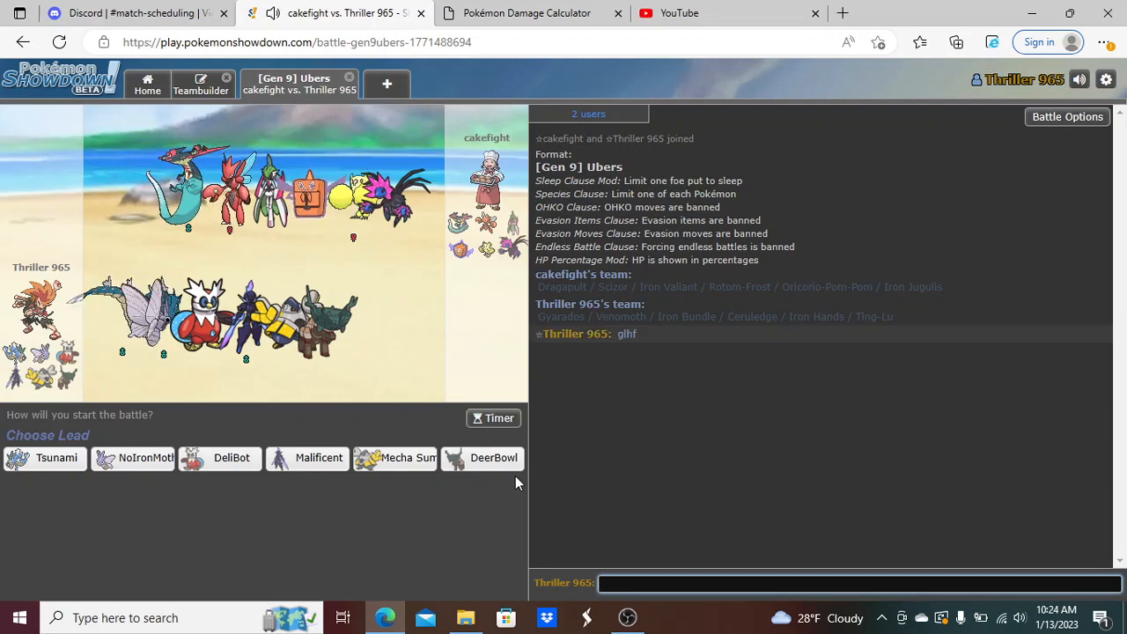
text(ngl)
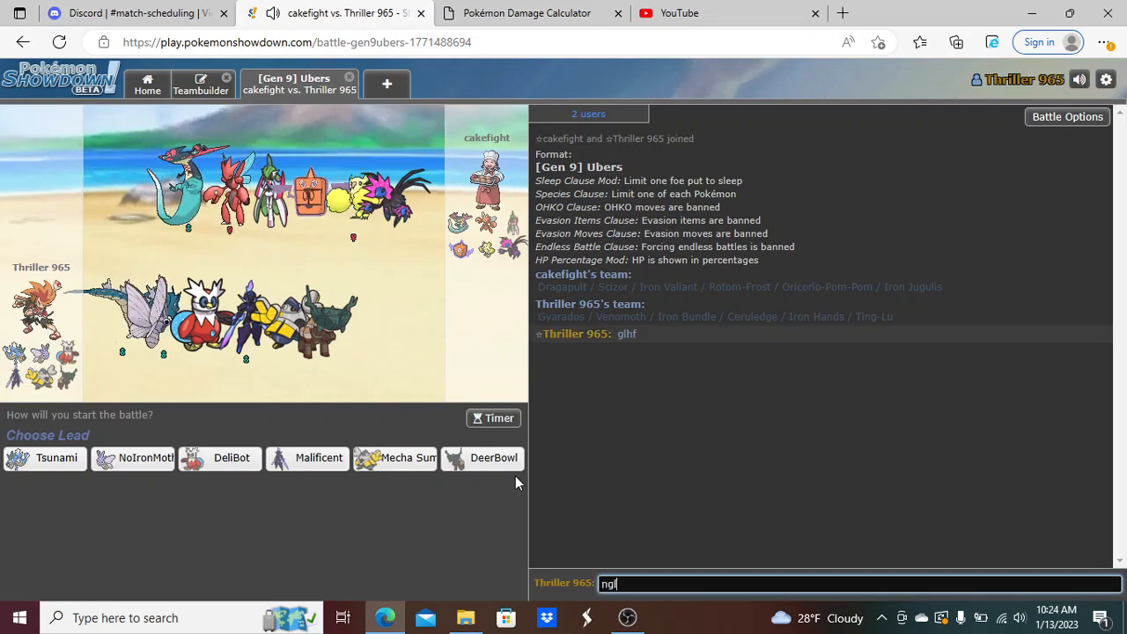
text(very)
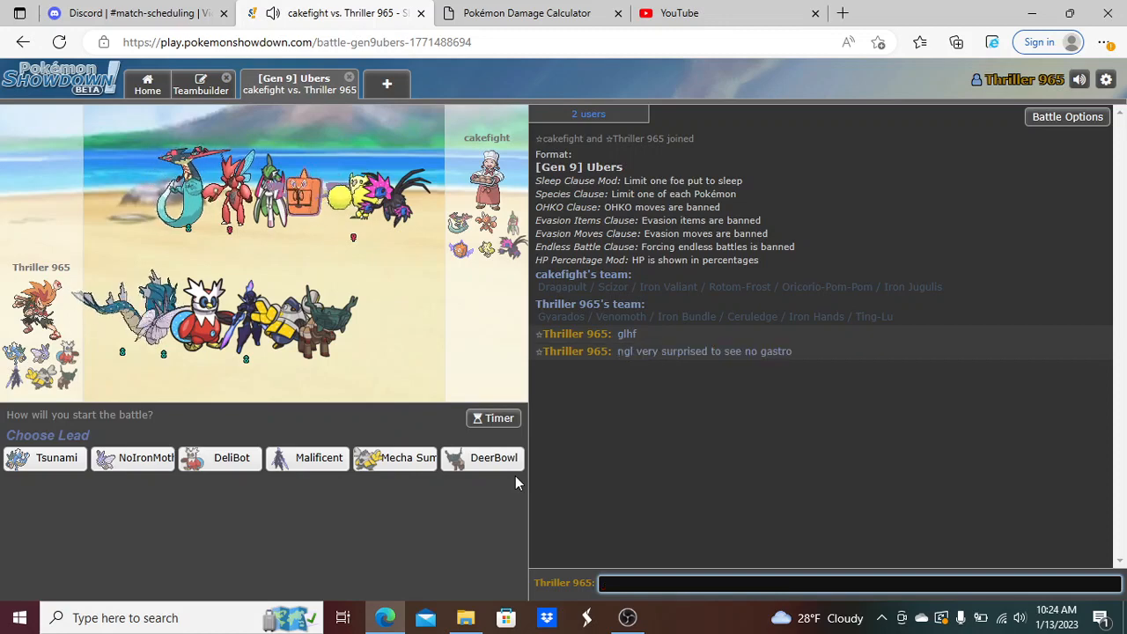
mouse_move(103, 169)
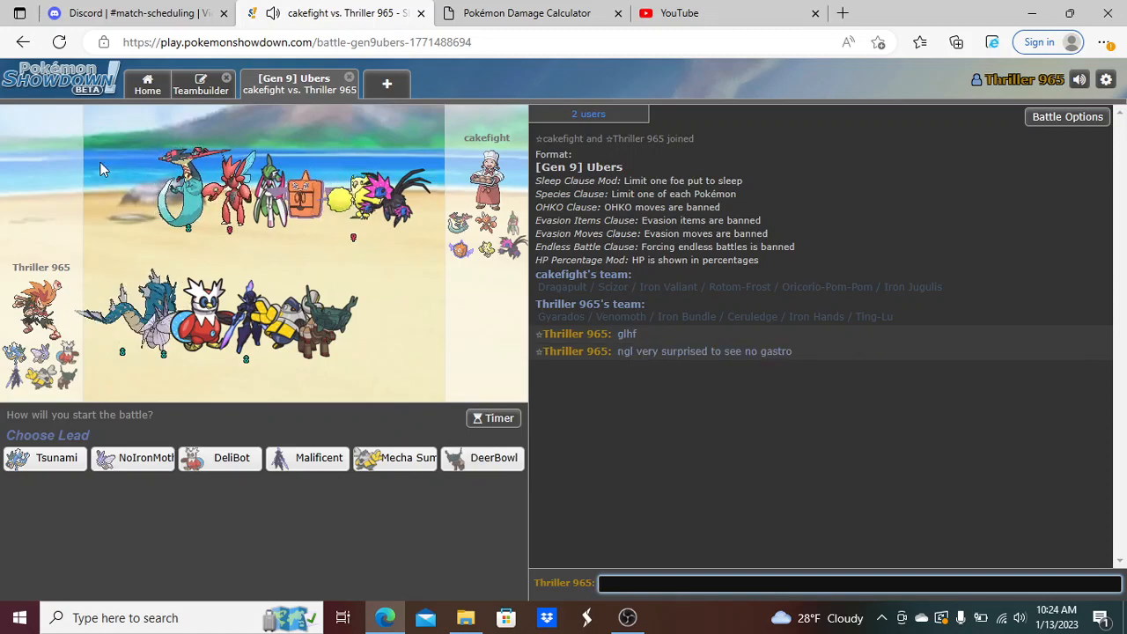
mouse_move(195, 92)
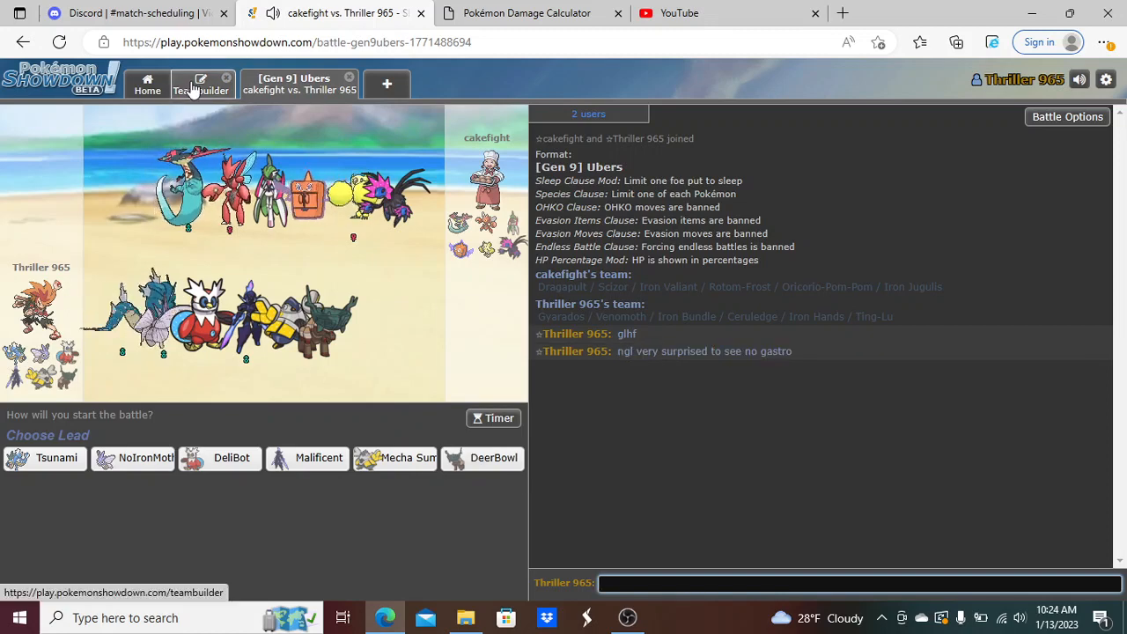
- Replace the Gastrodon slot with Oricorio in the Teambuilder and rejoin the battle
click(200, 84)
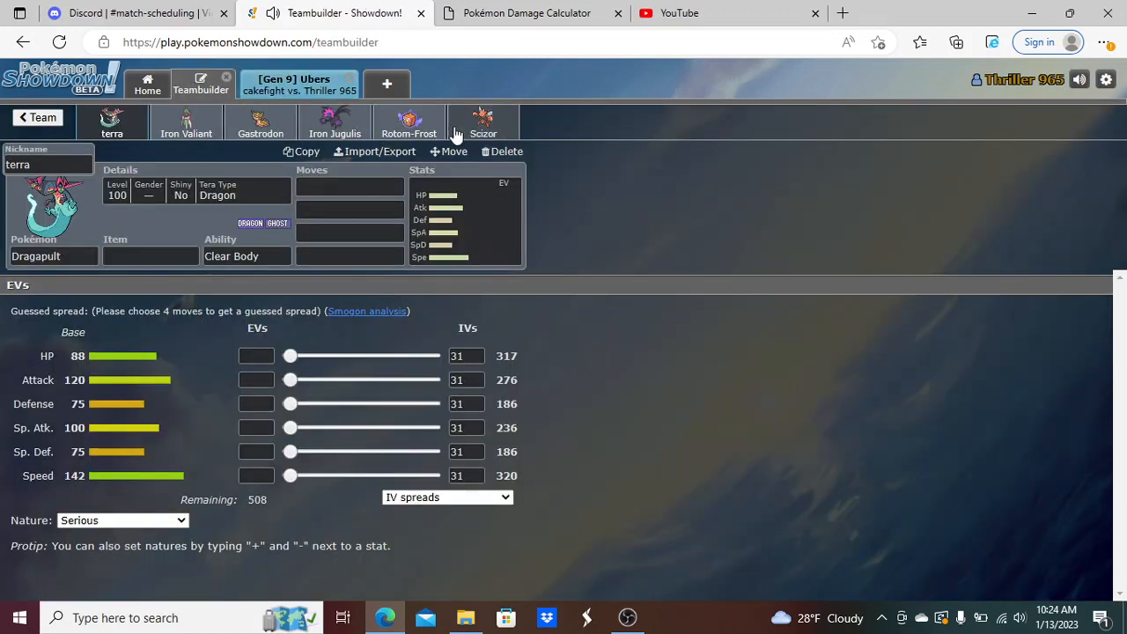
click(260, 122)
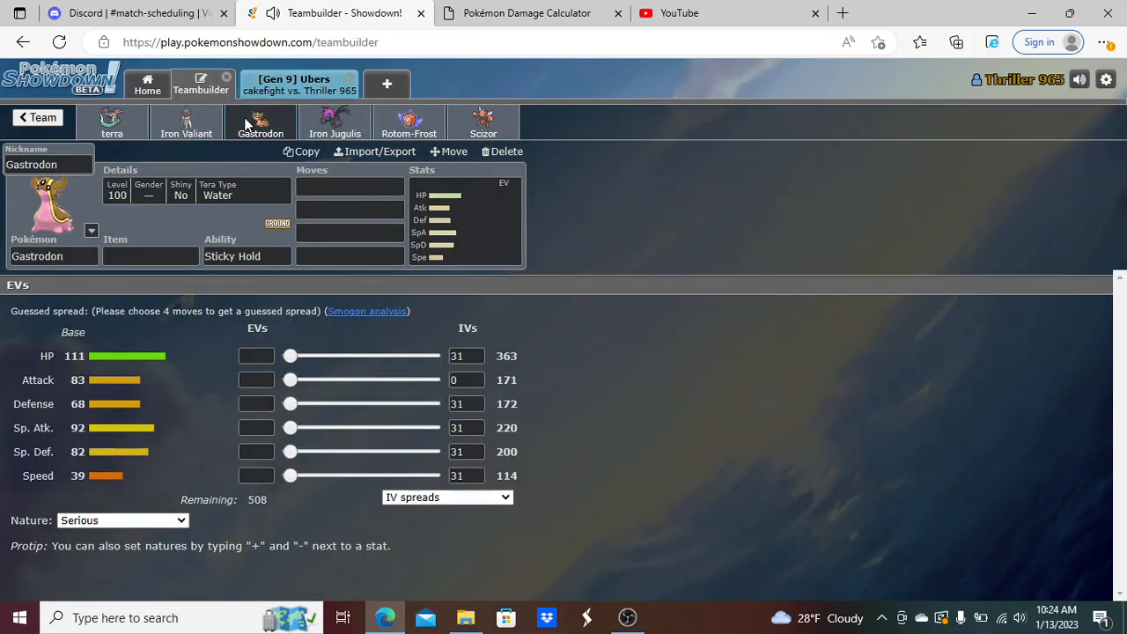
click(53, 257)
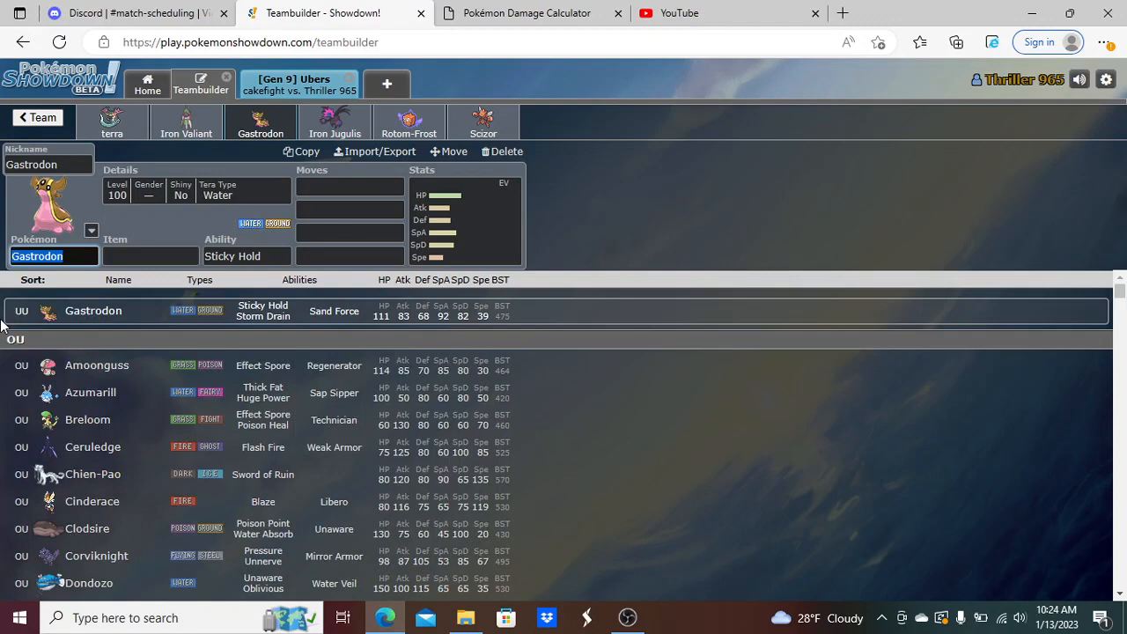
text(orio-Pom-Pom)
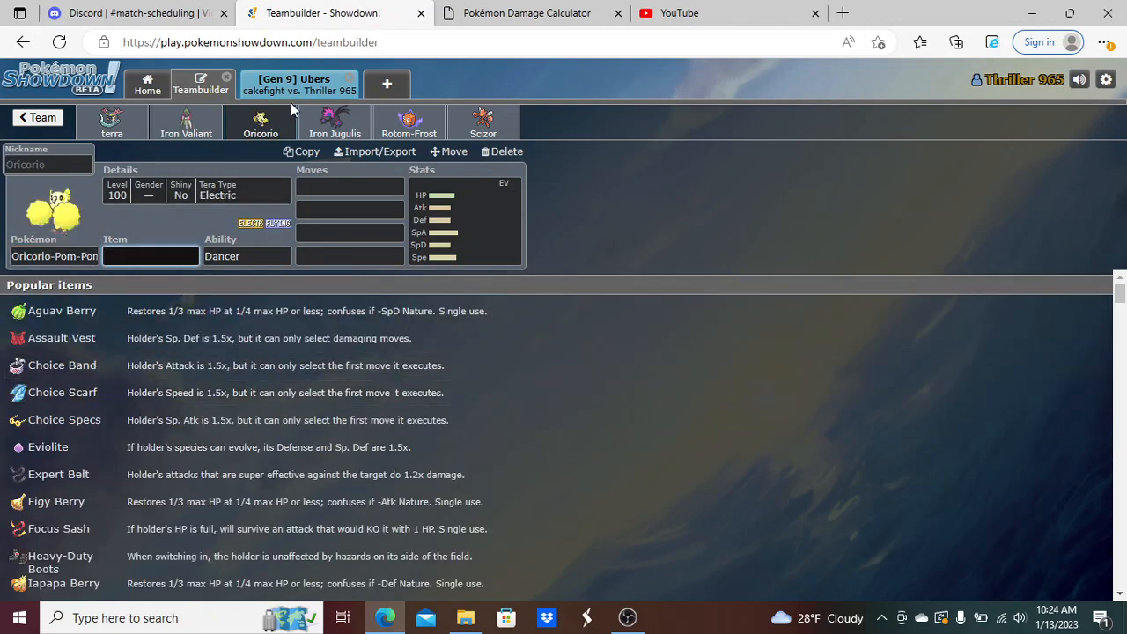
click(296, 85)
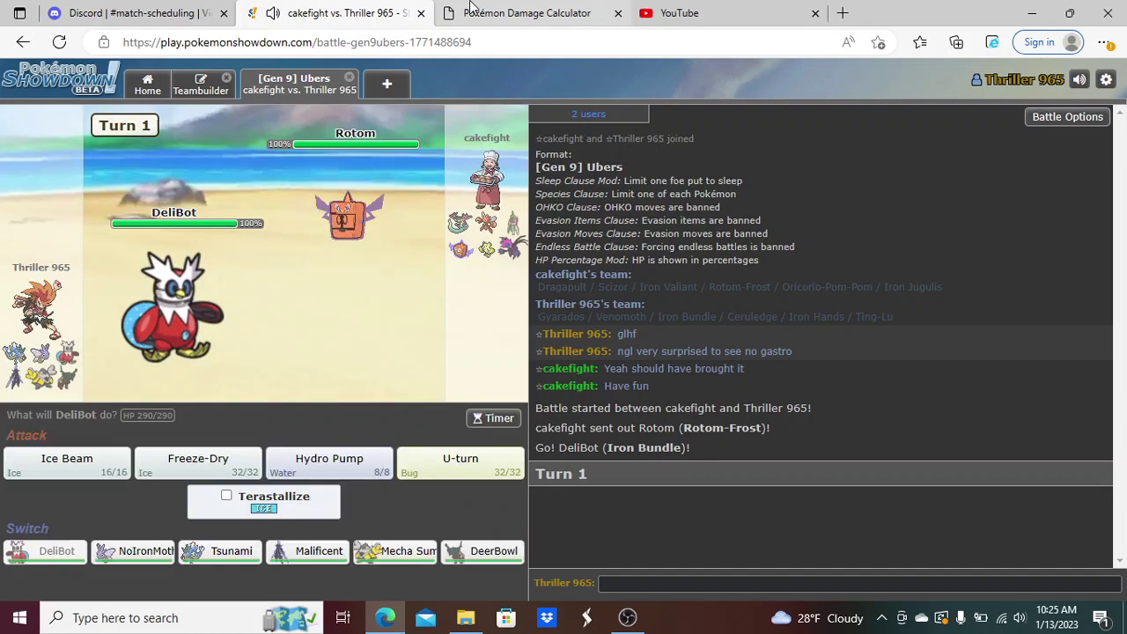
- Calculate Iron Bundle's damage against Rotom-Frost's Nasty Plot set, then rejoin the battle
click(528, 15)
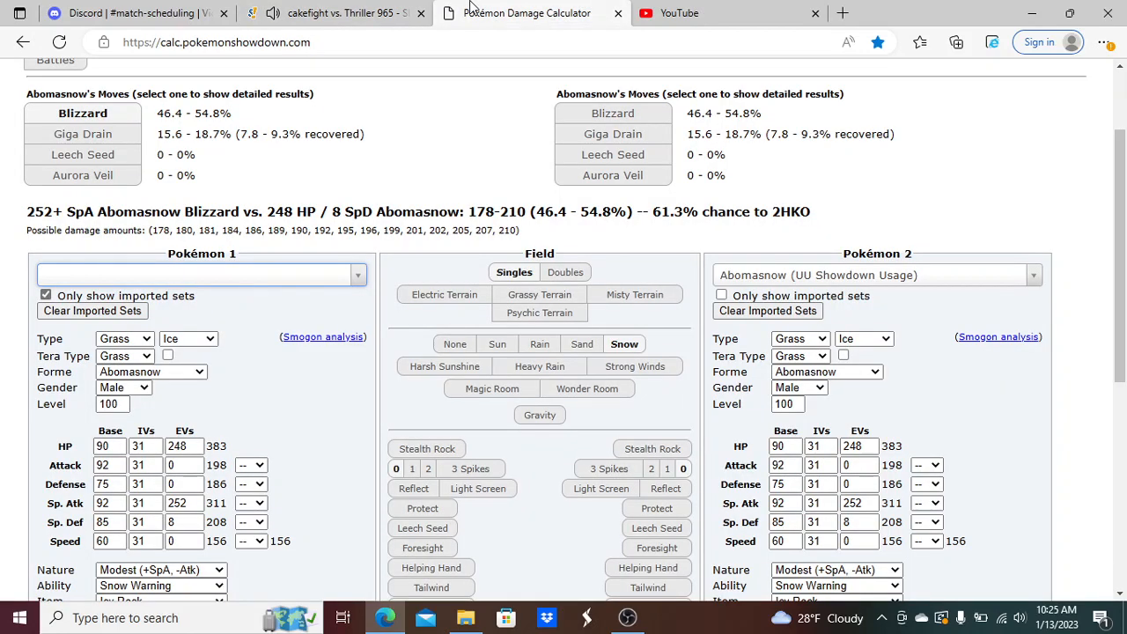
click(197, 275)
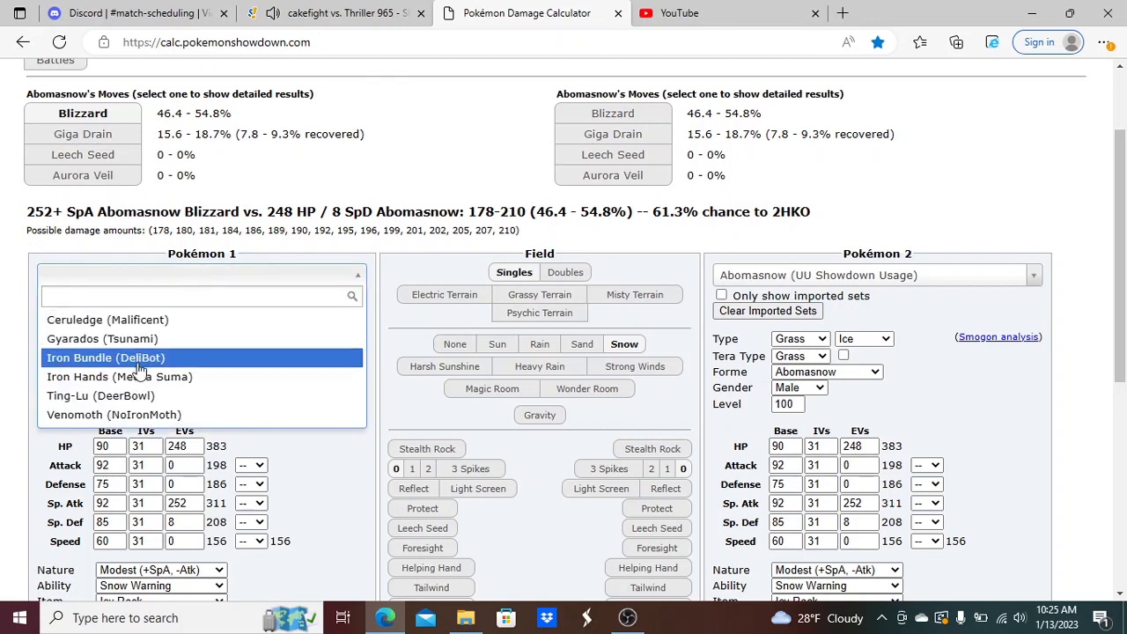
mouse_move(133, 387)
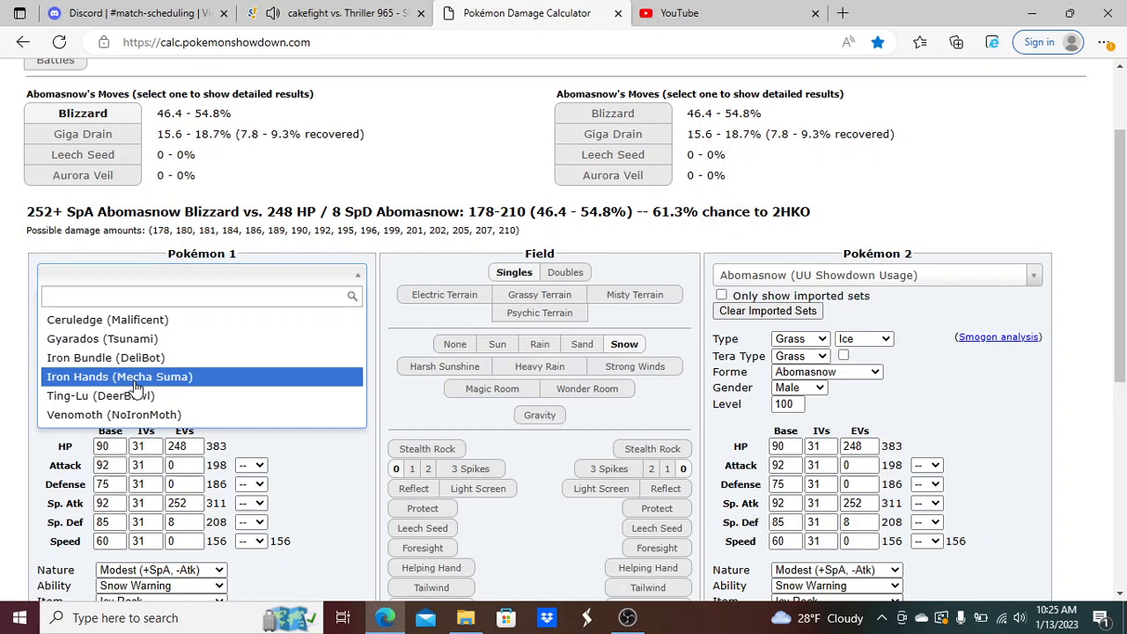
mouse_move(123, 338)
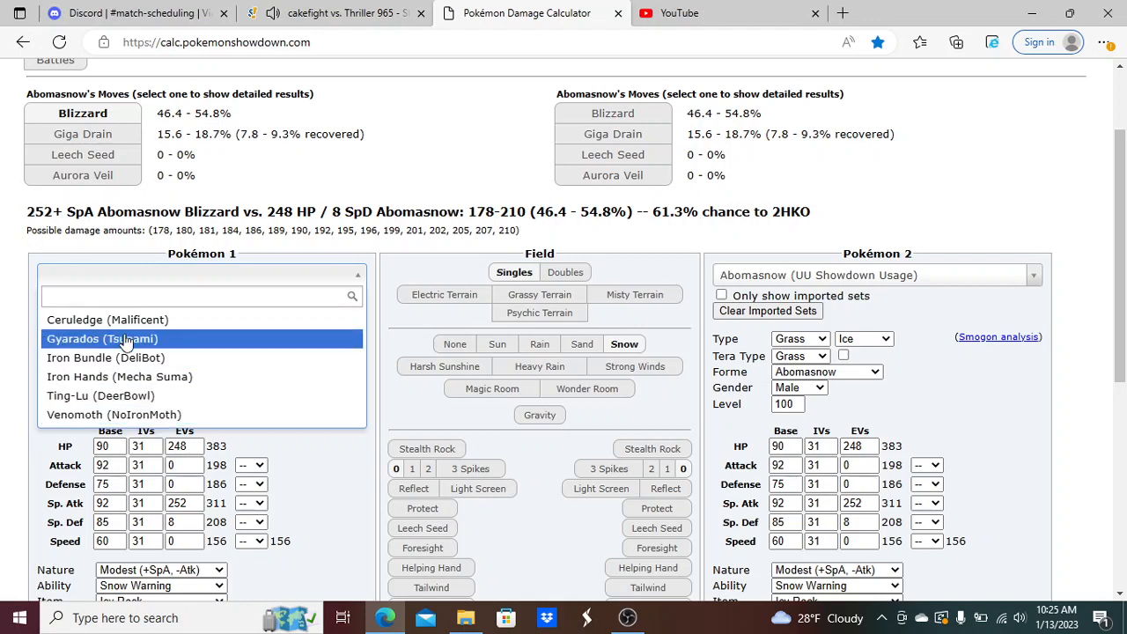
click(105, 358)
text(rotom-fr)
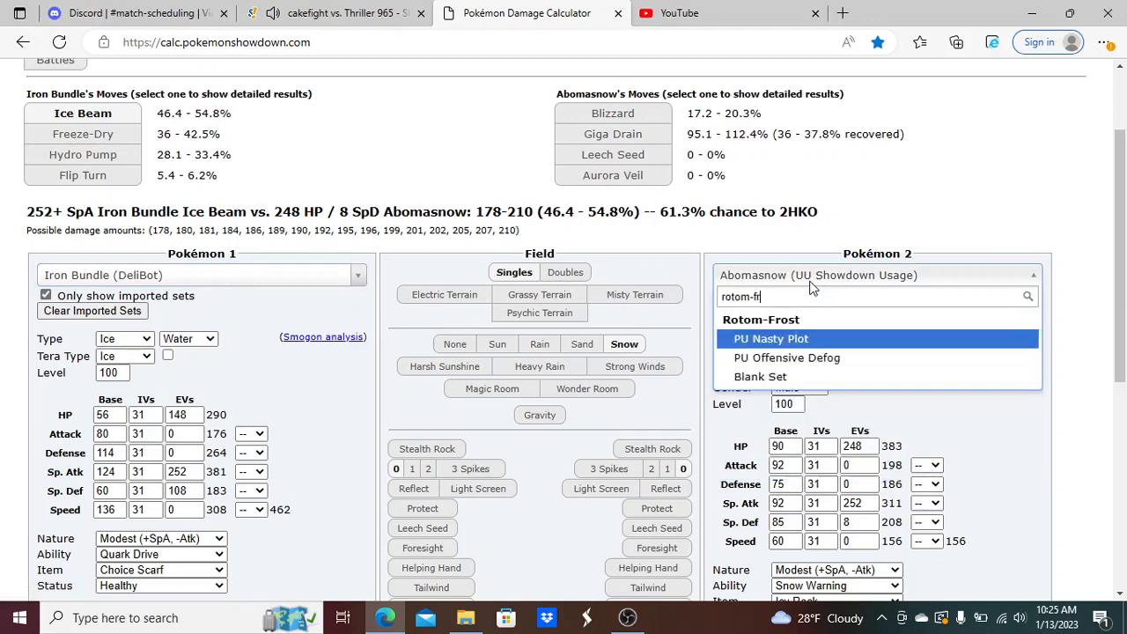
click(772, 338)
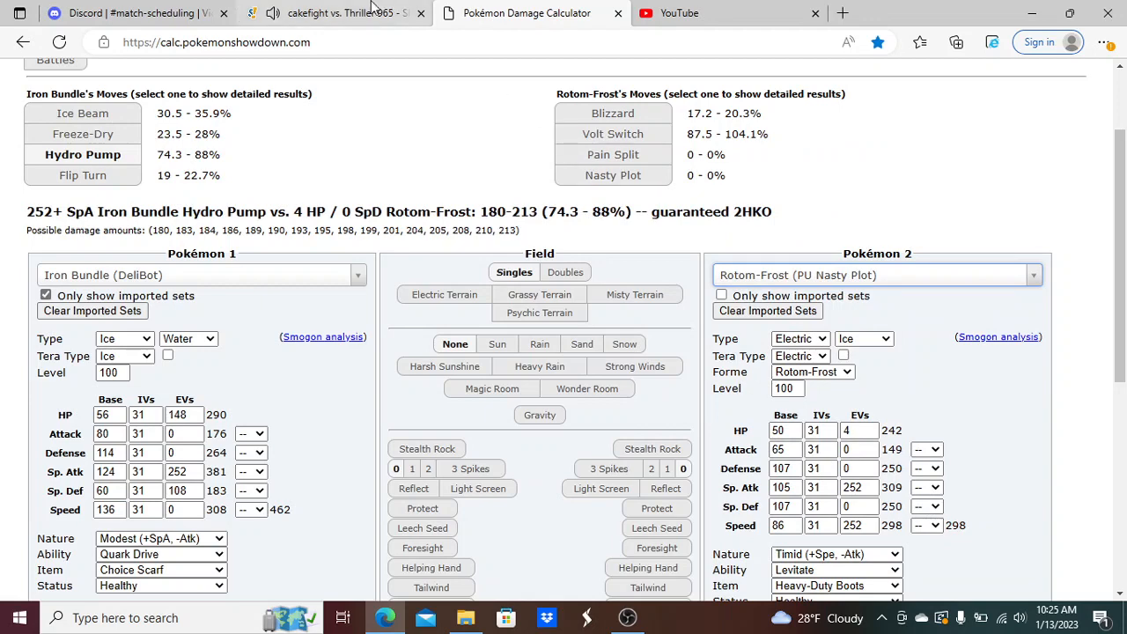
mouse_move(352, 12)
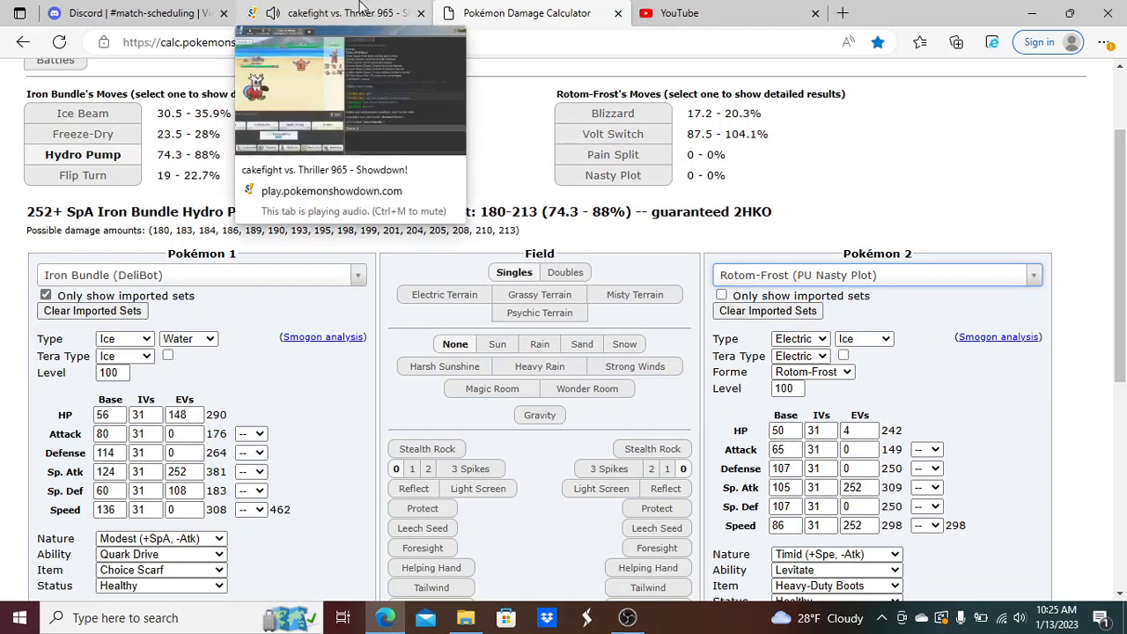
click(349, 14)
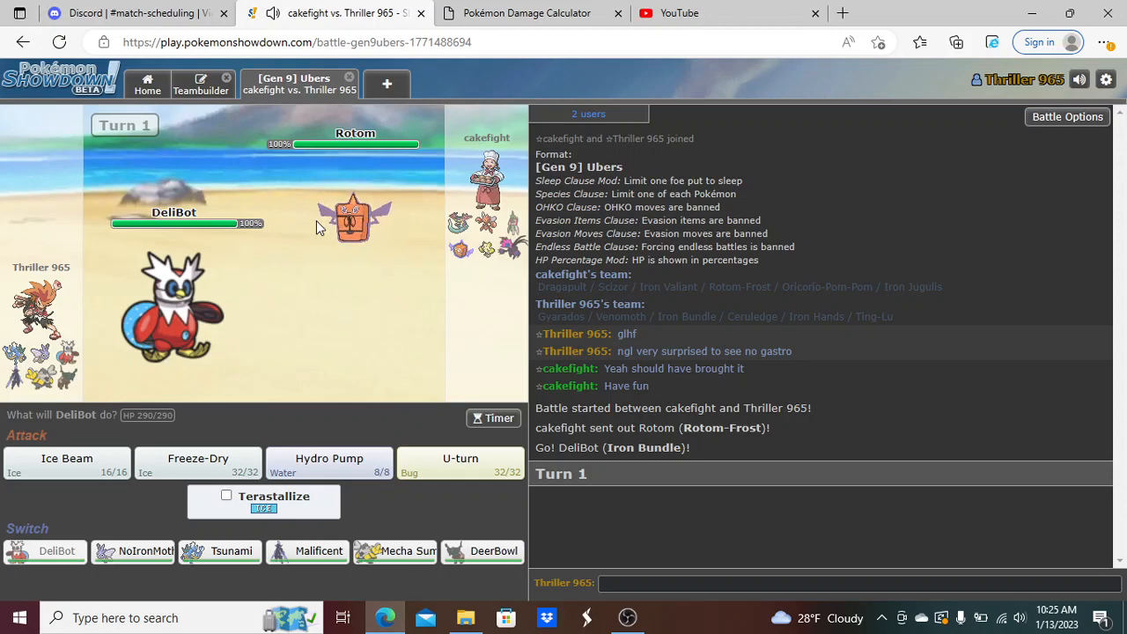
- Hit Rotom with Hydro Pump, check the calc, then boost Mecha Suma with Swords Dance
click(328, 462)
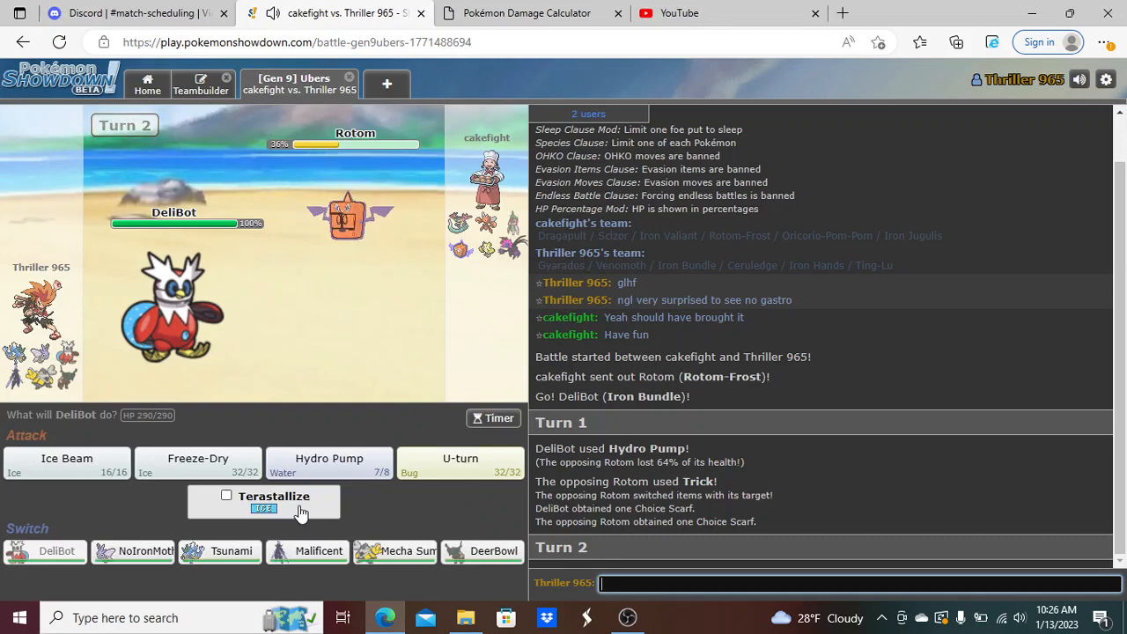
mouse_move(391, 510)
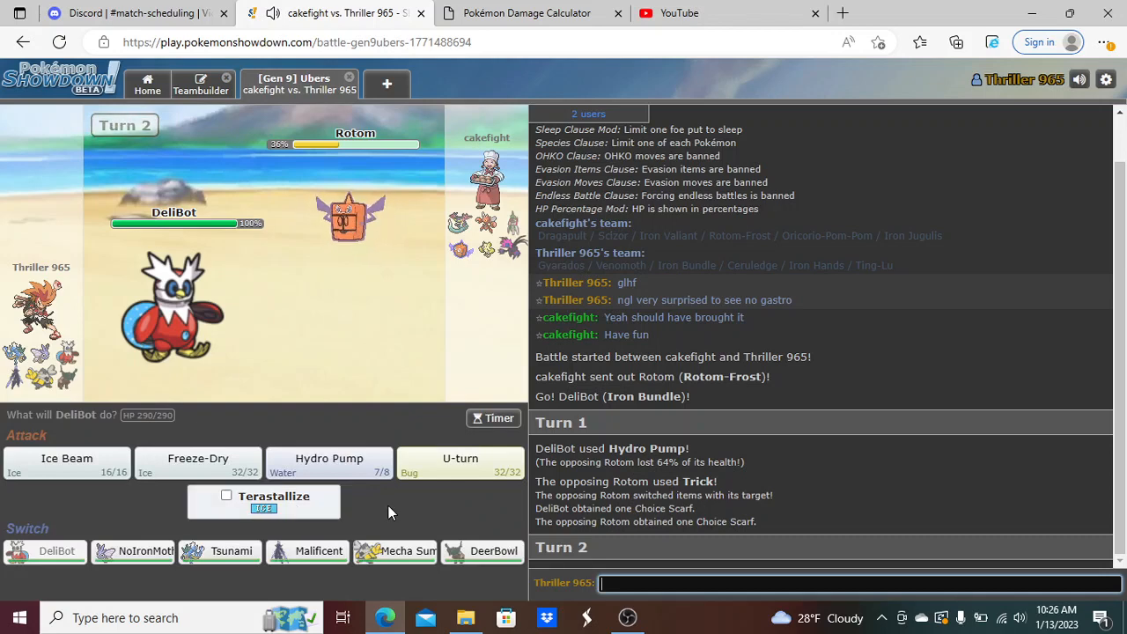
click(543, 13)
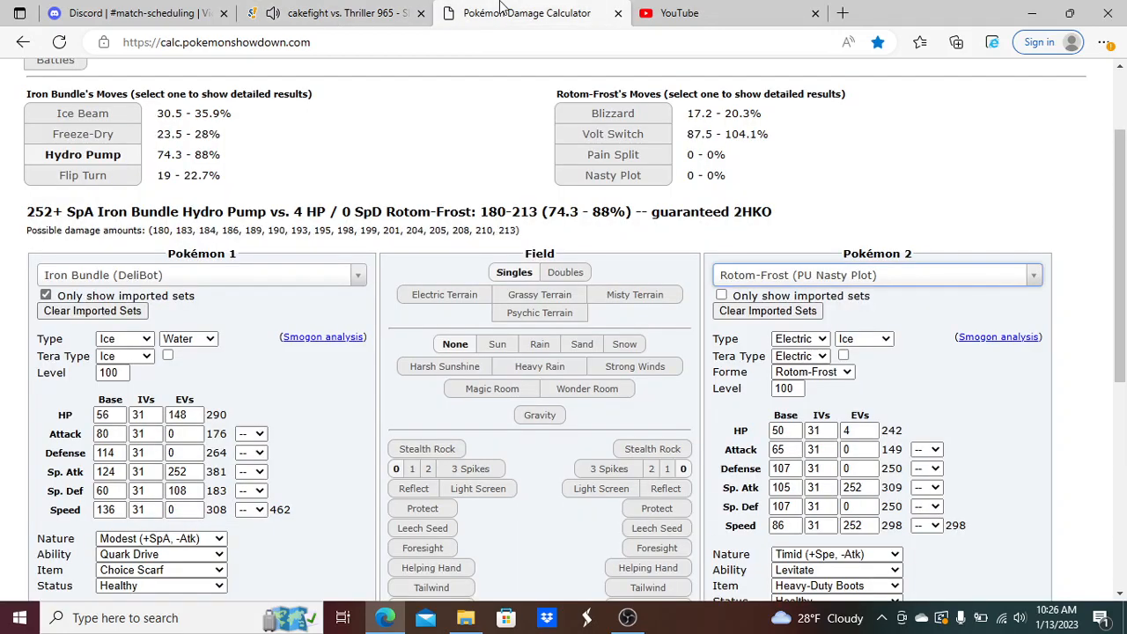
click(344, 14)
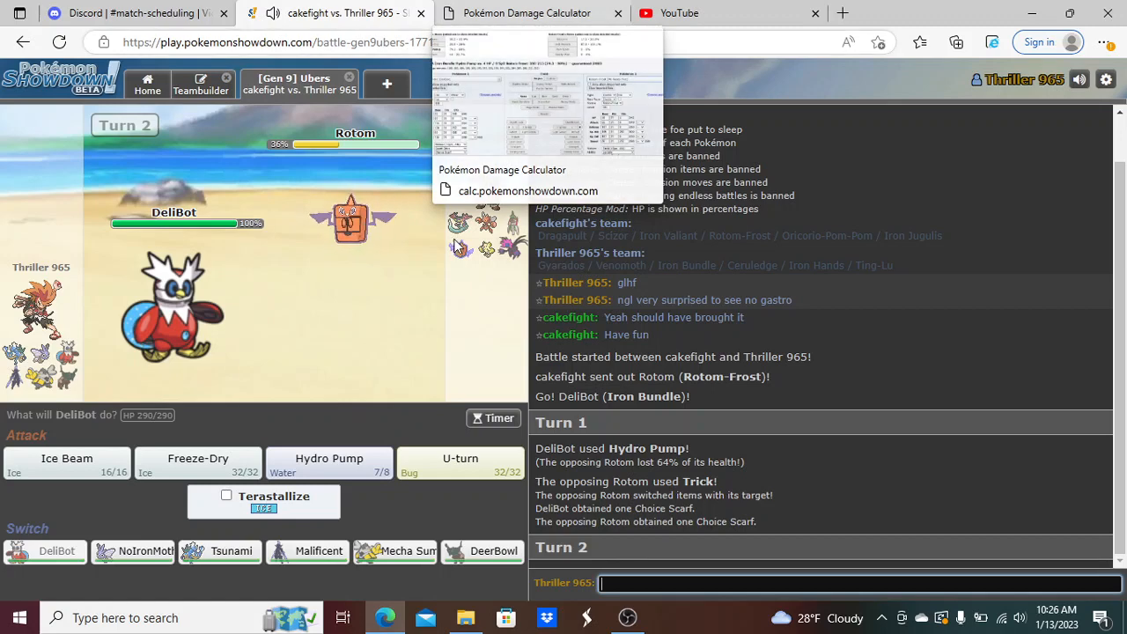
mouse_move(429, 447)
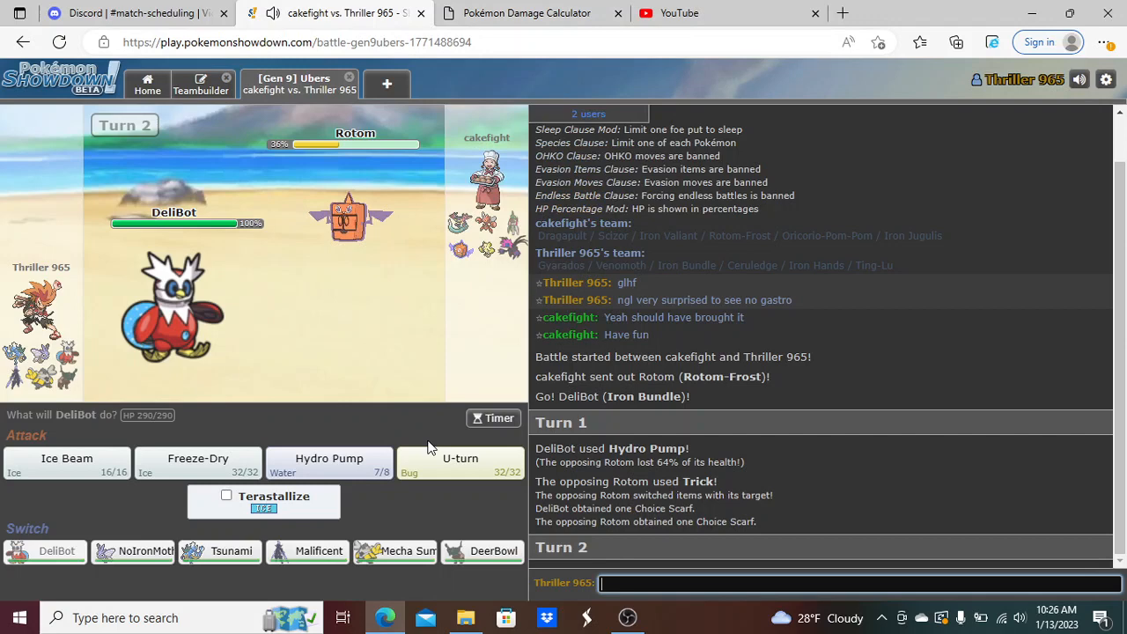
mouse_move(430, 470)
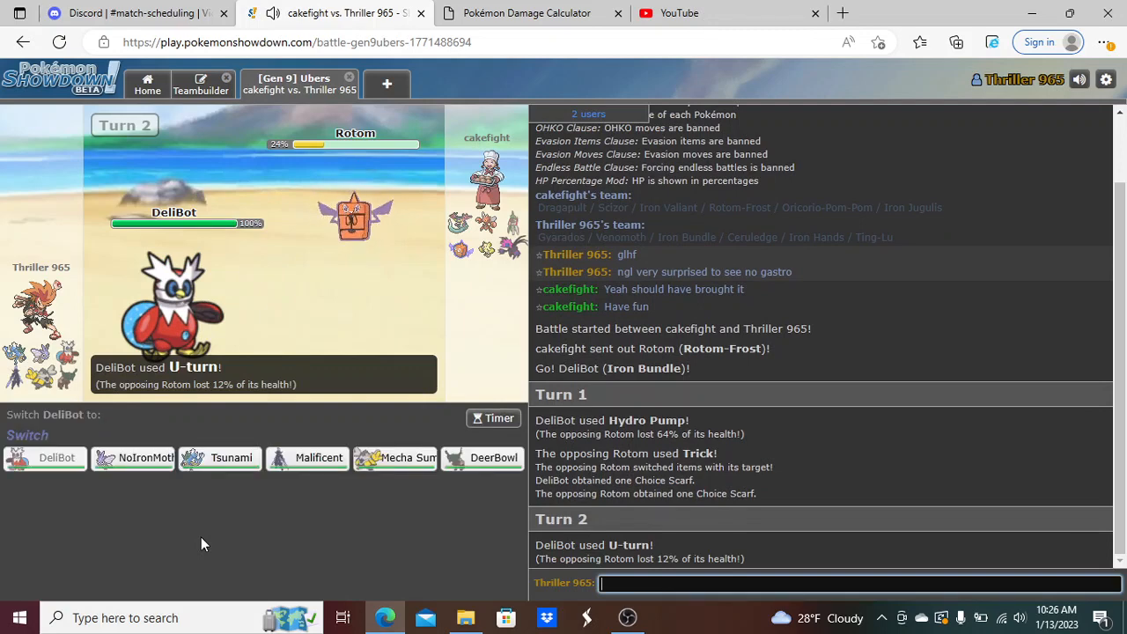
mouse_move(284, 544)
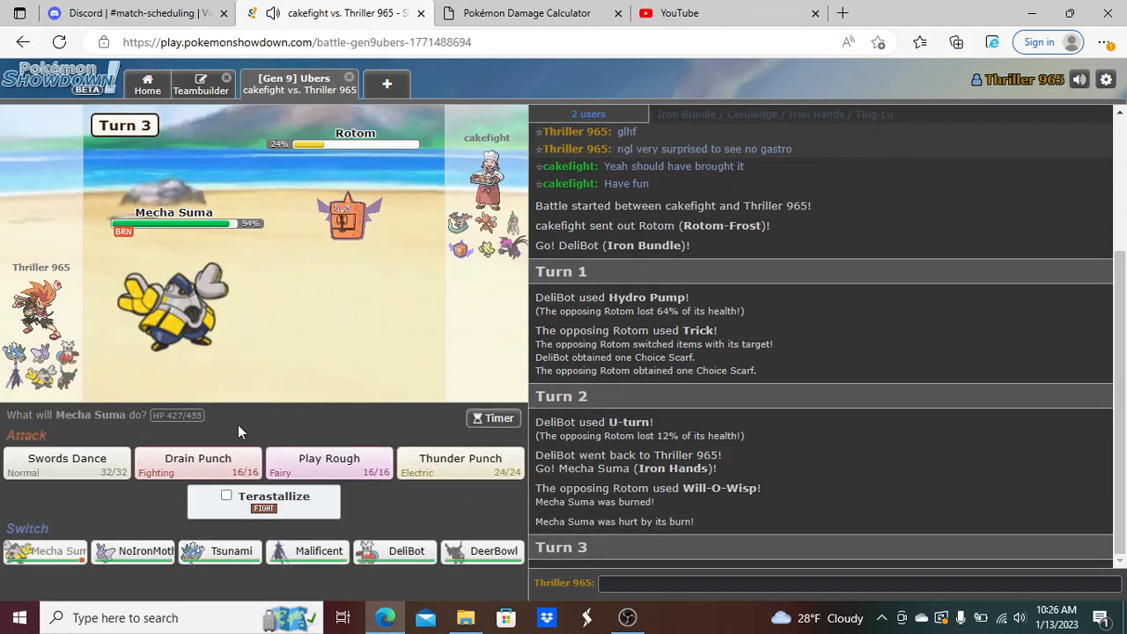
mouse_move(67, 469)
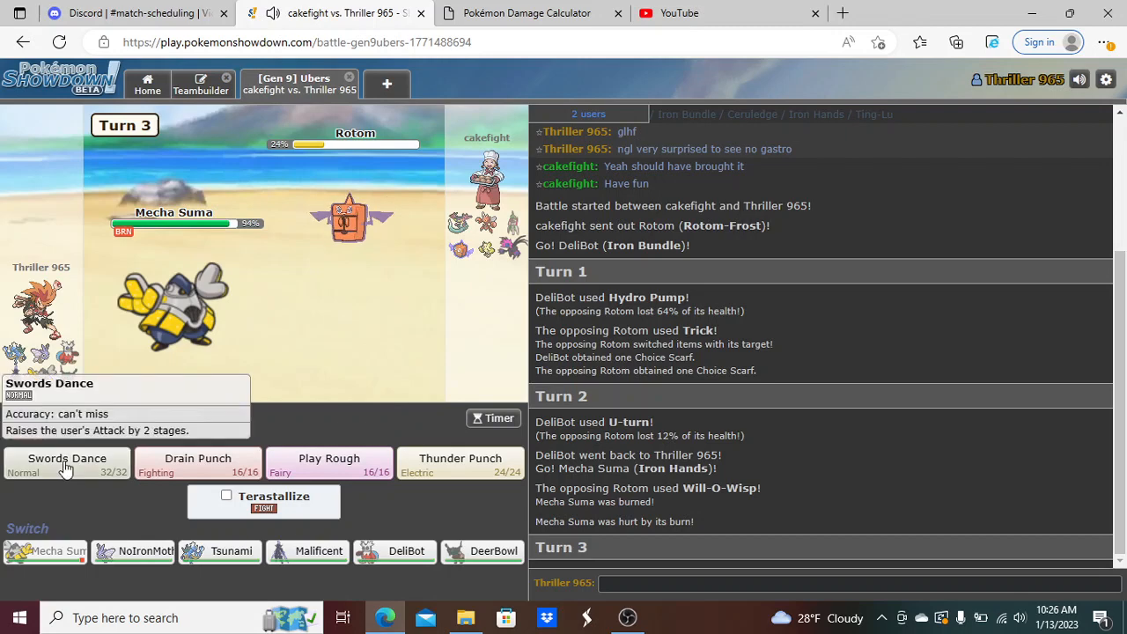
click(66, 458)
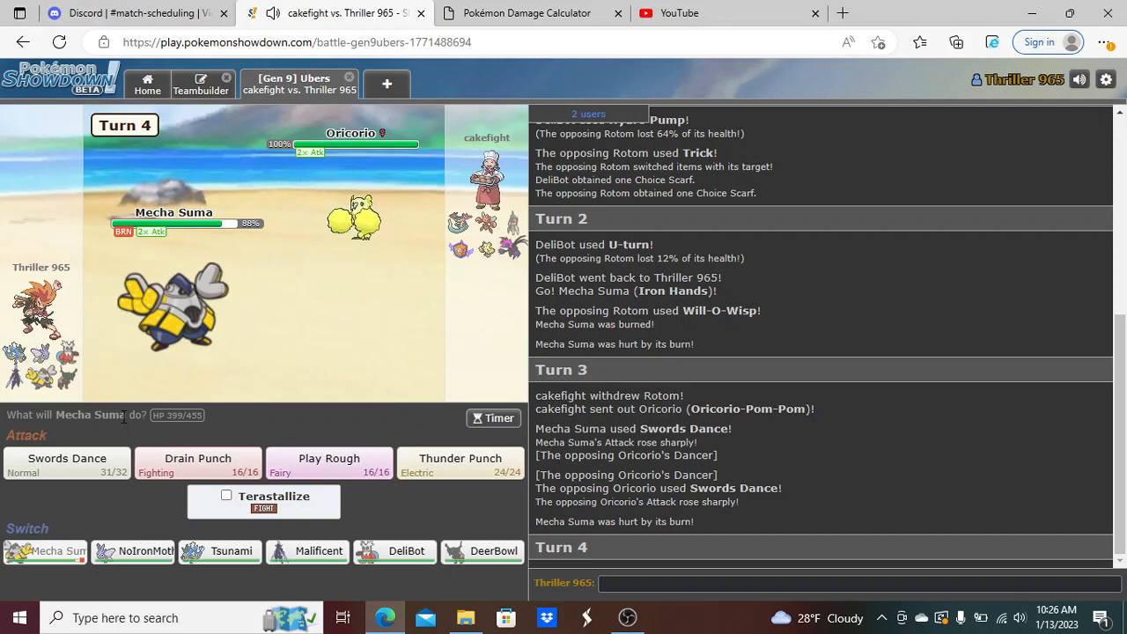
- Make Iron Hands the attacker with +2 Attack and Burned status in the calculator
click(530, 12)
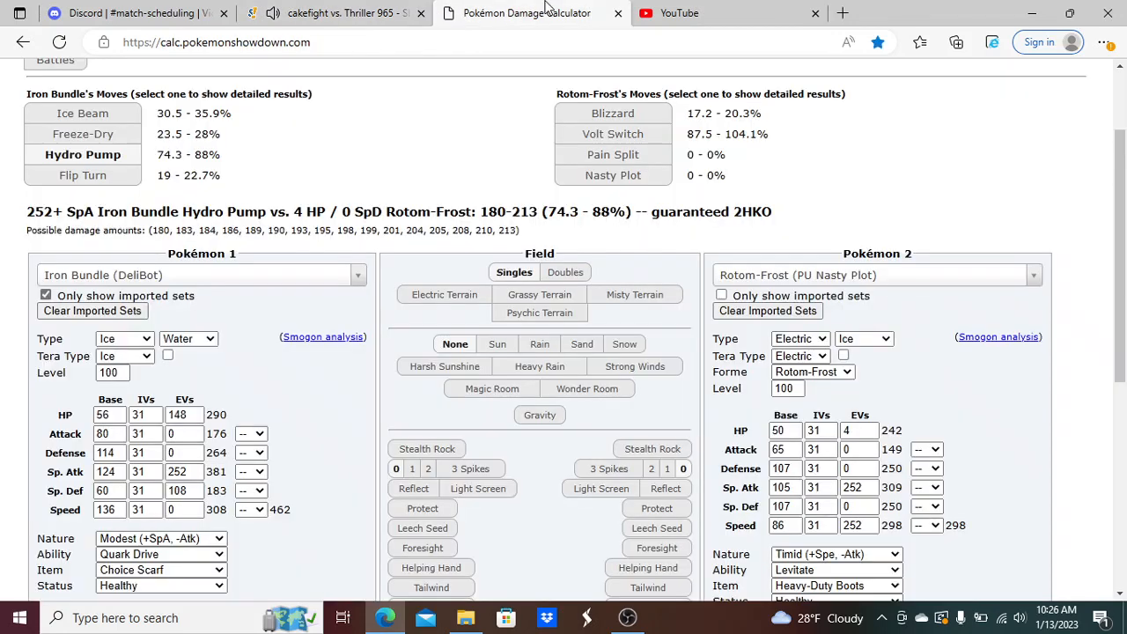
click(197, 275)
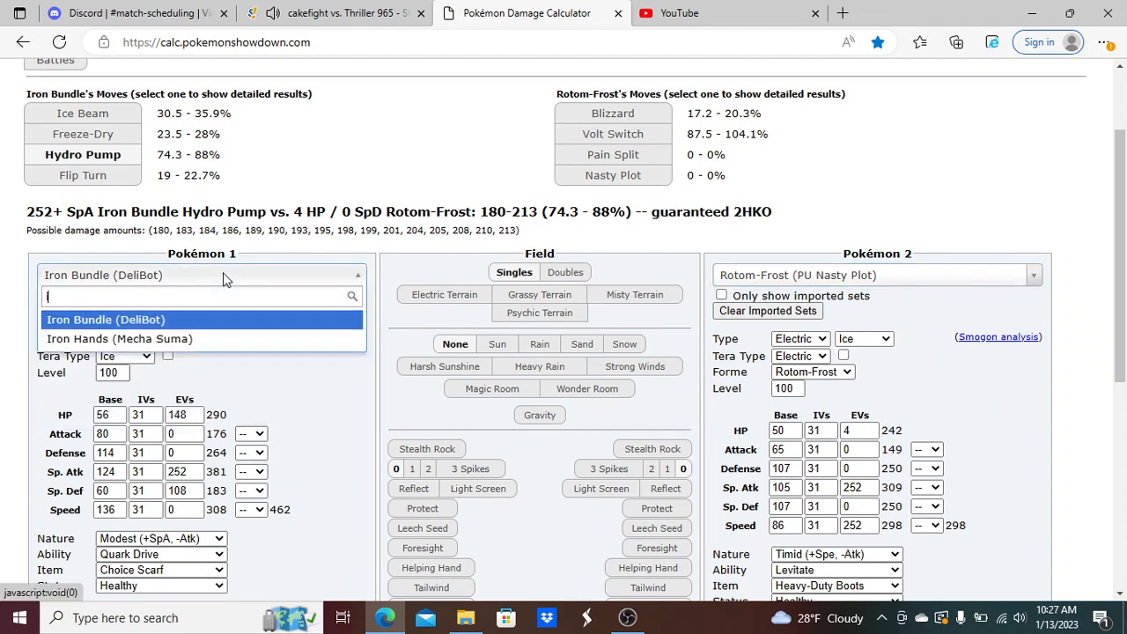
text(iron)
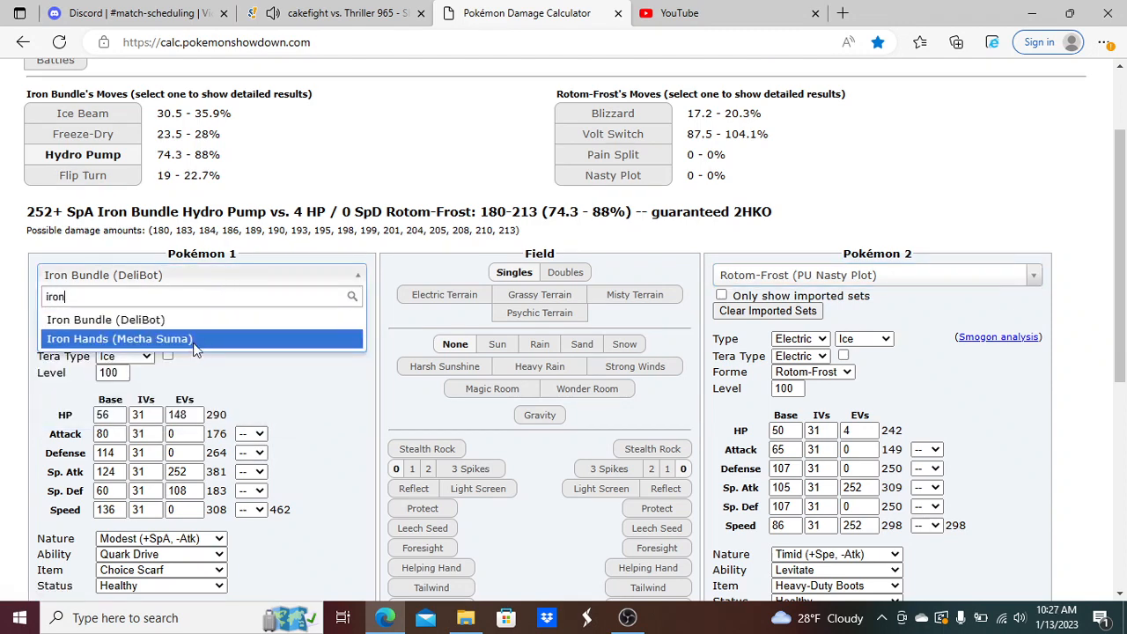
click(120, 338)
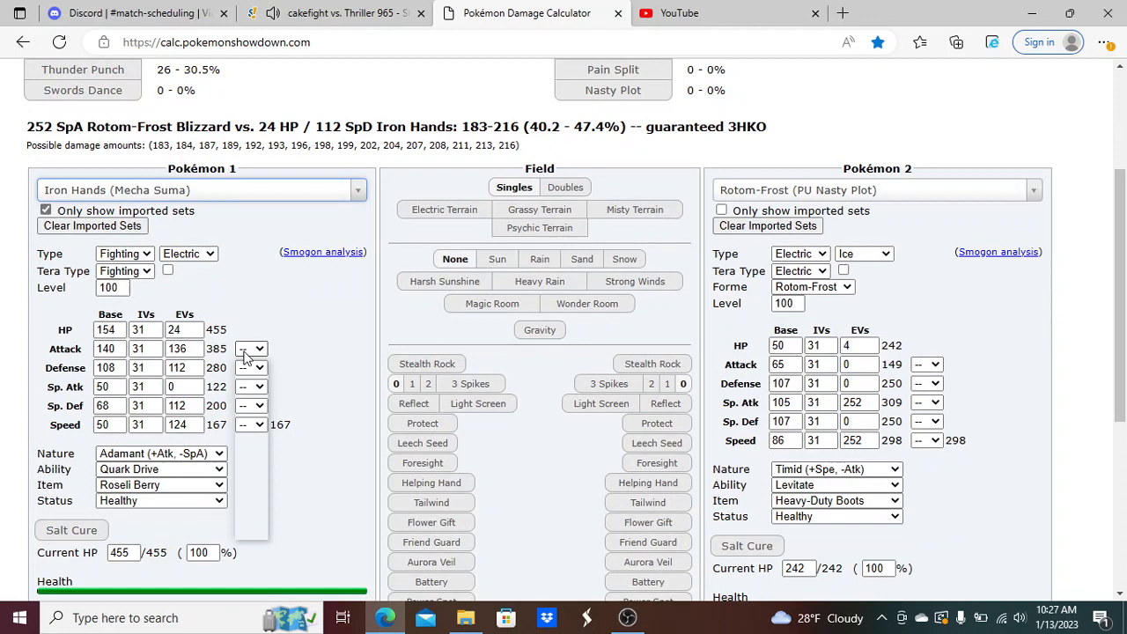
click(250, 348)
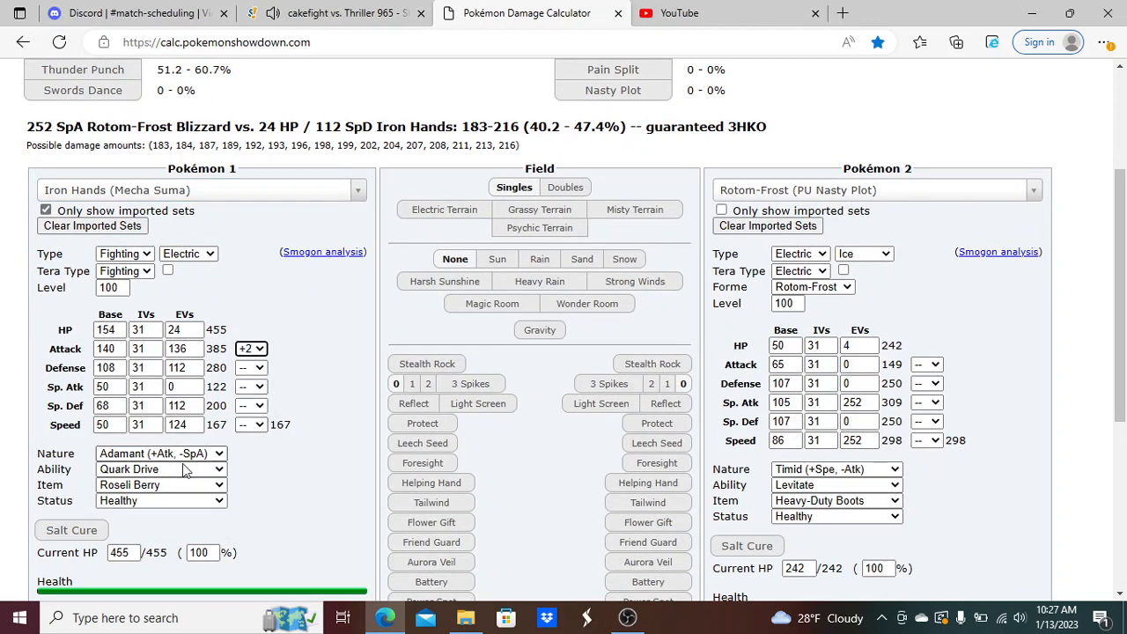
click(162, 500)
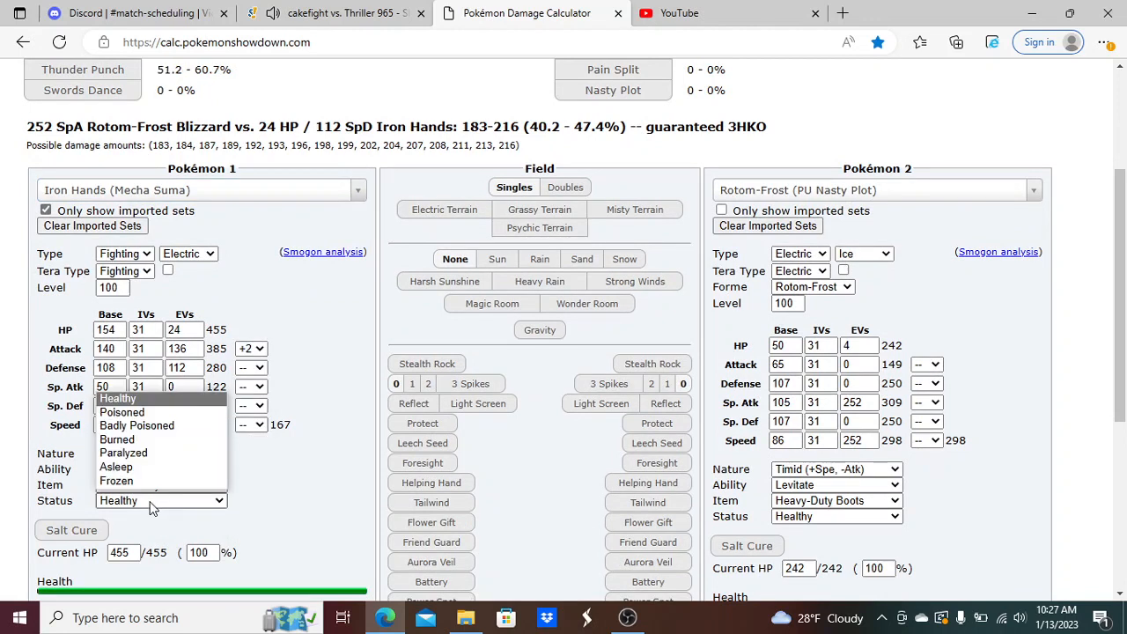
click(116, 440)
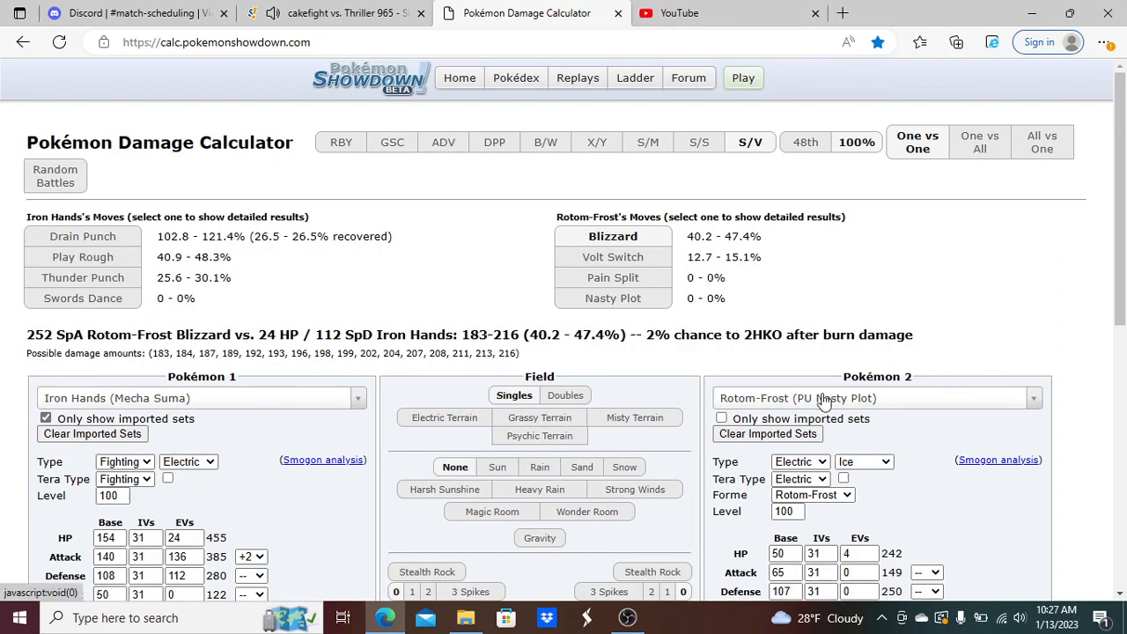
- Set the defender to Oricorio-Pom-Pom with 252 HP EVs, then rejoin the battle
click(877, 398)
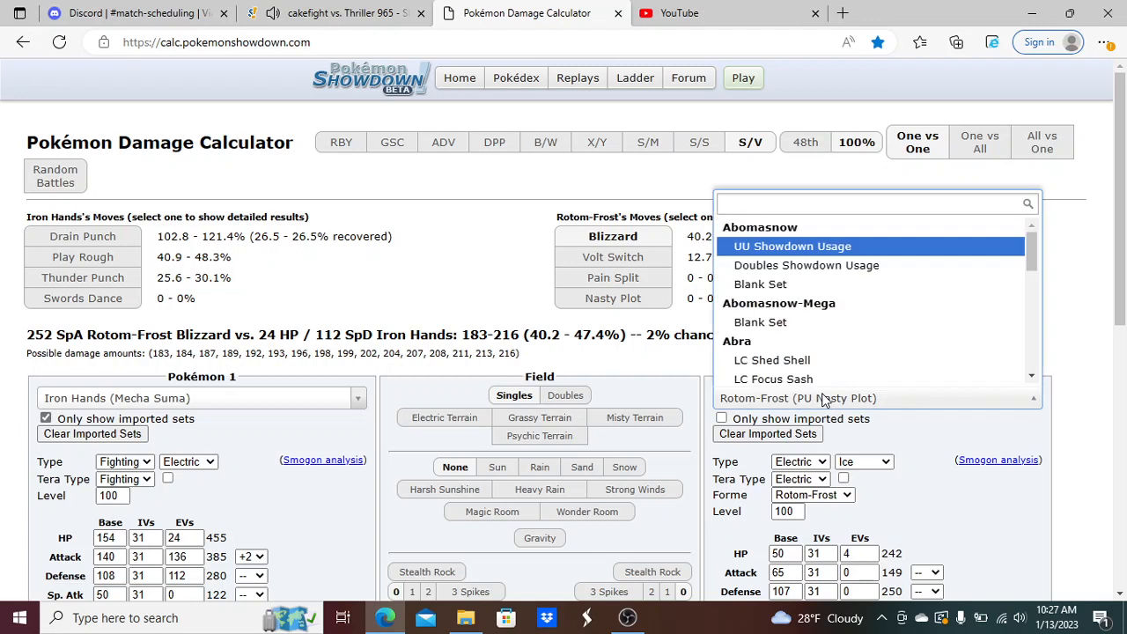
text(or)
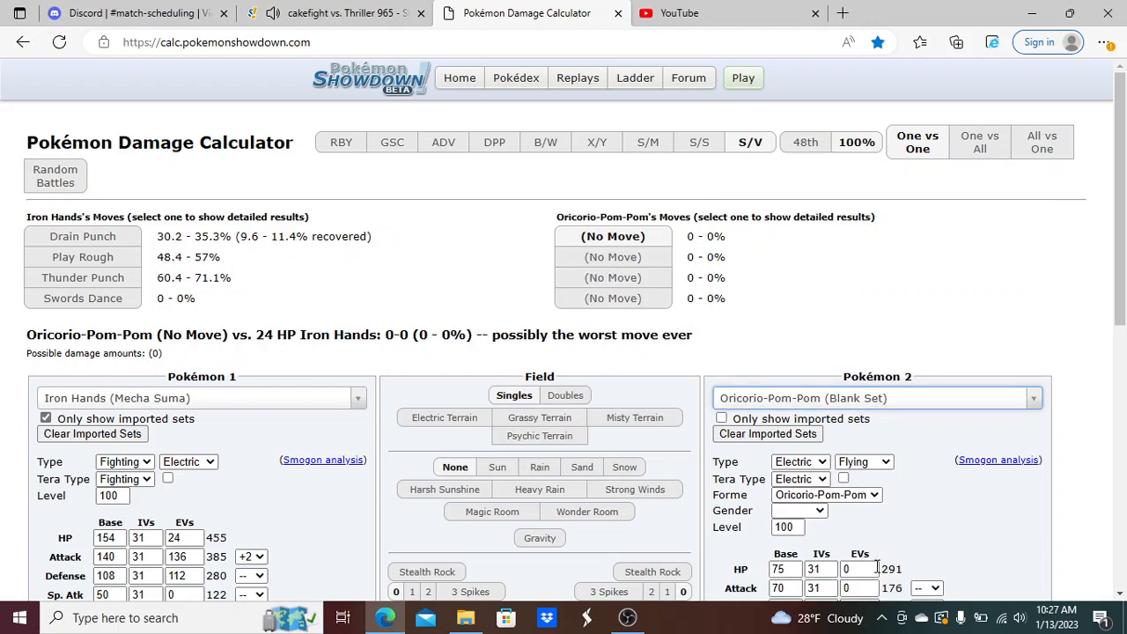
text(252)
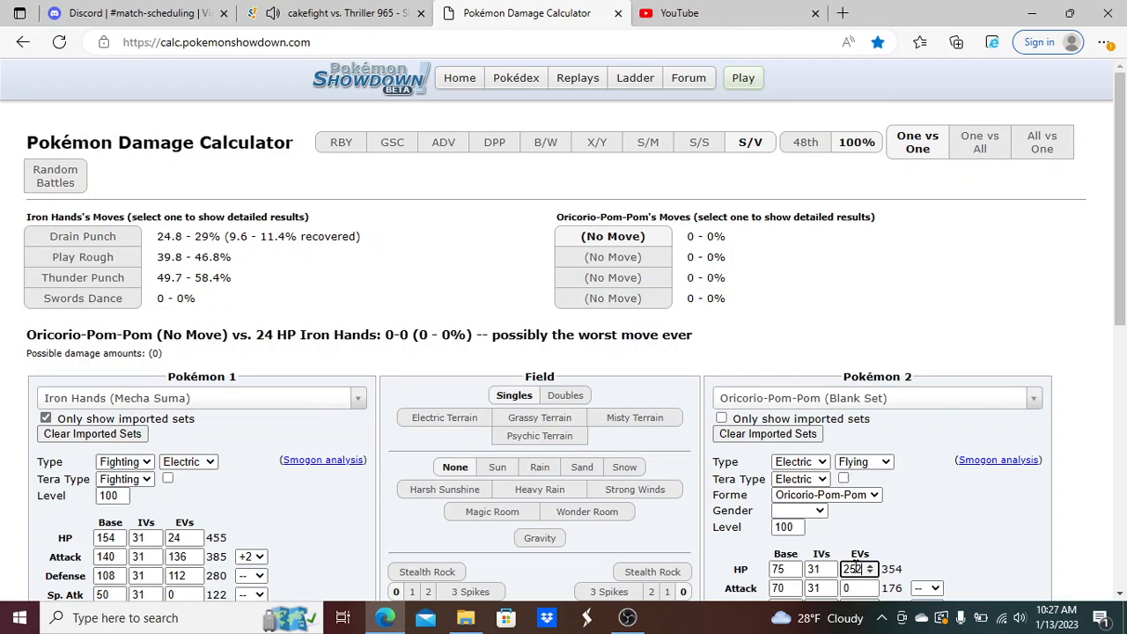
click(344, 12)
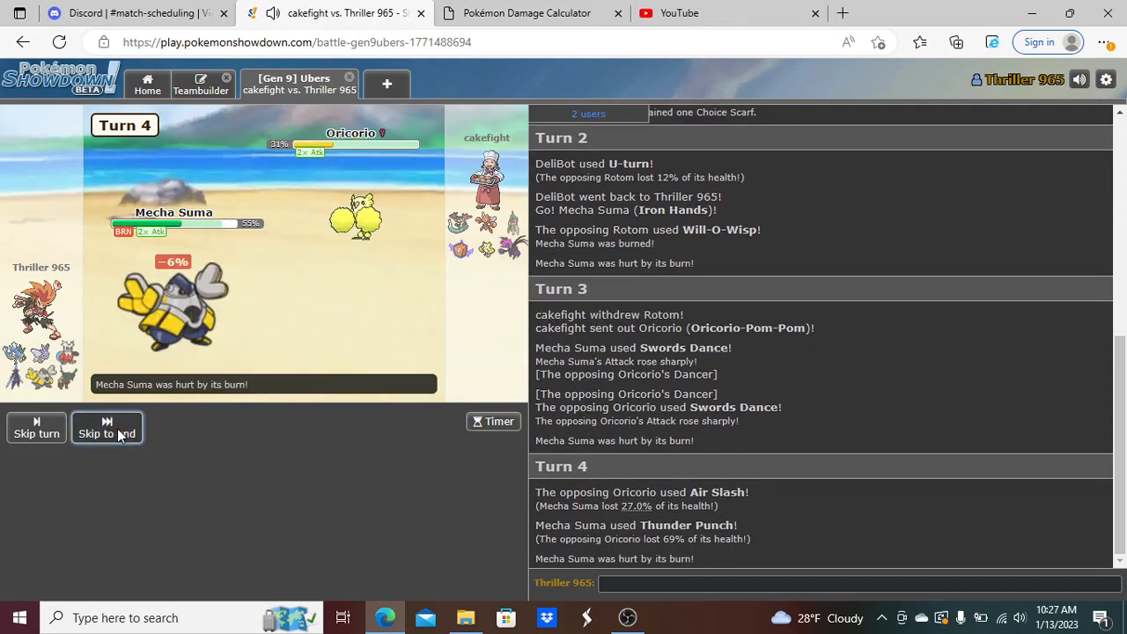
- Glance at the calculator, then knock out Oricorio with Drain Punch
click(528, 12)
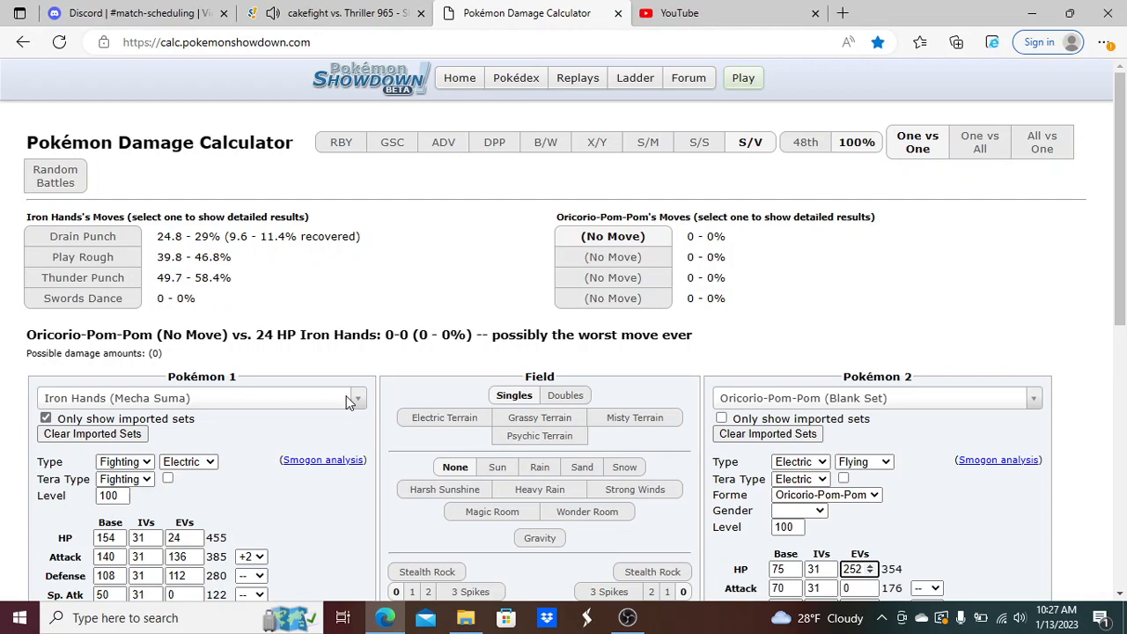
mouse_move(363, 95)
text(0)
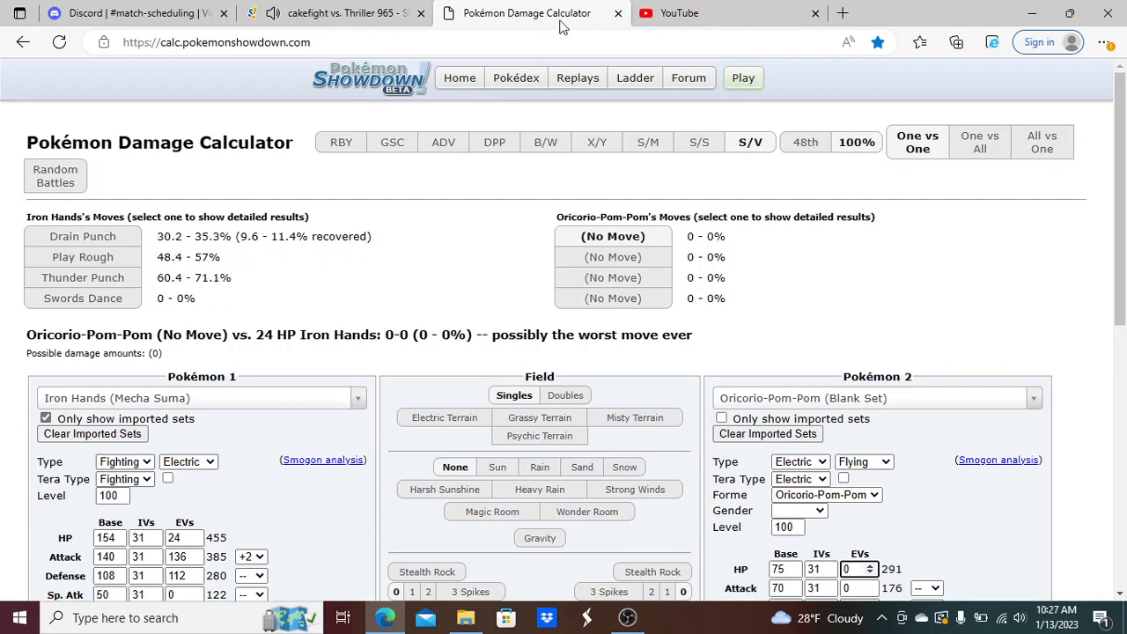
click(335, 13)
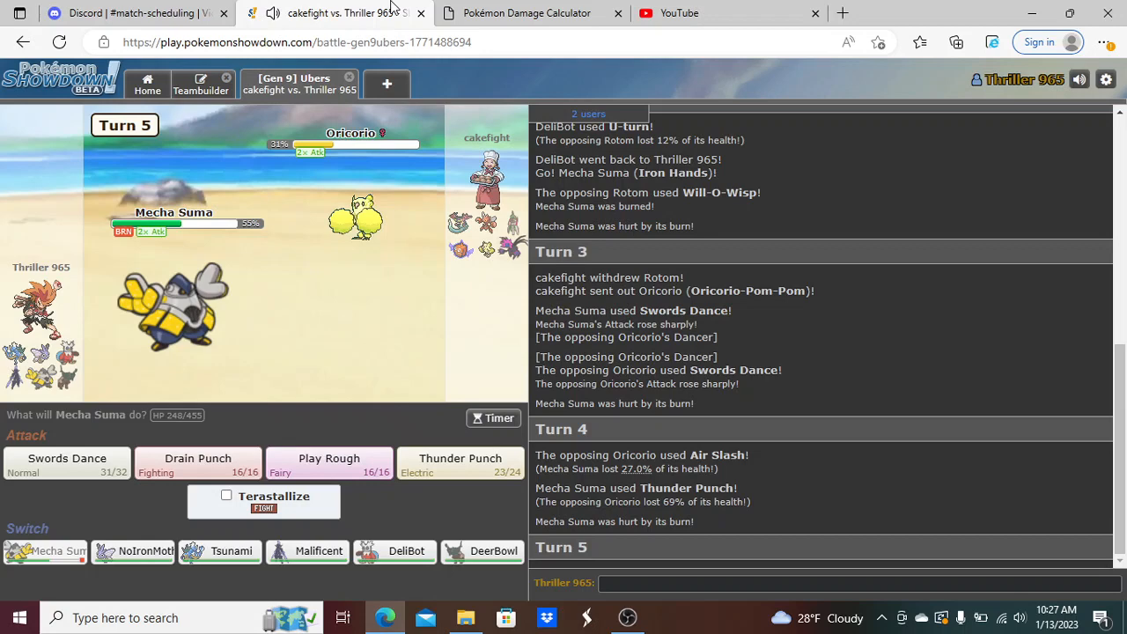
mouse_move(197, 462)
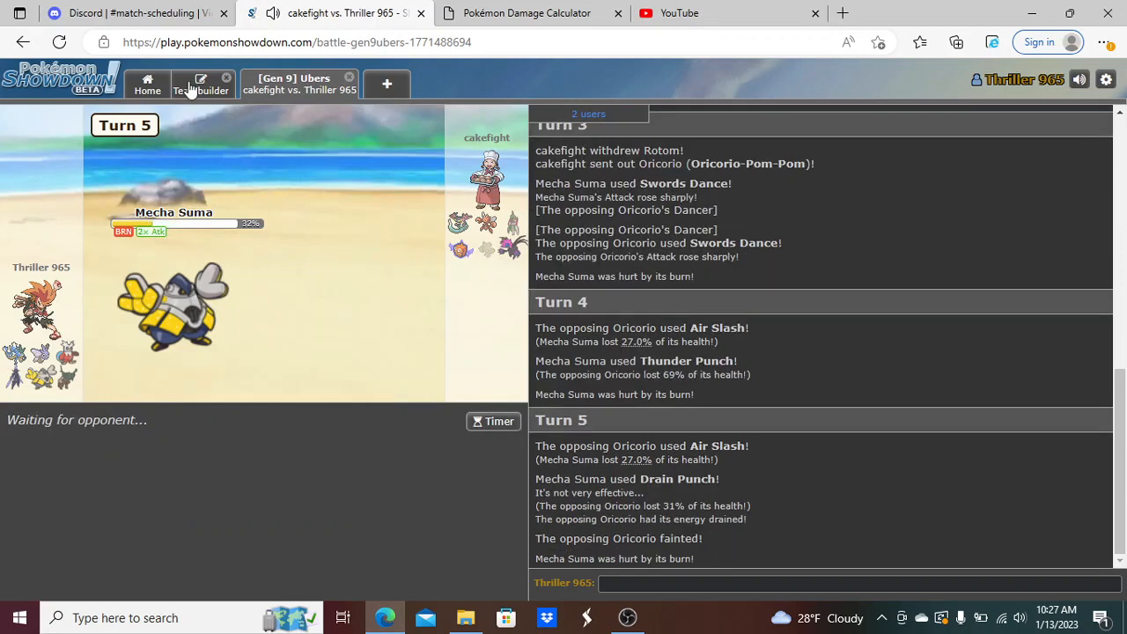
click(201, 85)
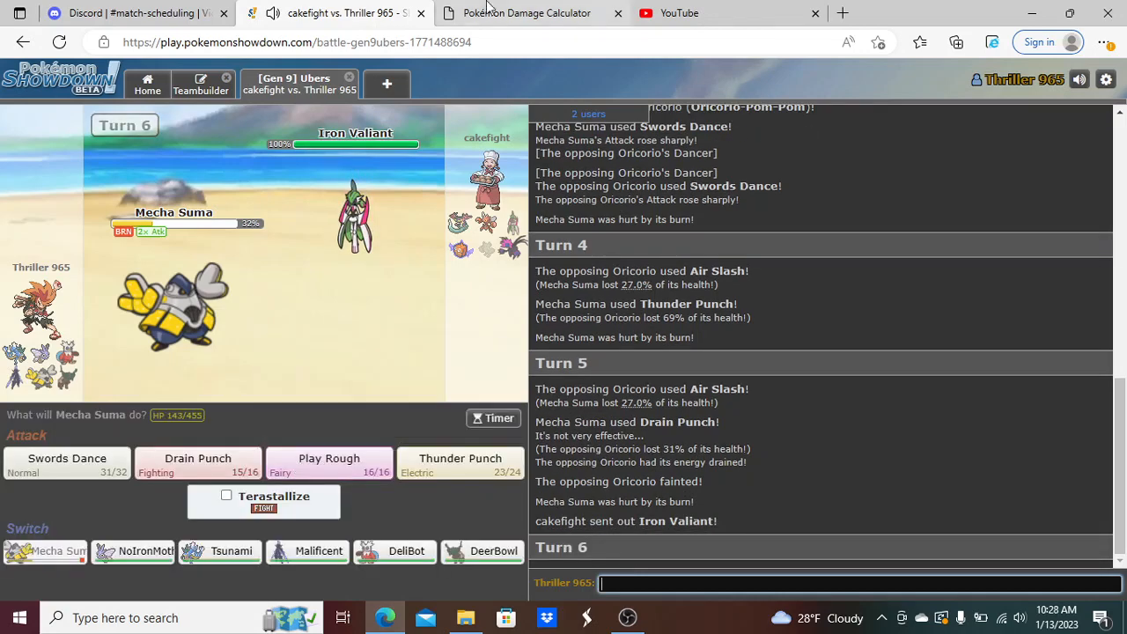
- Set the opponent to Iron Valiant's Uber Swords Dance set against Iron Hands, then rejoin the battle
click(524, 12)
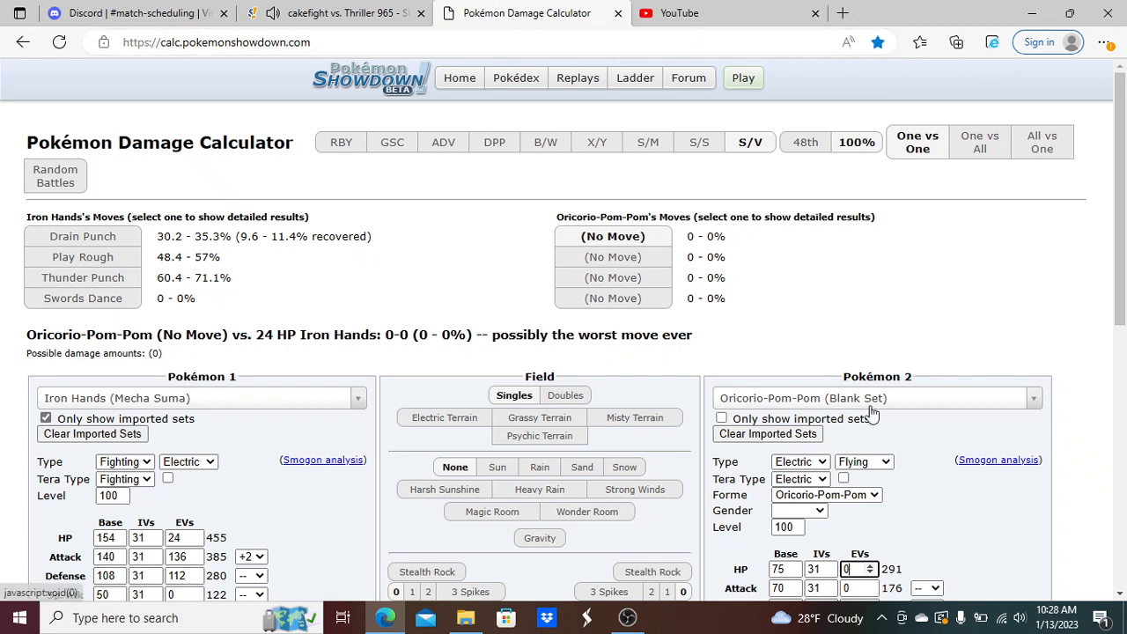
text(iron val)
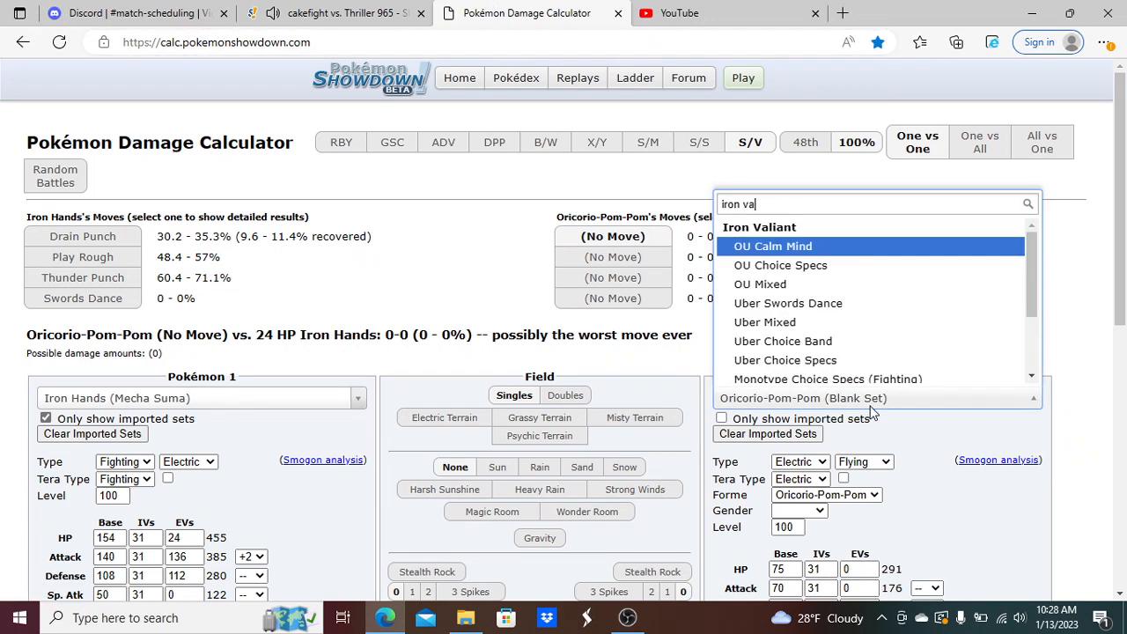
click(789, 303)
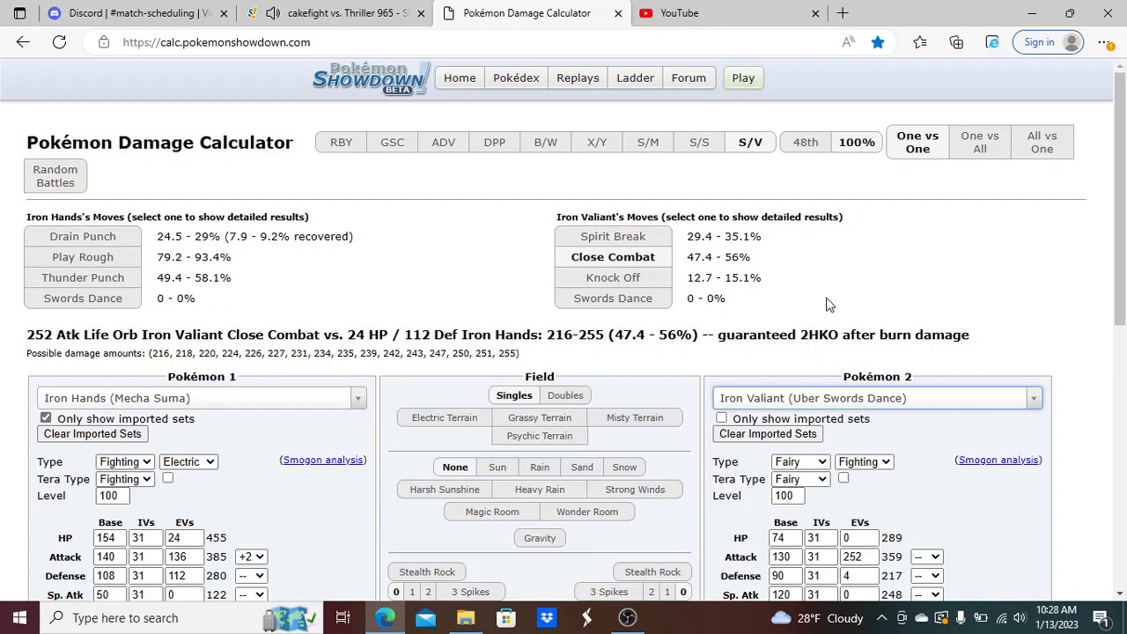
click(352, 14)
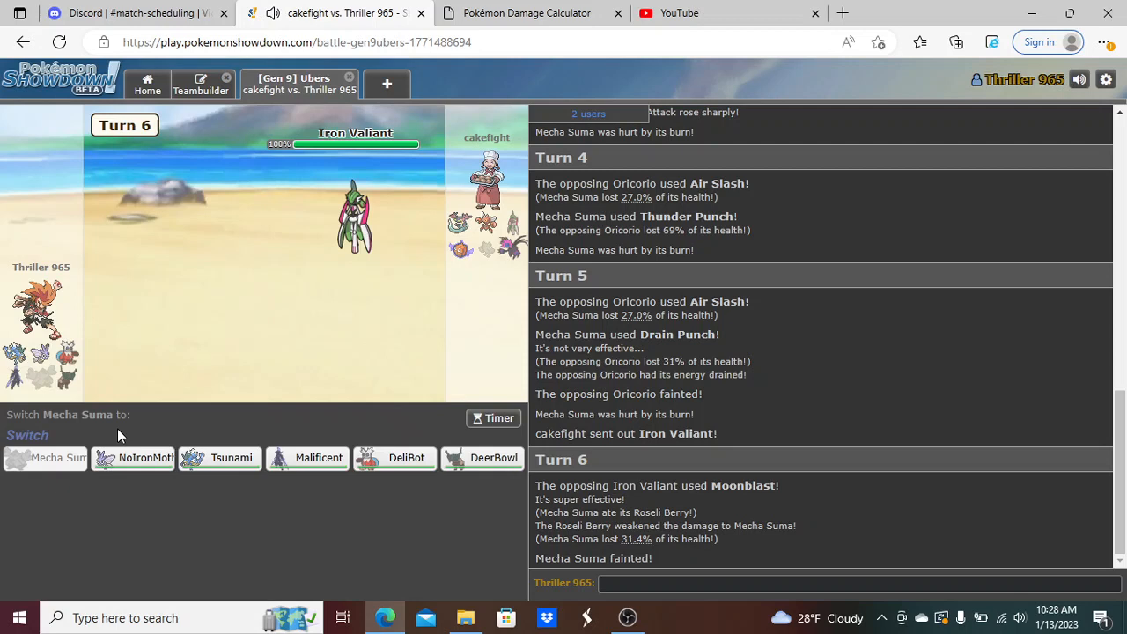
mouse_move(309, 458)
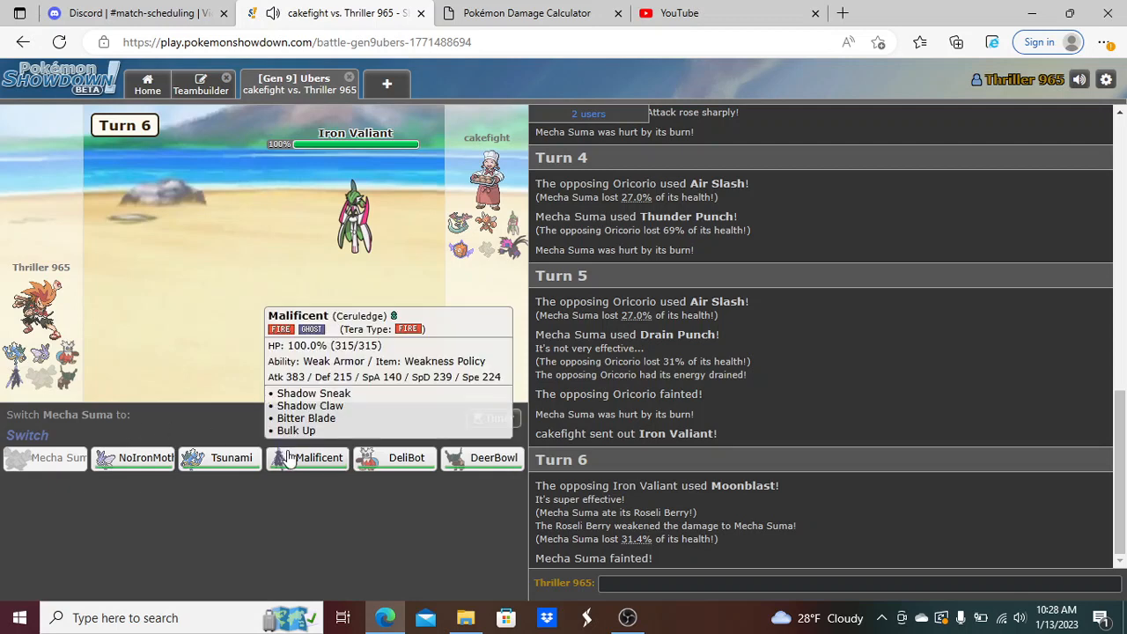
mouse_move(306, 458)
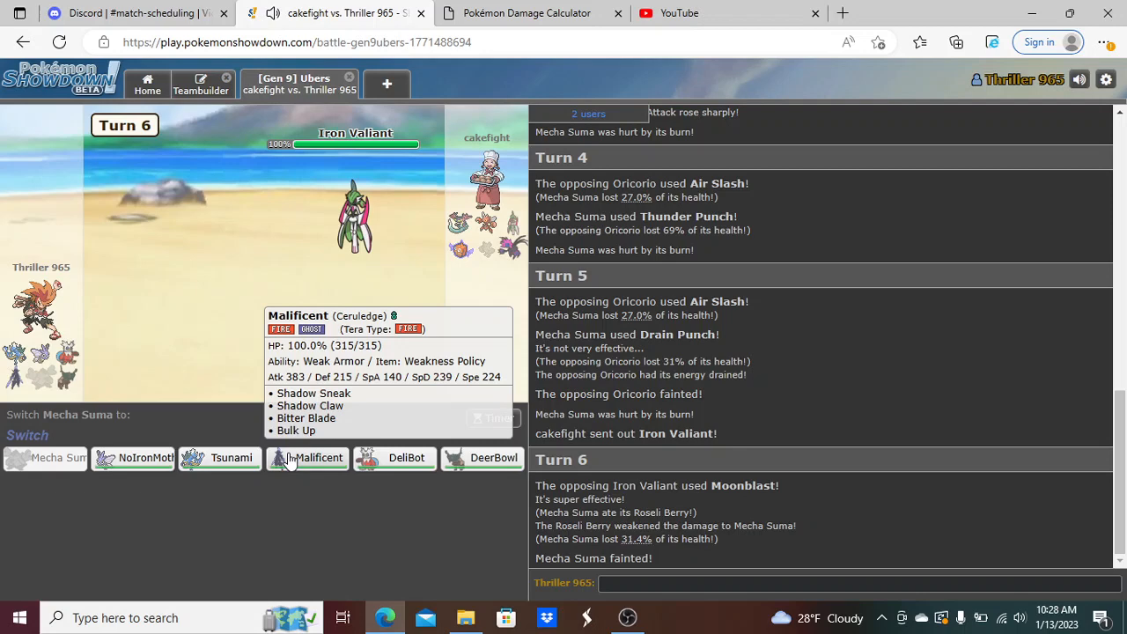
- Send in Malificent, use Bulk Up, then attack Iron Valiant with Bitter Blade
click(317, 458)
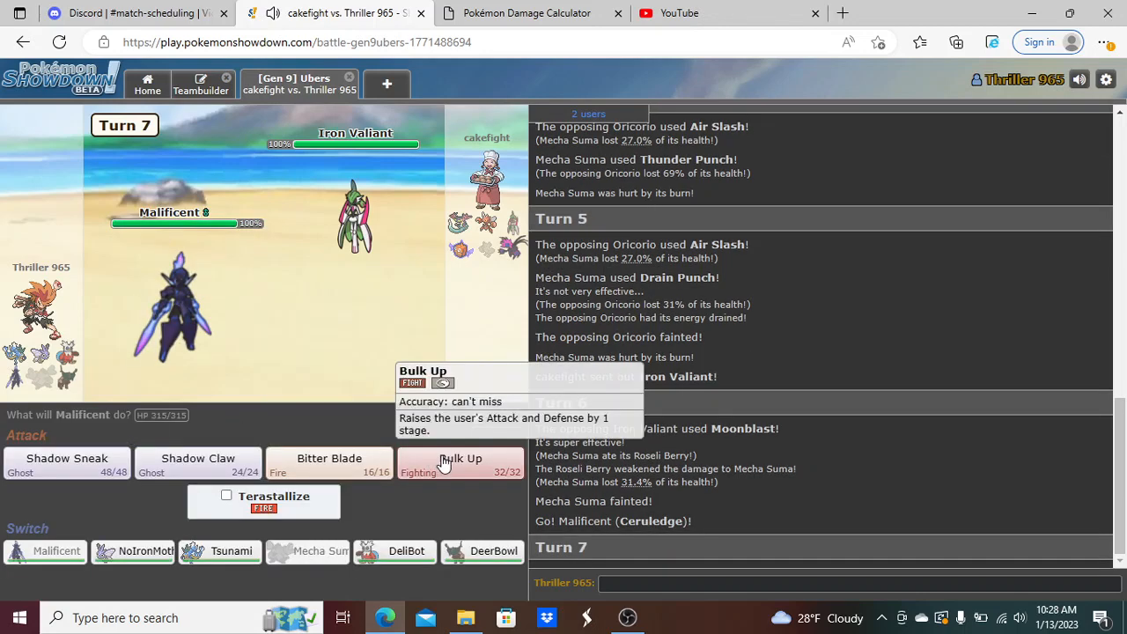
click(460, 461)
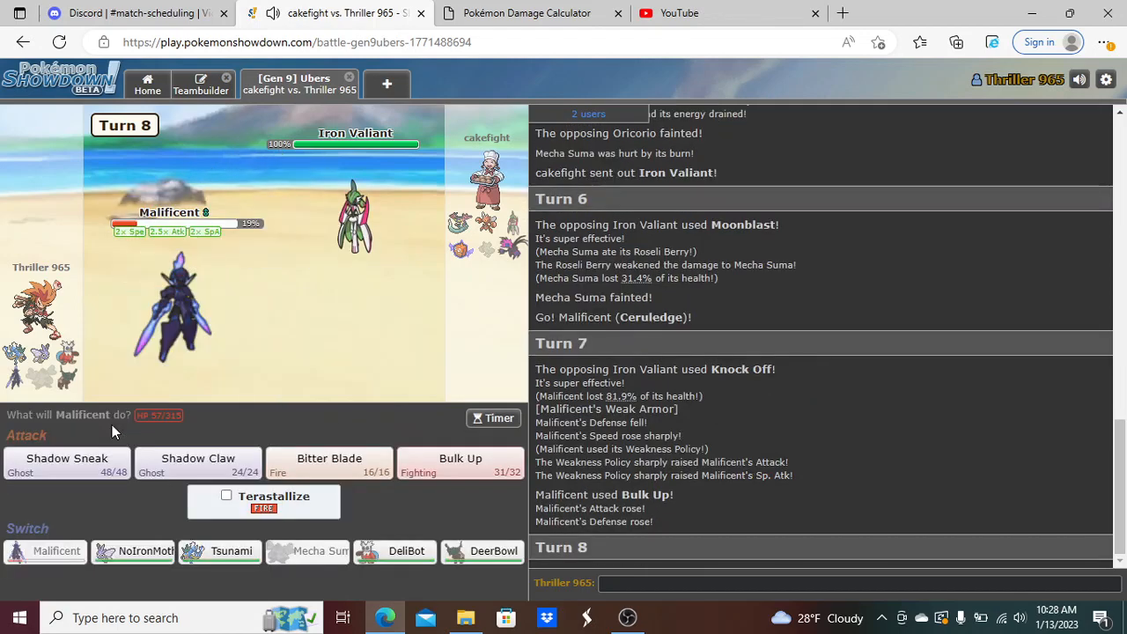
mouse_move(328, 466)
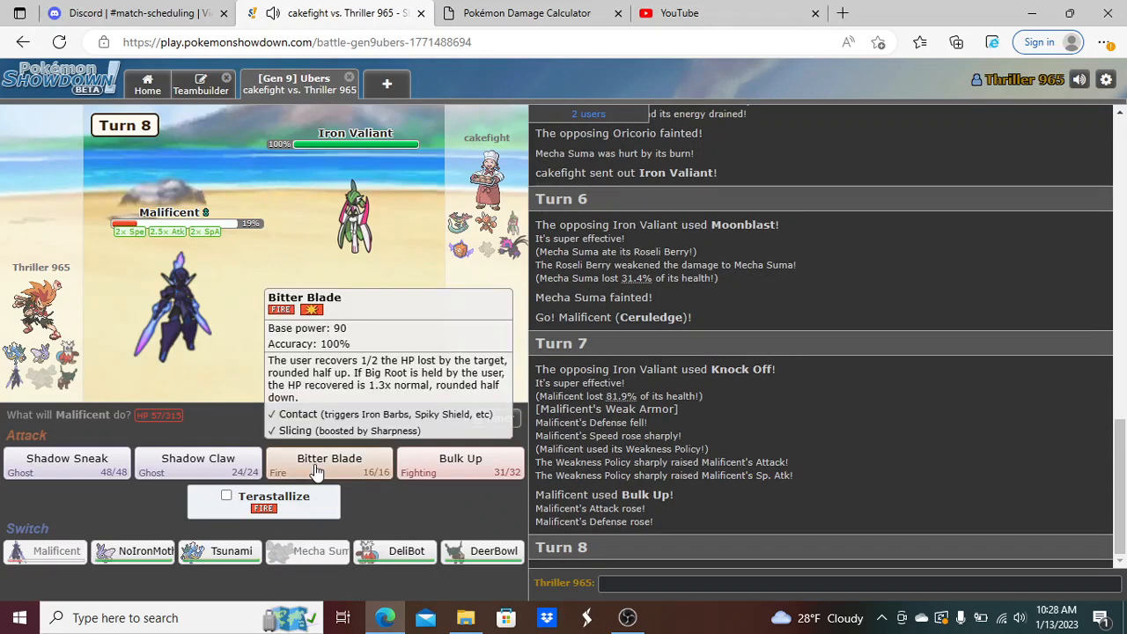
mouse_move(303, 457)
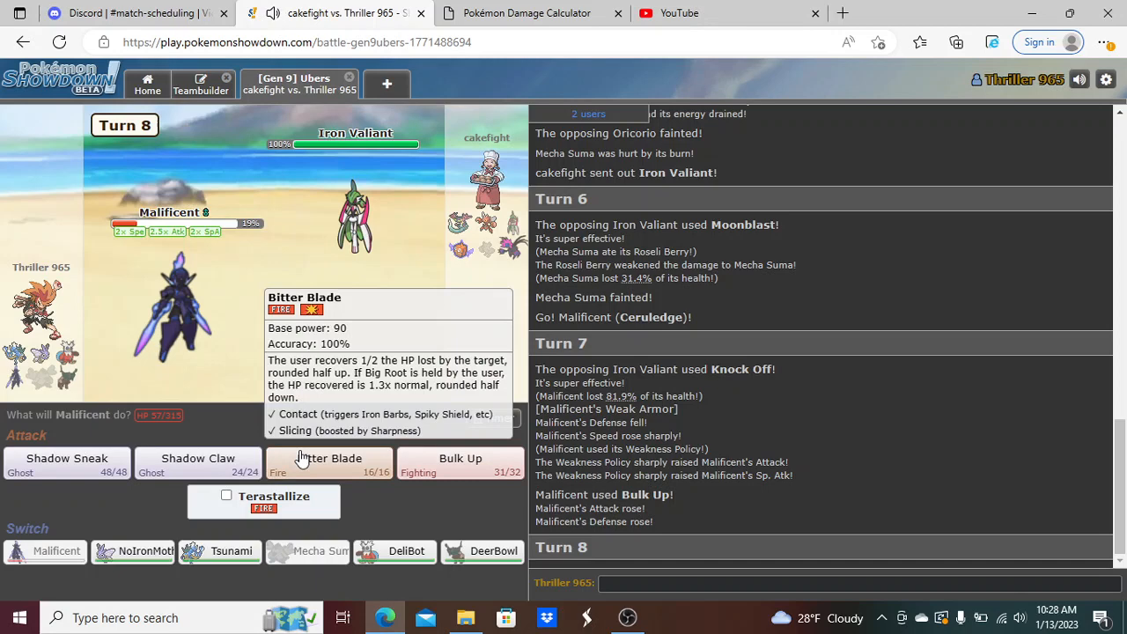
click(327, 458)
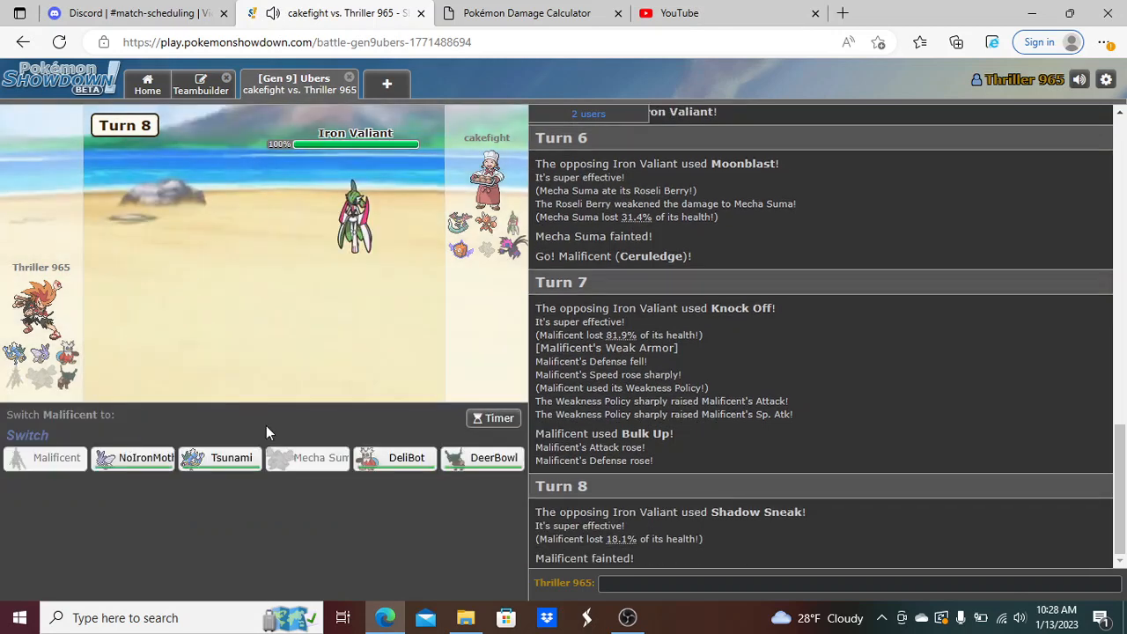
mouse_move(375, 500)
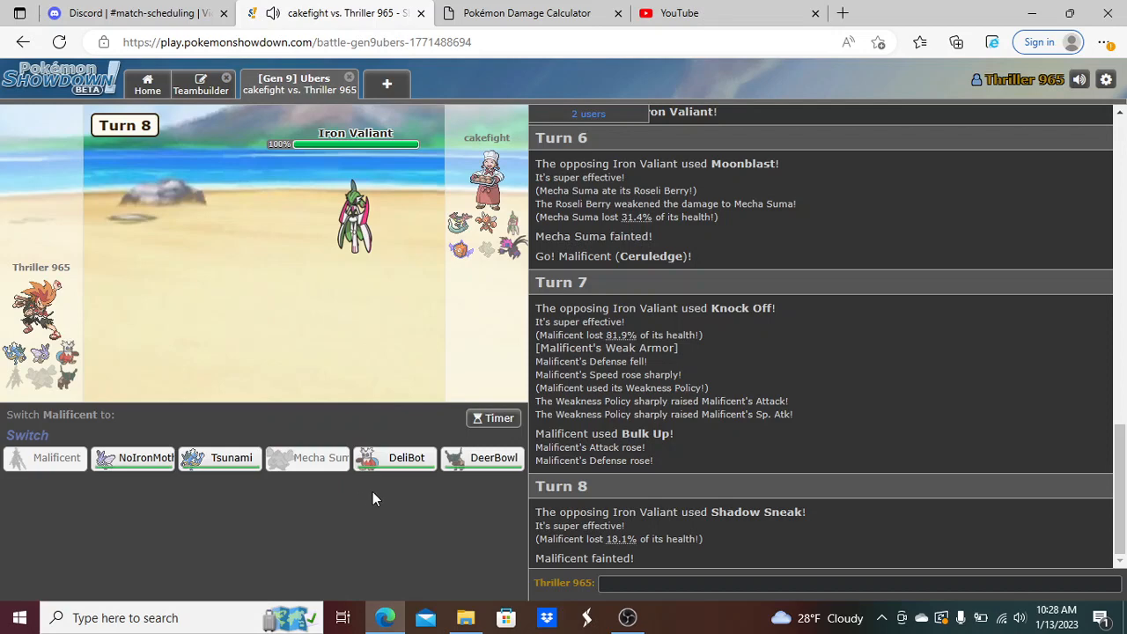
mouse_move(218, 457)
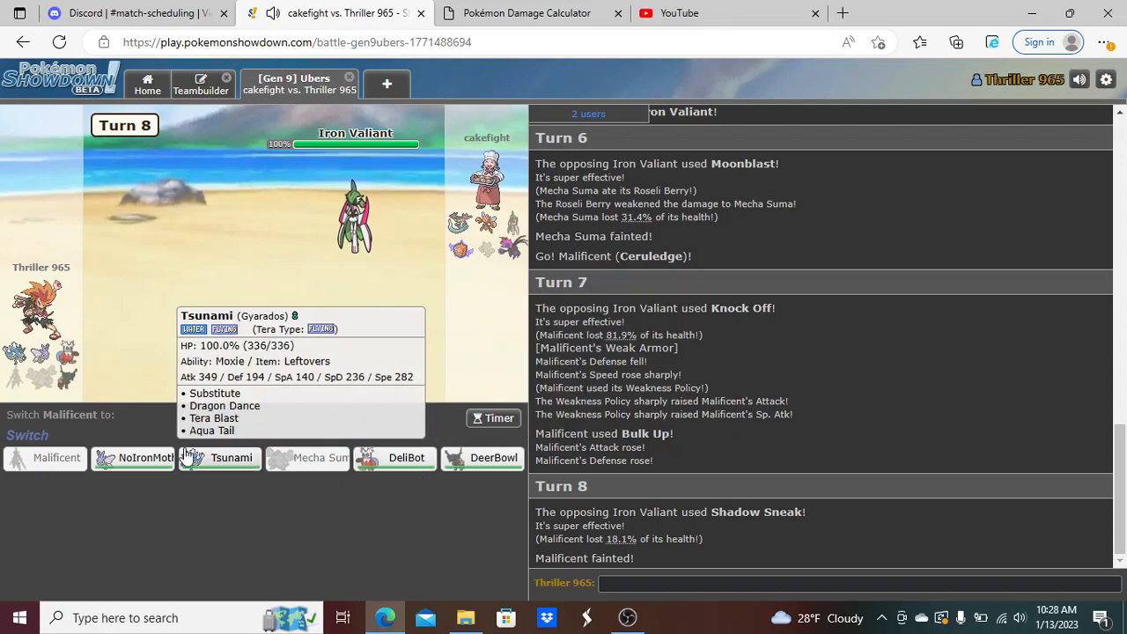
mouse_move(377, 528)
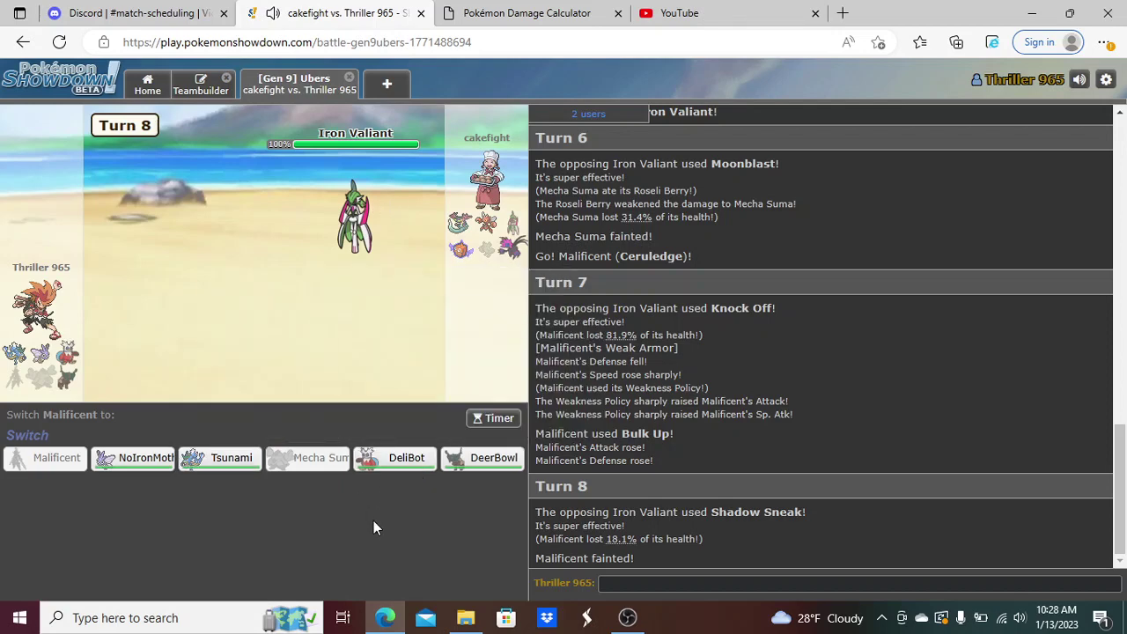
mouse_move(231, 458)
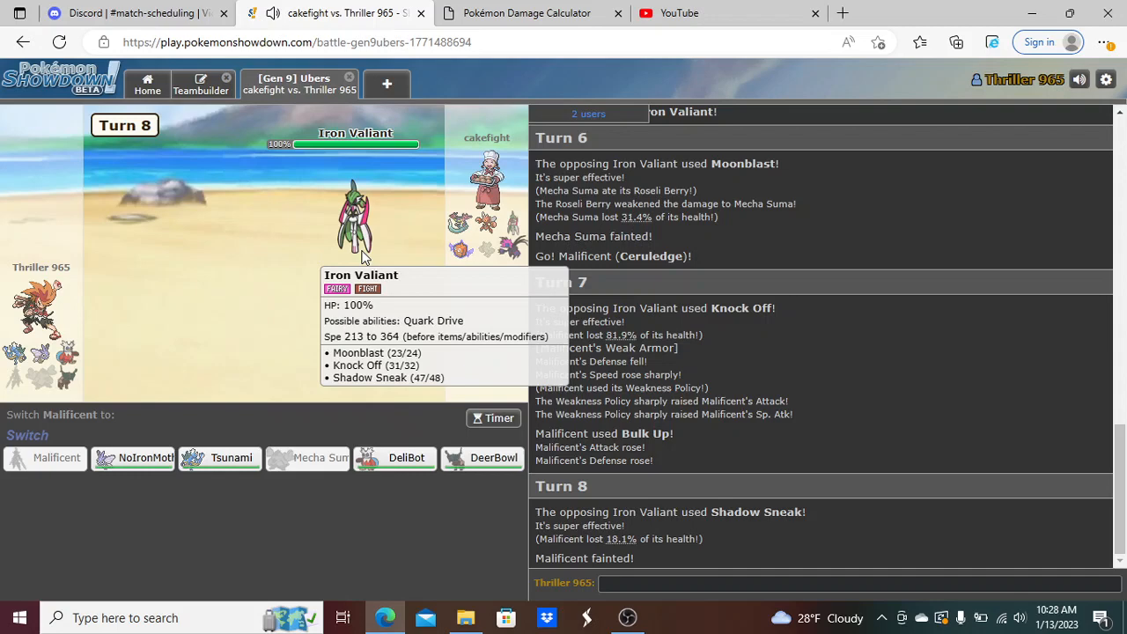
- Peek at the calculator's Pokémon 1 set list and return to the battle
click(521, 14)
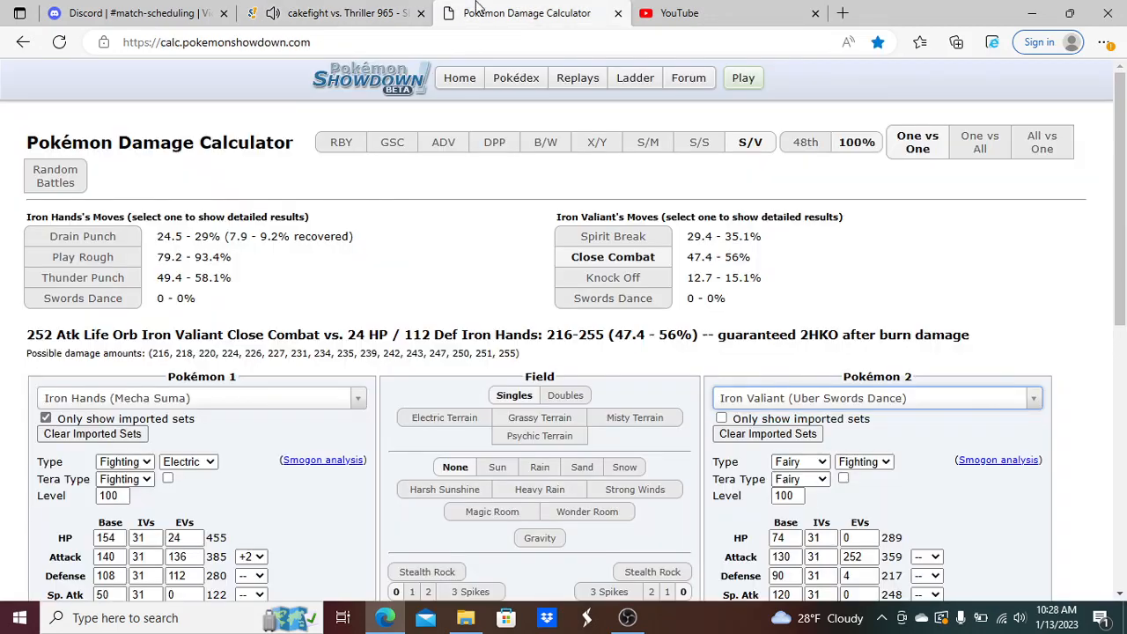
click(201, 398)
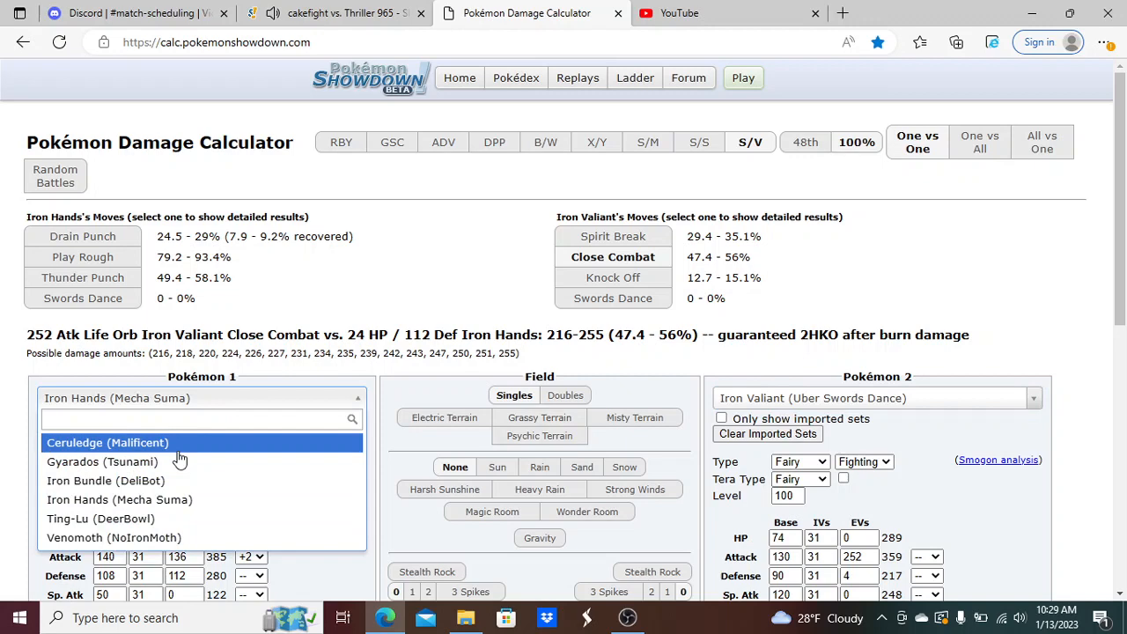
click(334, 13)
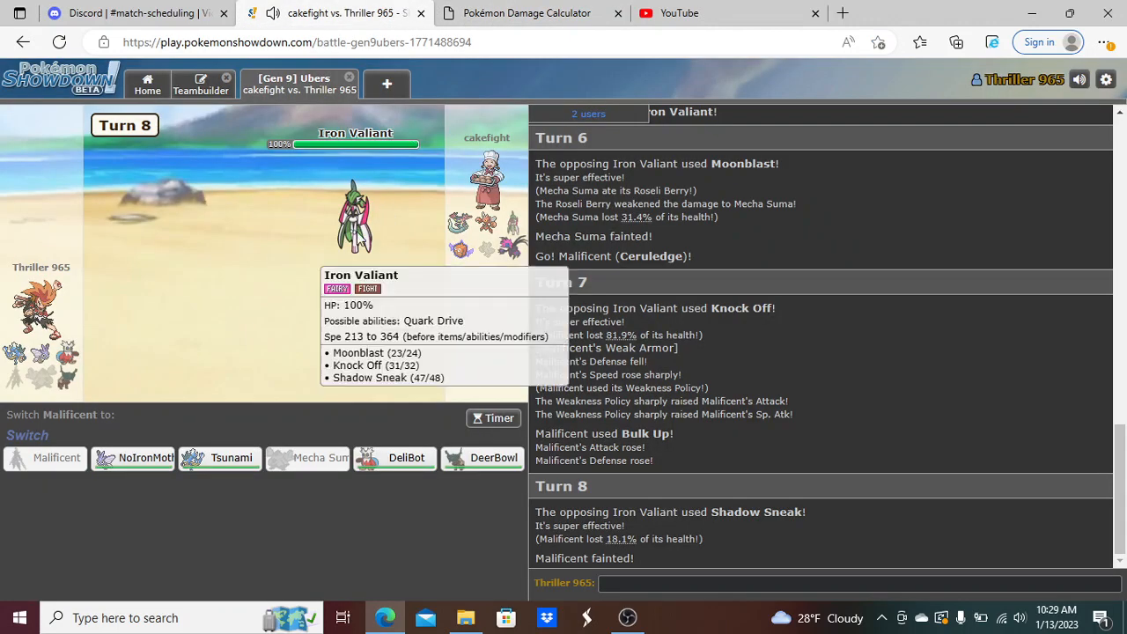
mouse_move(132, 458)
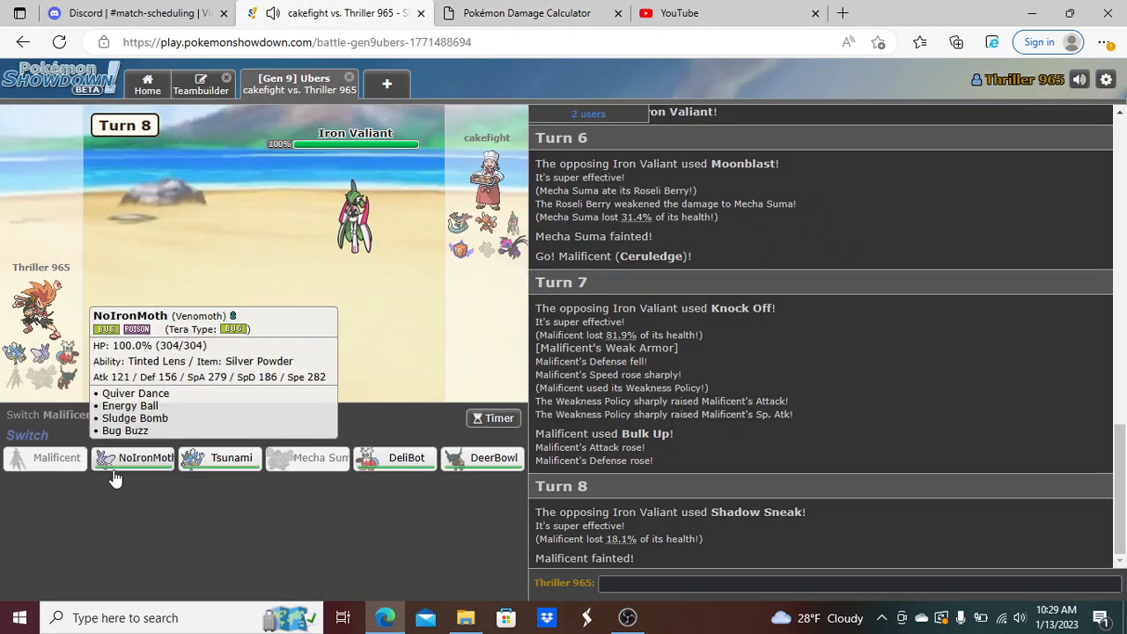
- Send in NoIronMoth, use Quiver Dance, then hit Iron Valiant with Sludge Bomb
click(134, 458)
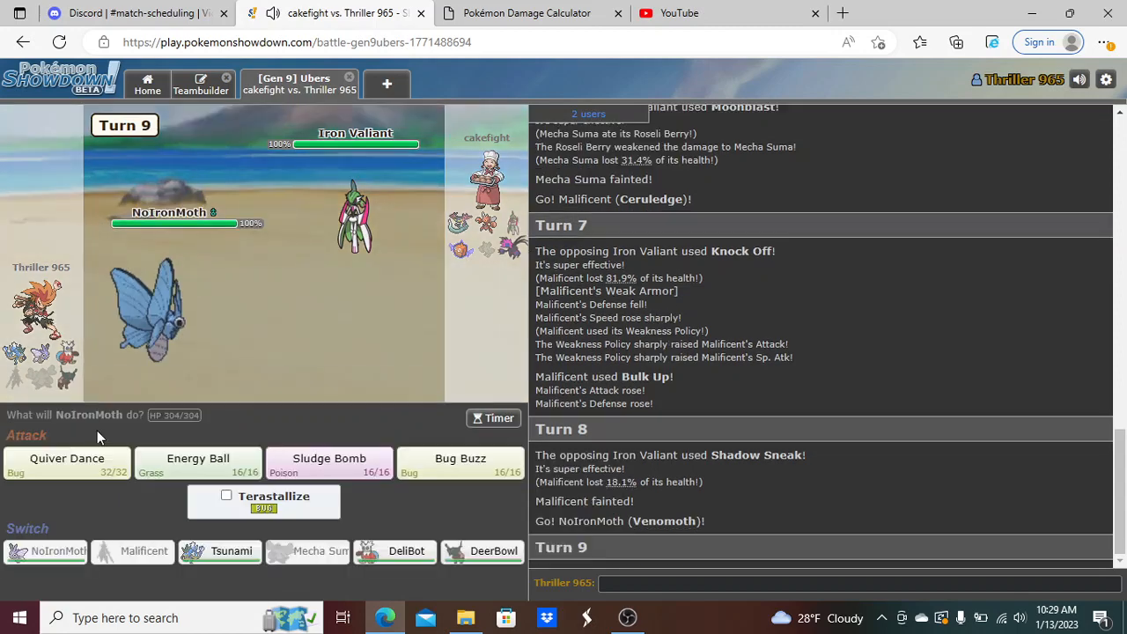
click(67, 458)
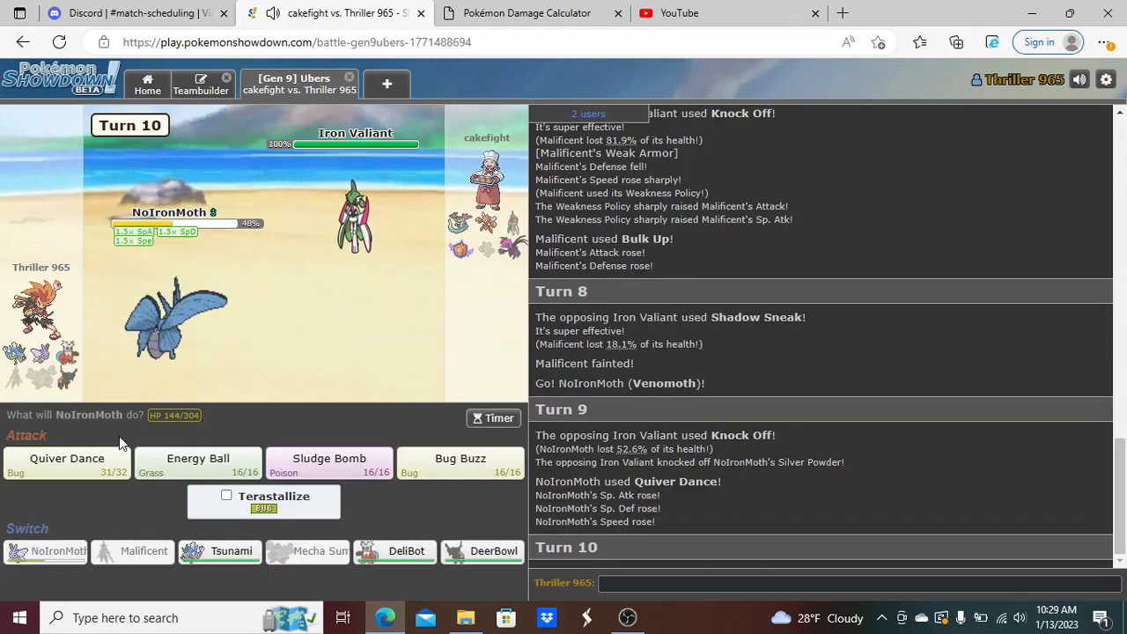
click(328, 461)
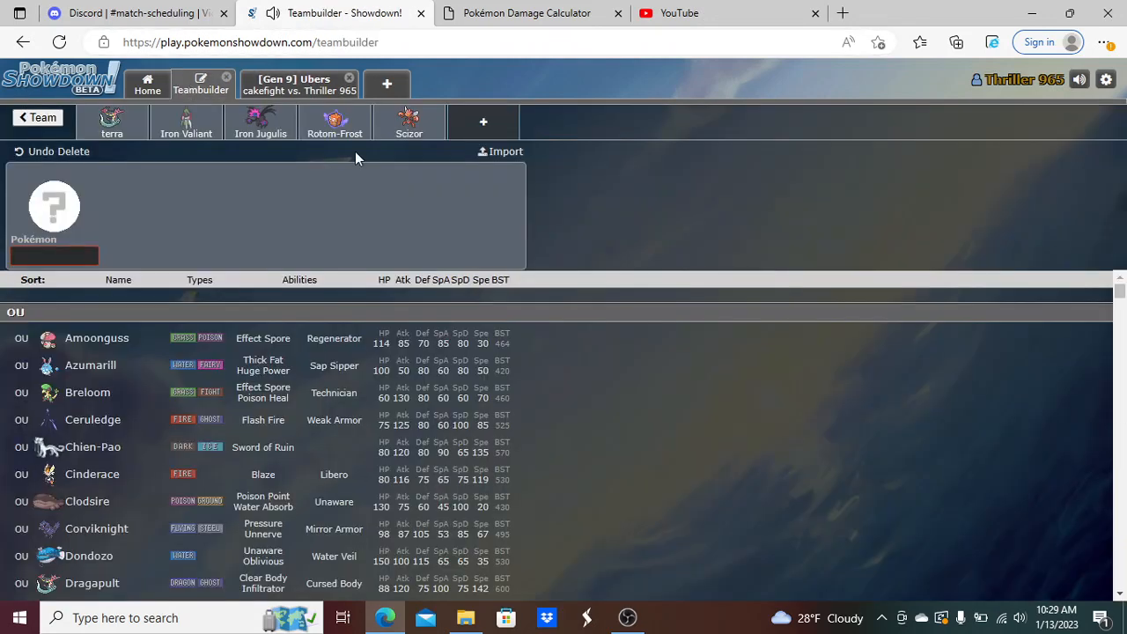
- Delete Iron Valiant from the team in the Teambuilder and rejoin the battle
click(187, 121)
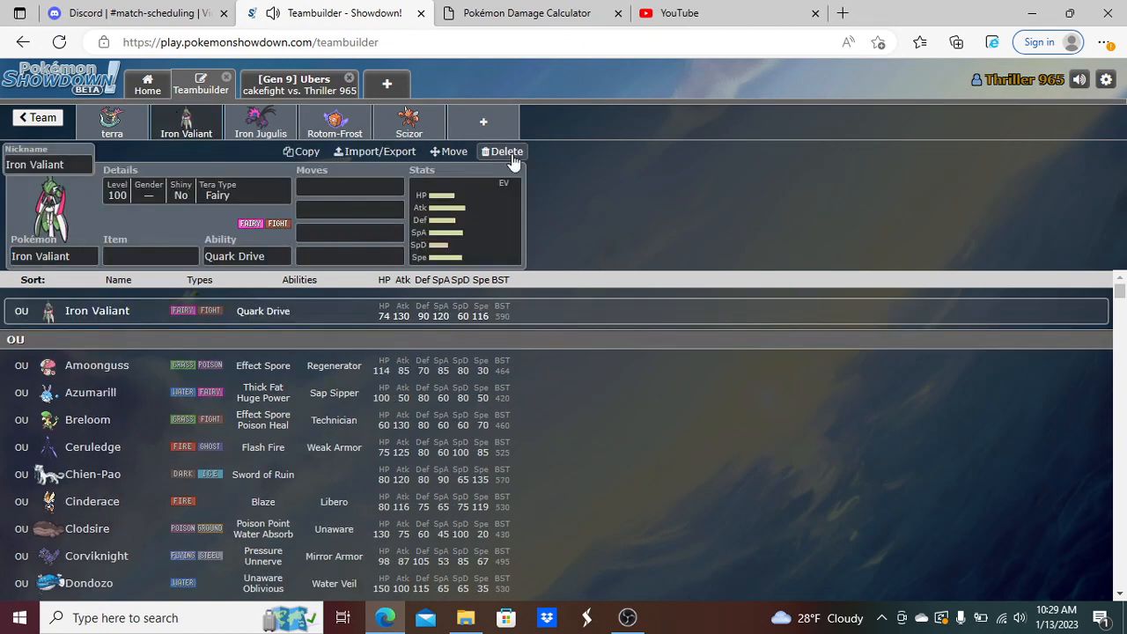
click(507, 151)
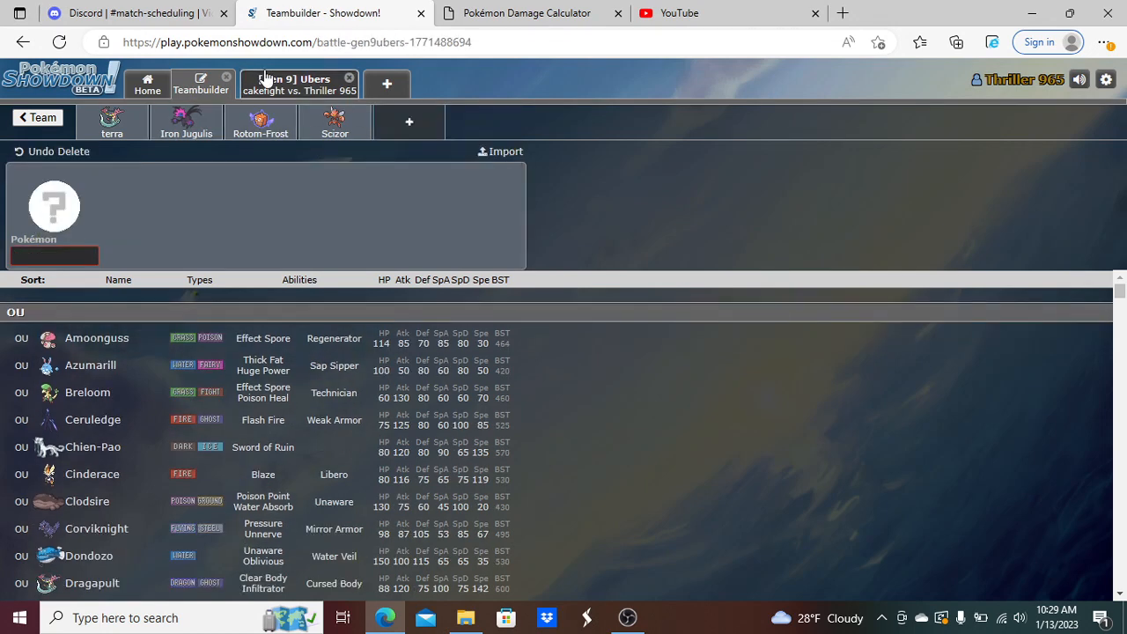
click(299, 84)
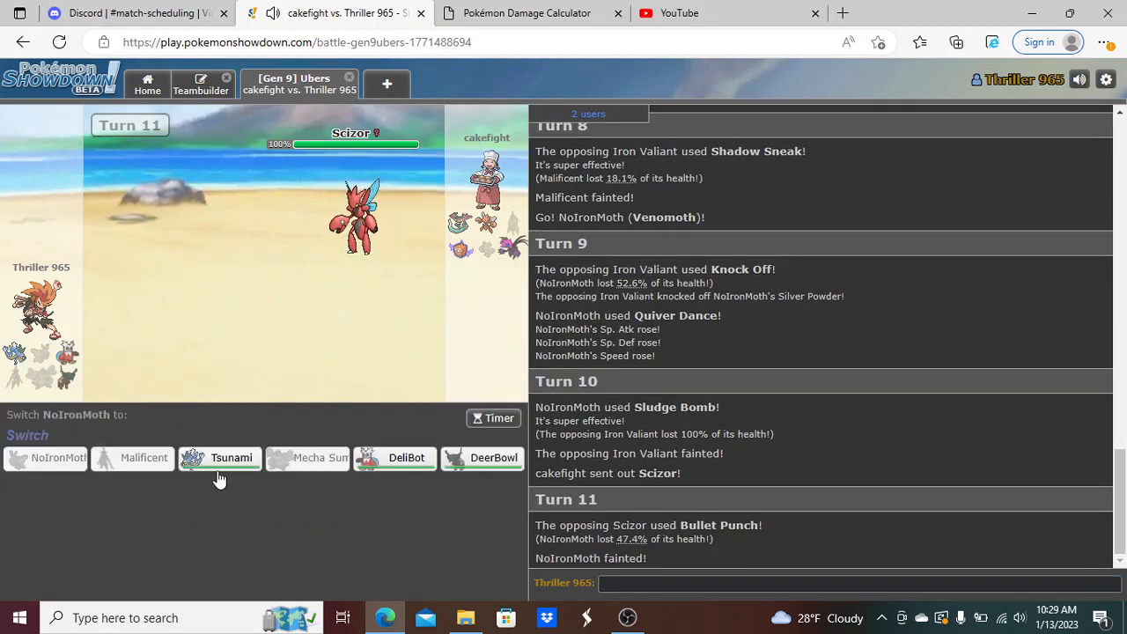
mouse_move(220, 458)
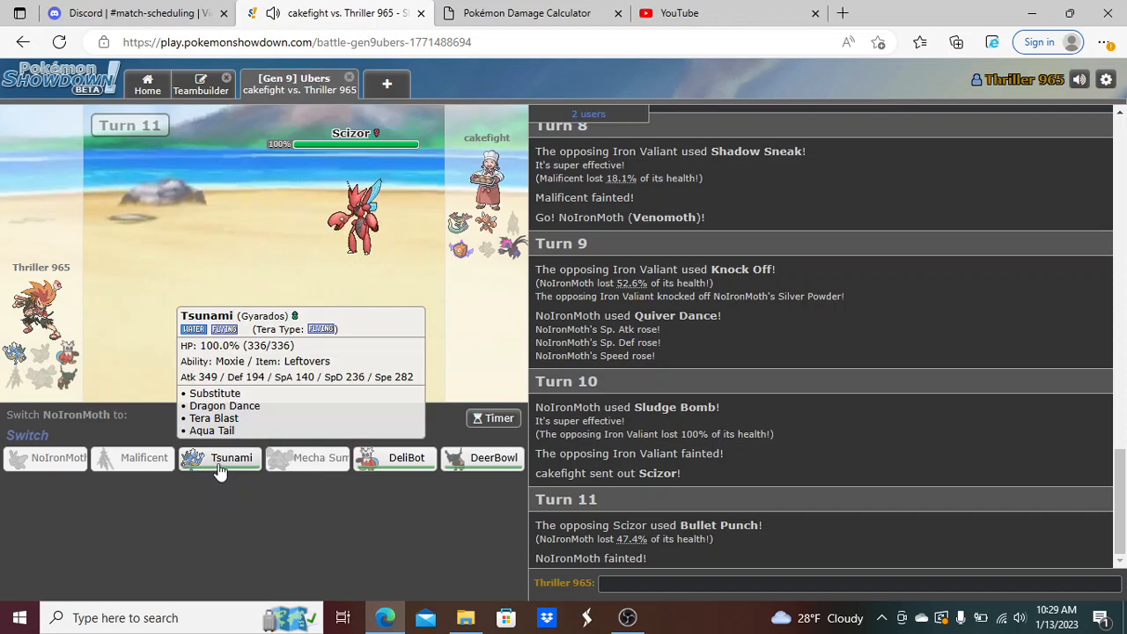
- Send Tsunami in and lock in Substitute against Scizor on turn 12
click(220, 458)
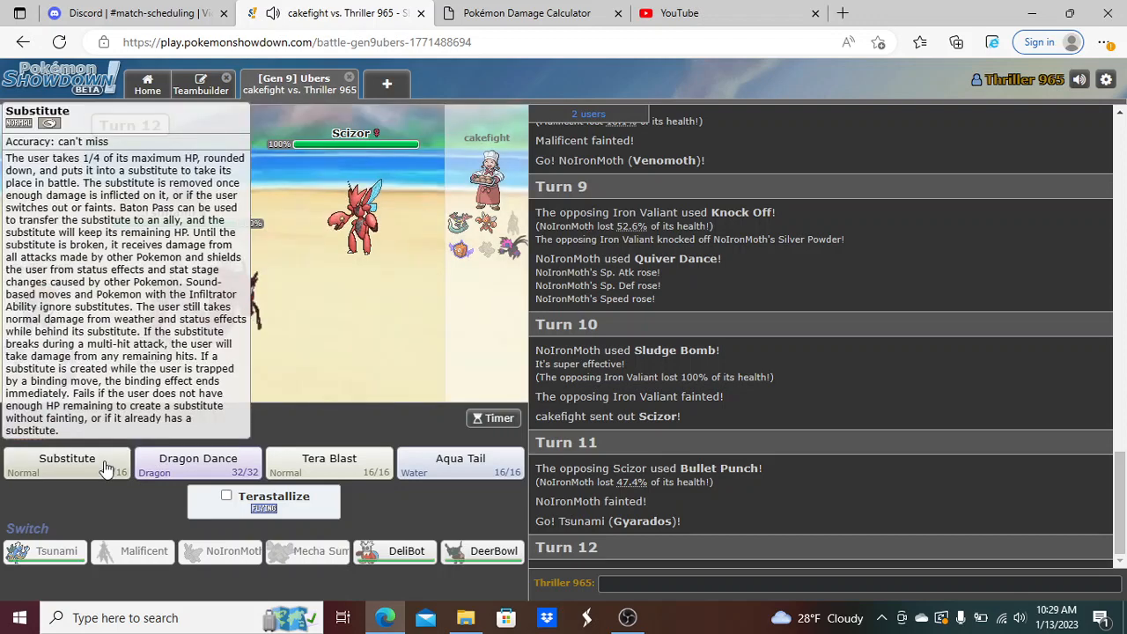
click(67, 458)
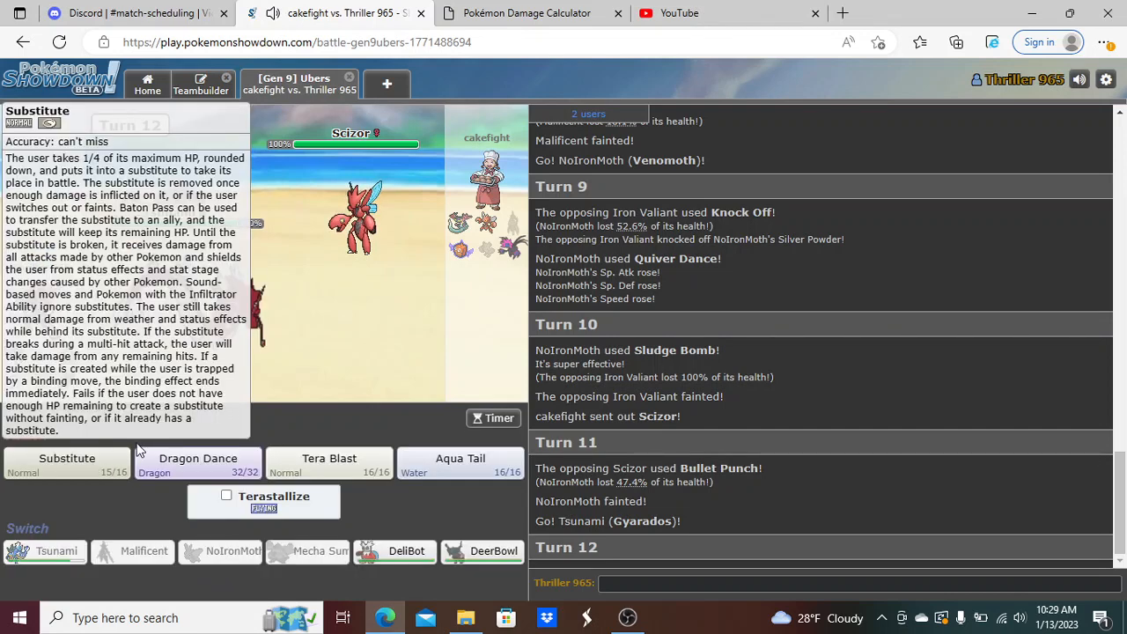
click(67, 458)
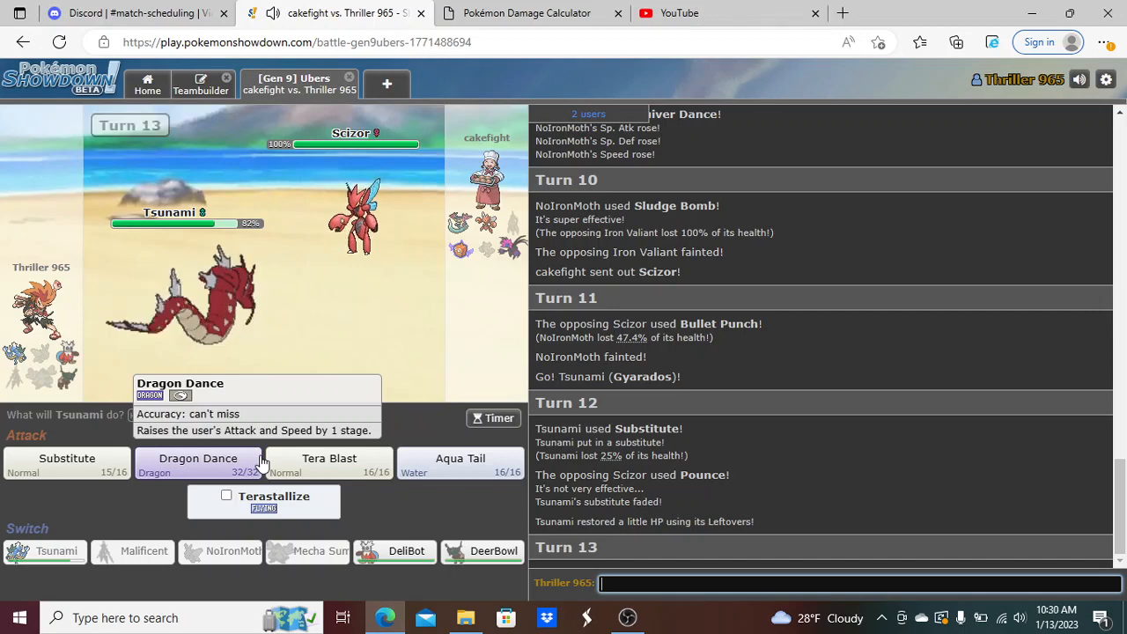
click(527, 12)
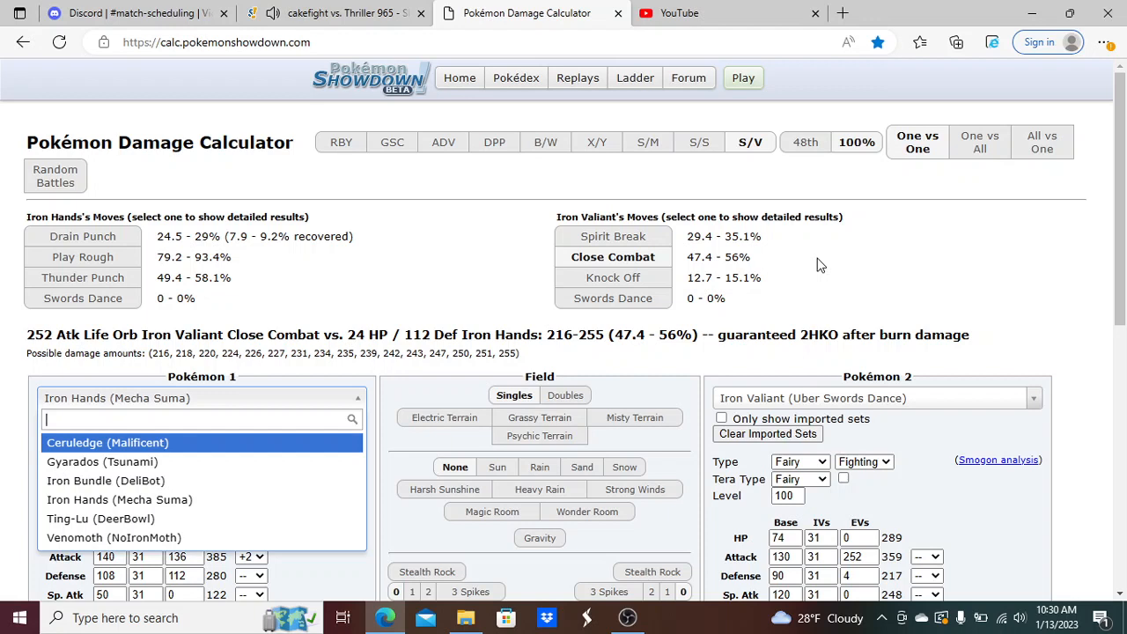
- Load OU Offensive Scizor as the opponent, make Gyarados (Tsunami) the attacker, and give Scizor Pounce
text(scizo)
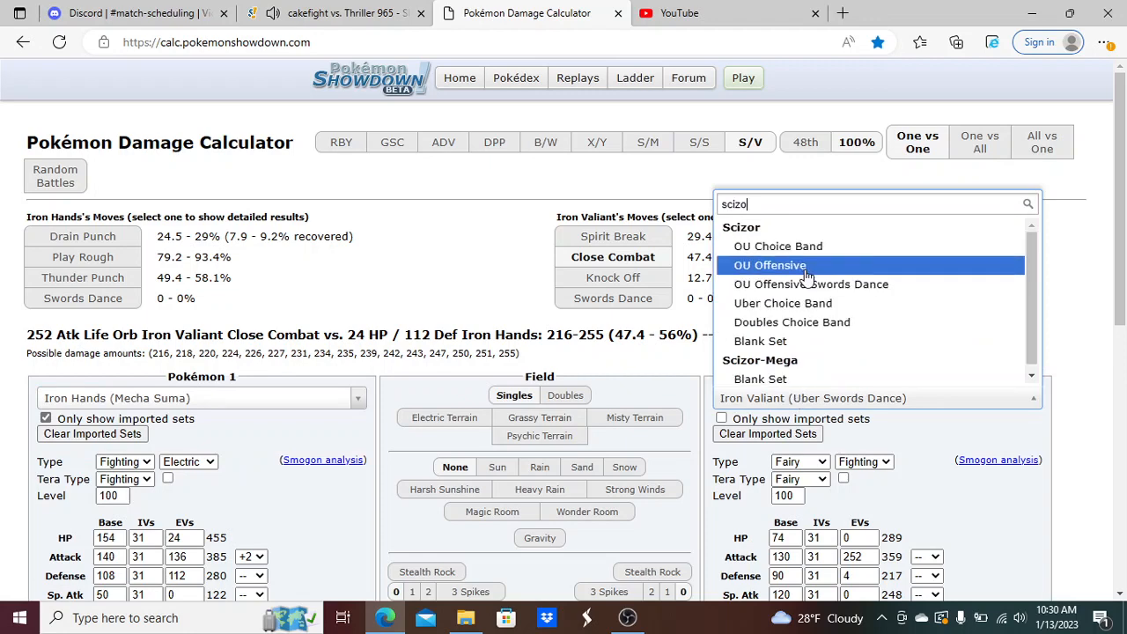
click(770, 264)
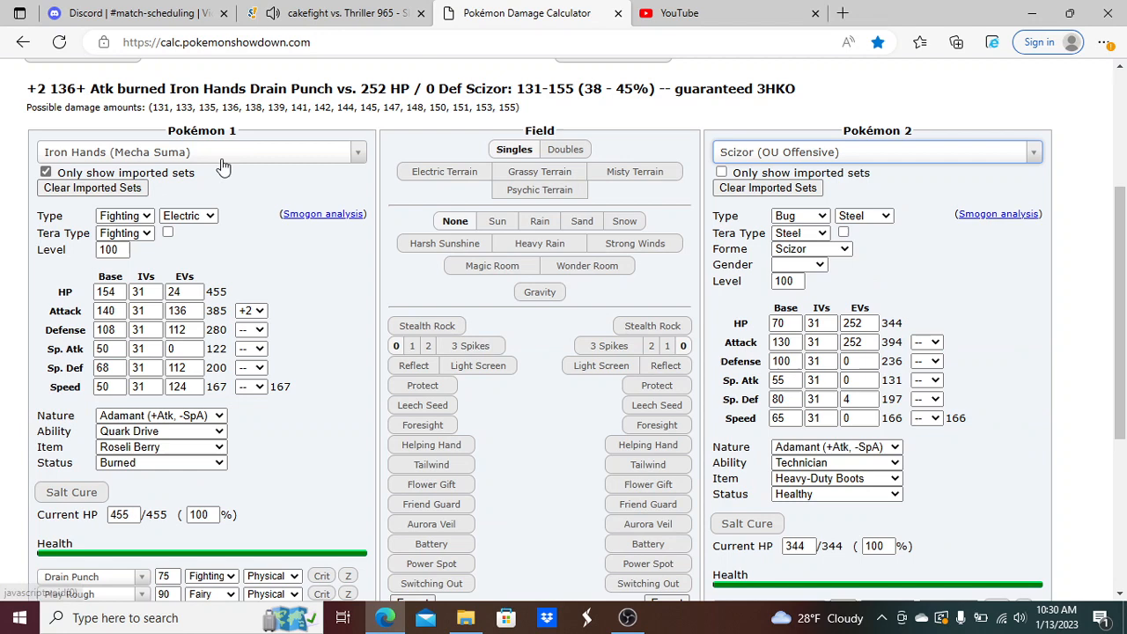
click(201, 152)
text(Gyarados (Tsunami)
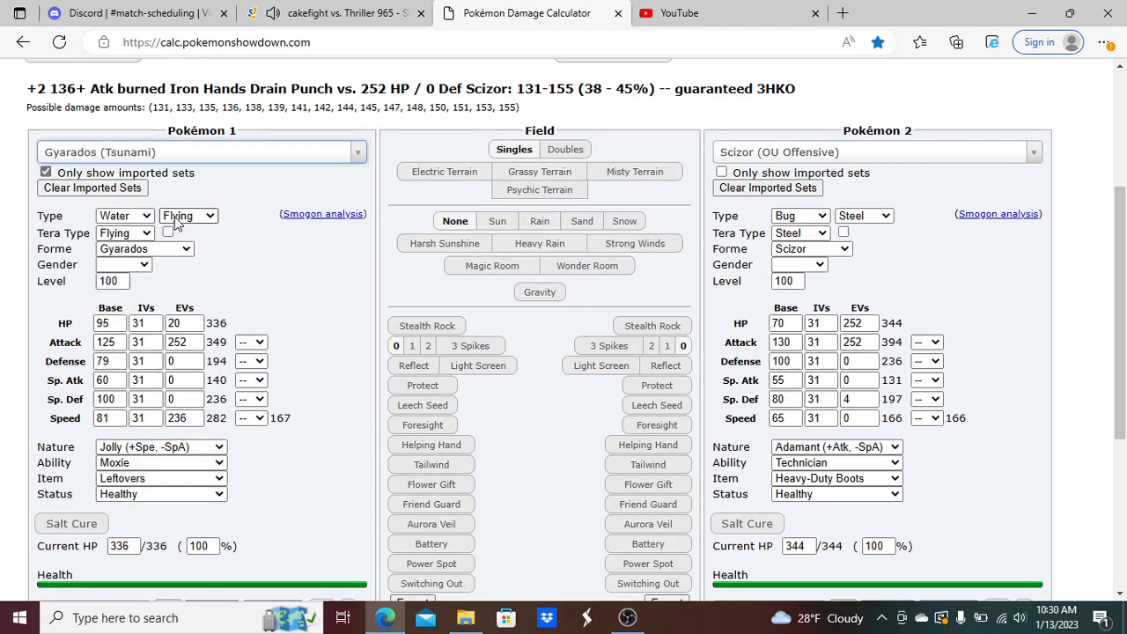
scroll(down, 3)
text(poun)
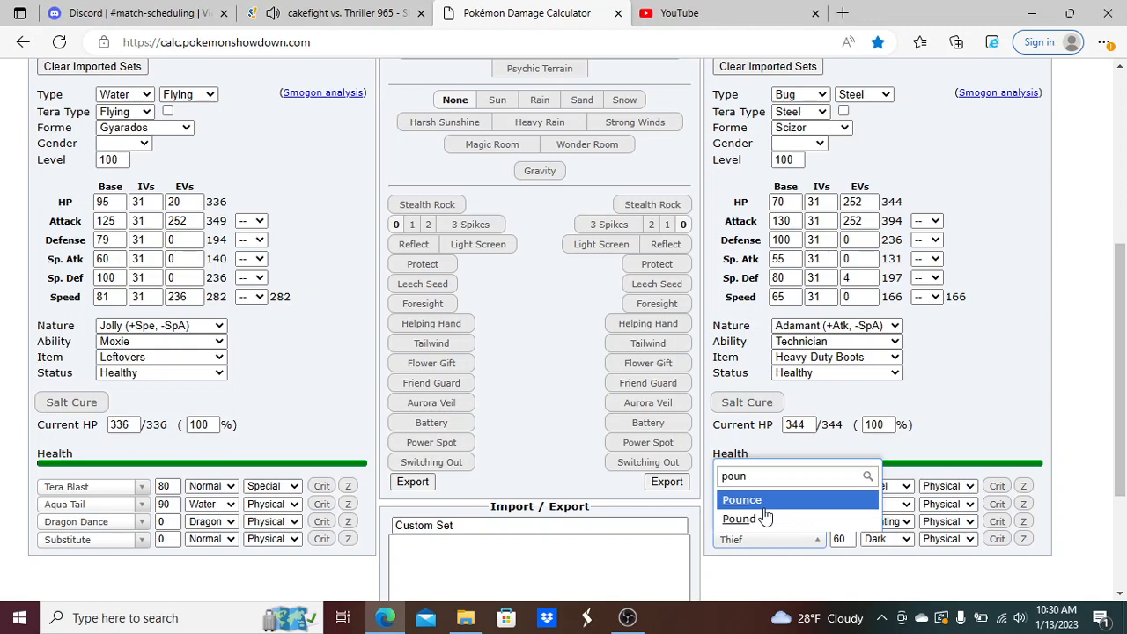
click(350, 14)
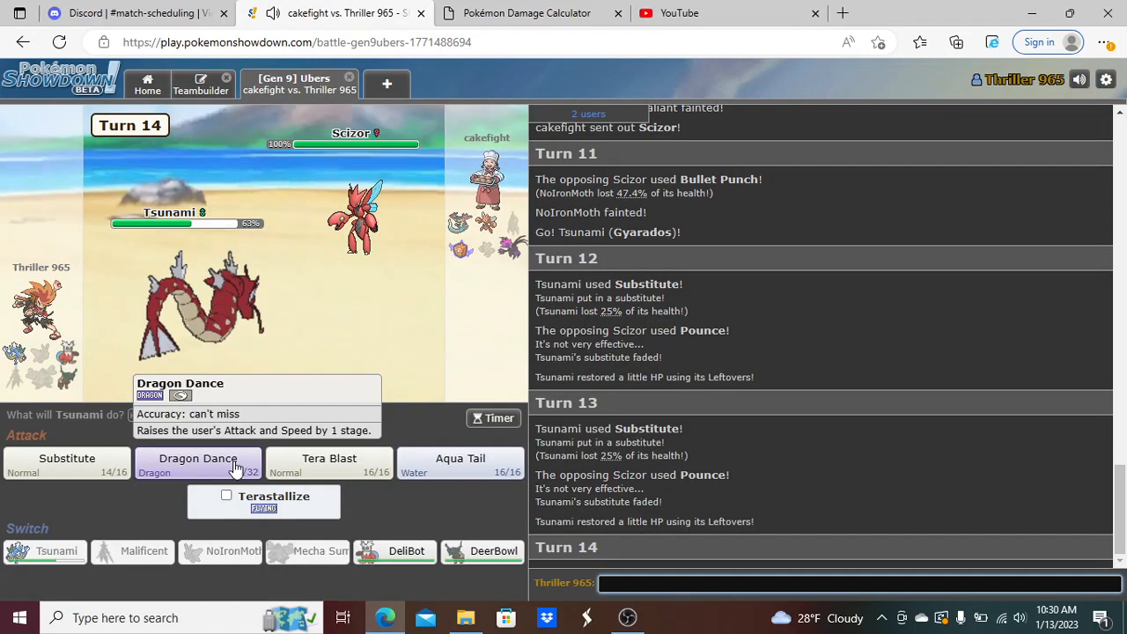
- Have Tsunami use Dragon Dance on turn 14
click(197, 461)
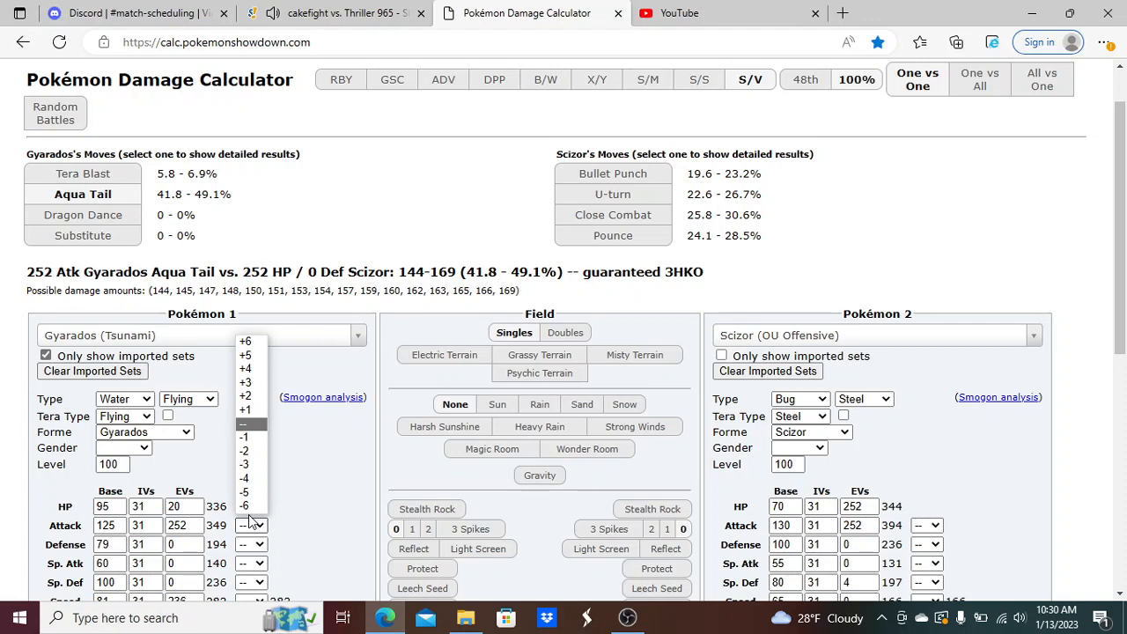
- Give Gyarados +1 Attack and Tera Flying so Tera Blast hits Scizor for 73.8–87.2%
click(244, 408)
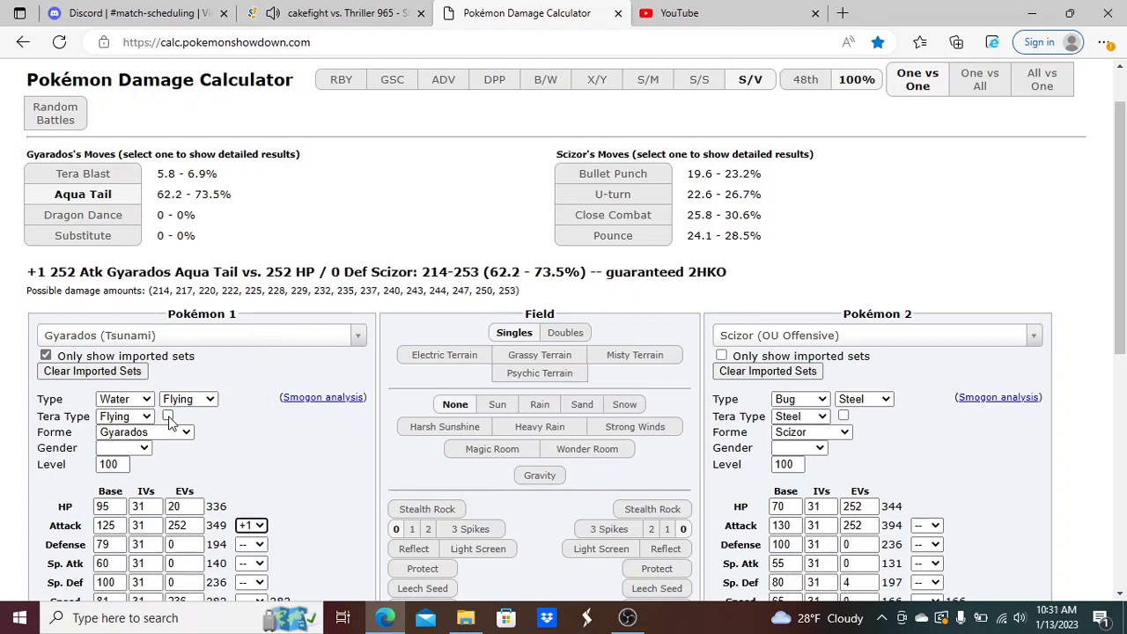
click(168, 415)
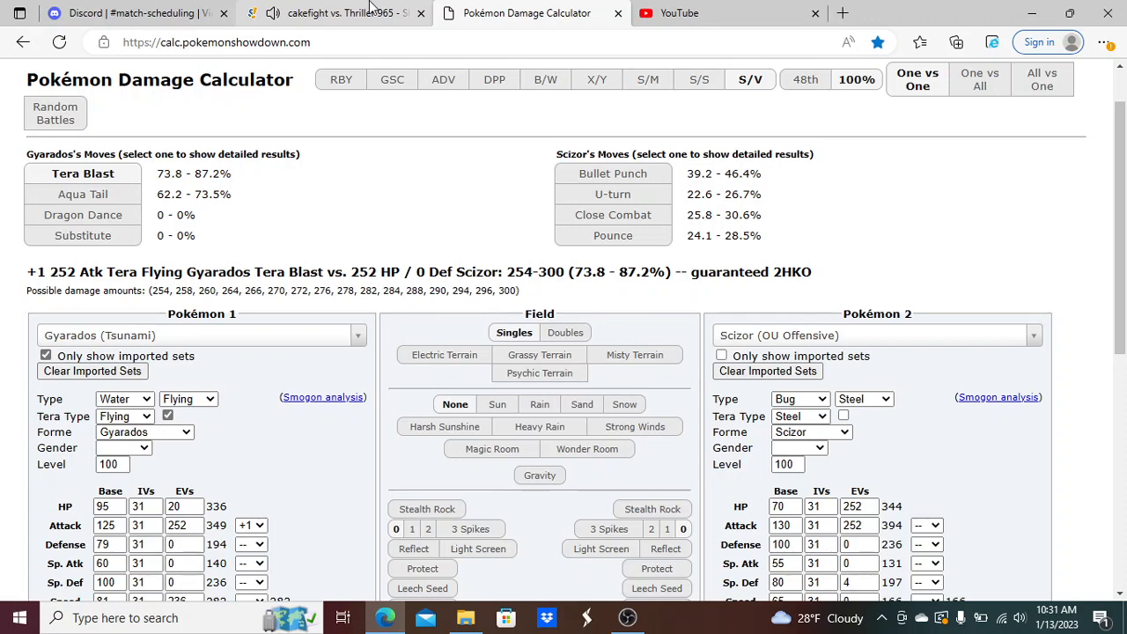
click(352, 13)
text(iron ju)
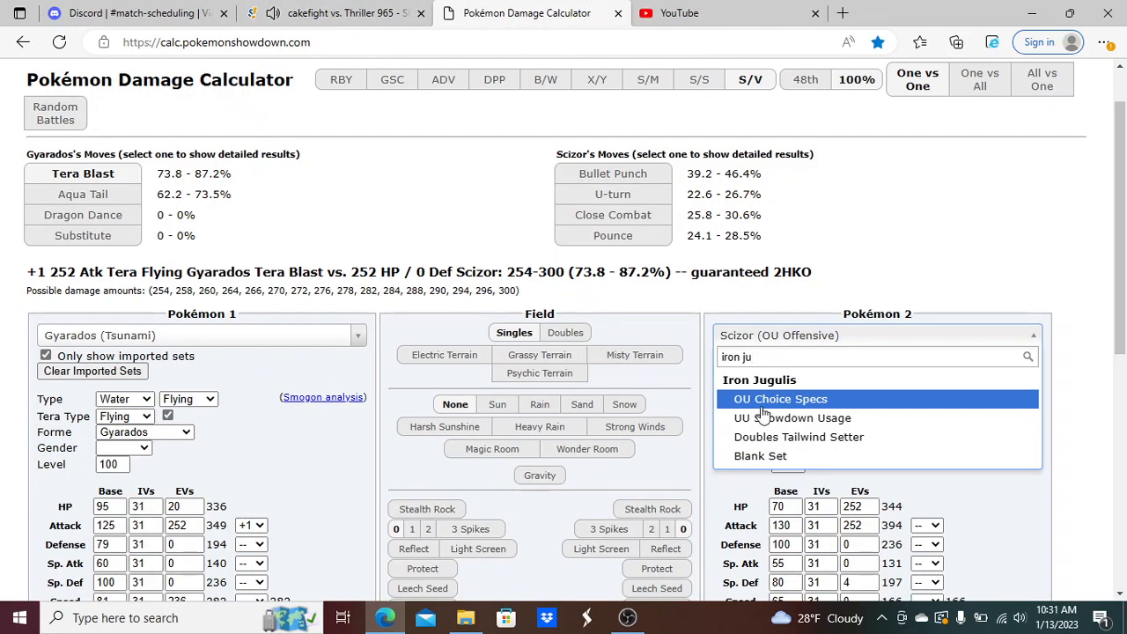
- Load the UU Showdown Usage Iron Jugulis set and check its Hurricane against the team
click(791, 417)
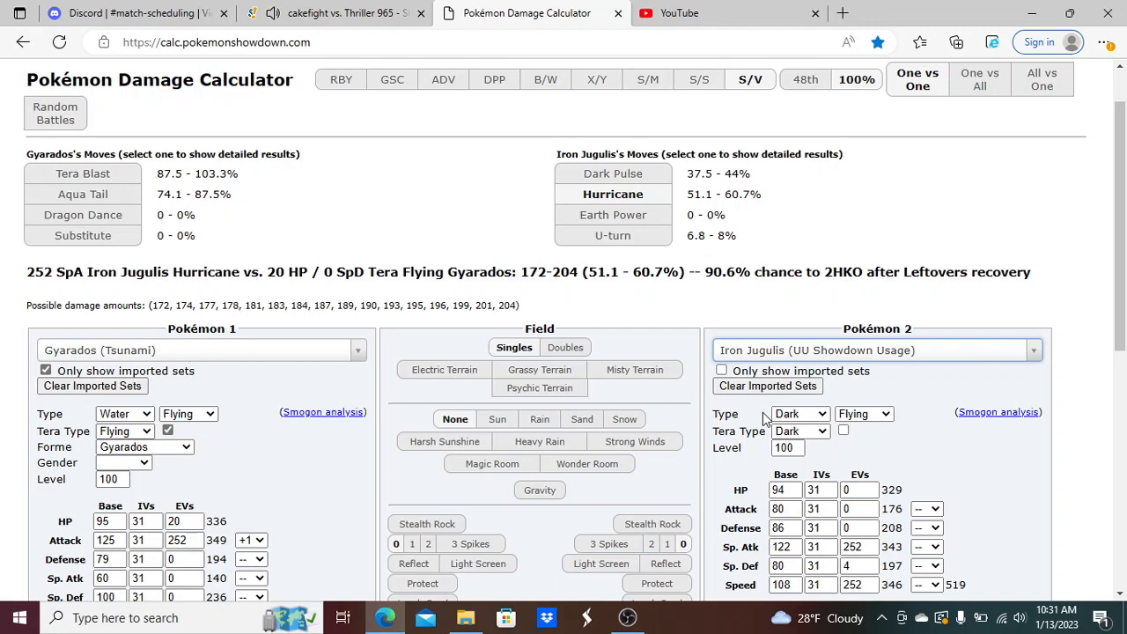
click(349, 12)
text(dragapul)
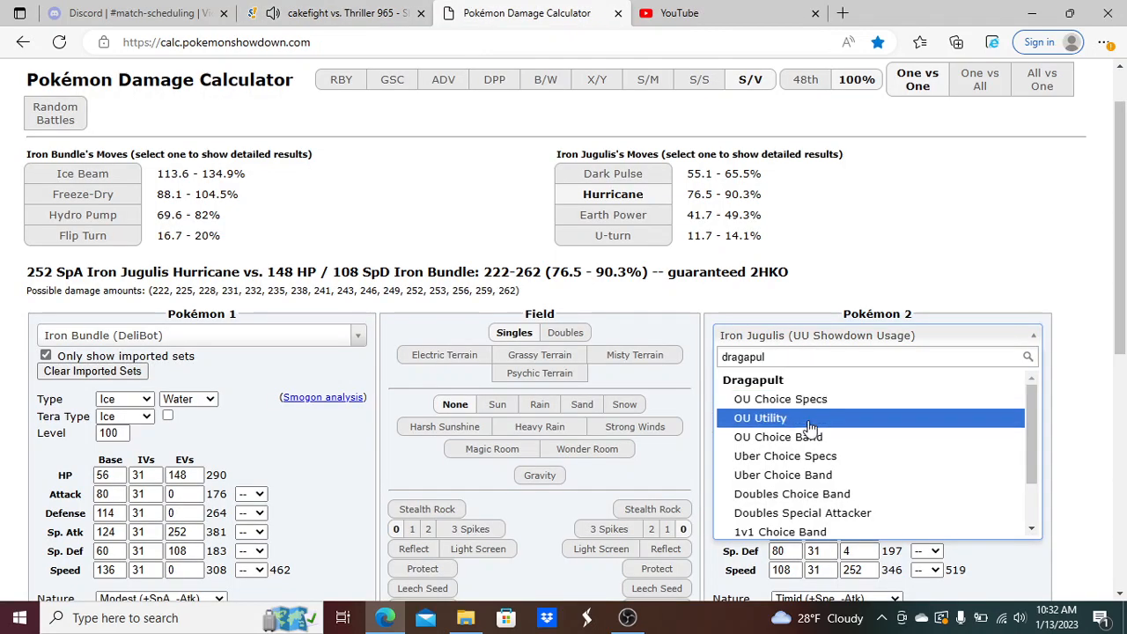
- Load the OU Utility Dragapult set as the opposing Pokémon
click(761, 418)
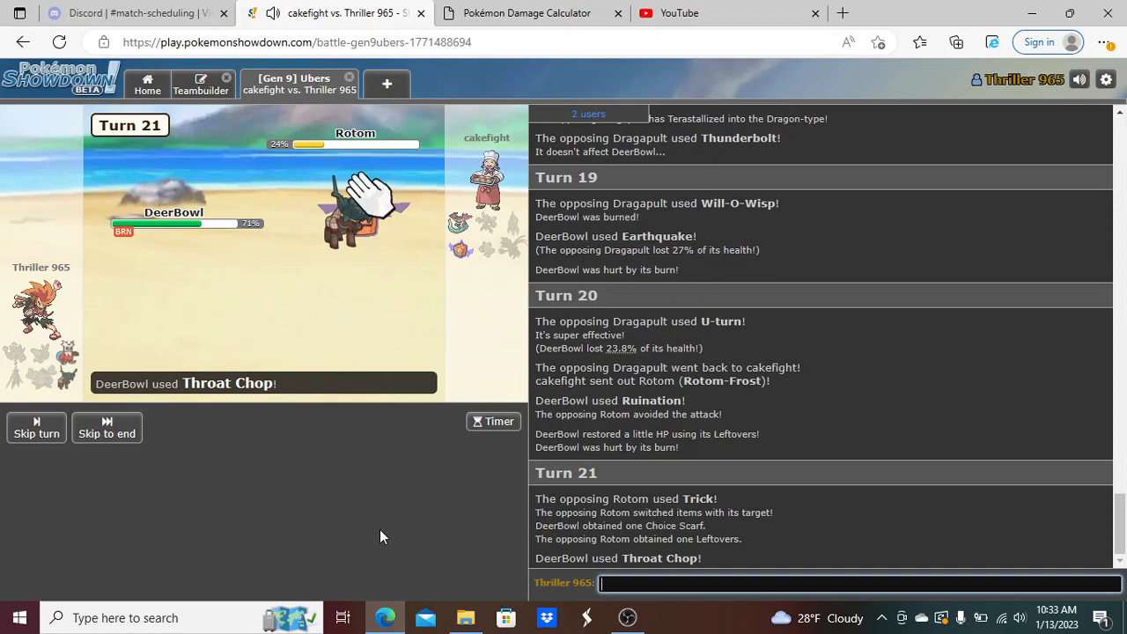
- Send out DeliBot and choose Ice Beam against Dragapult on turn 24
click(106, 433)
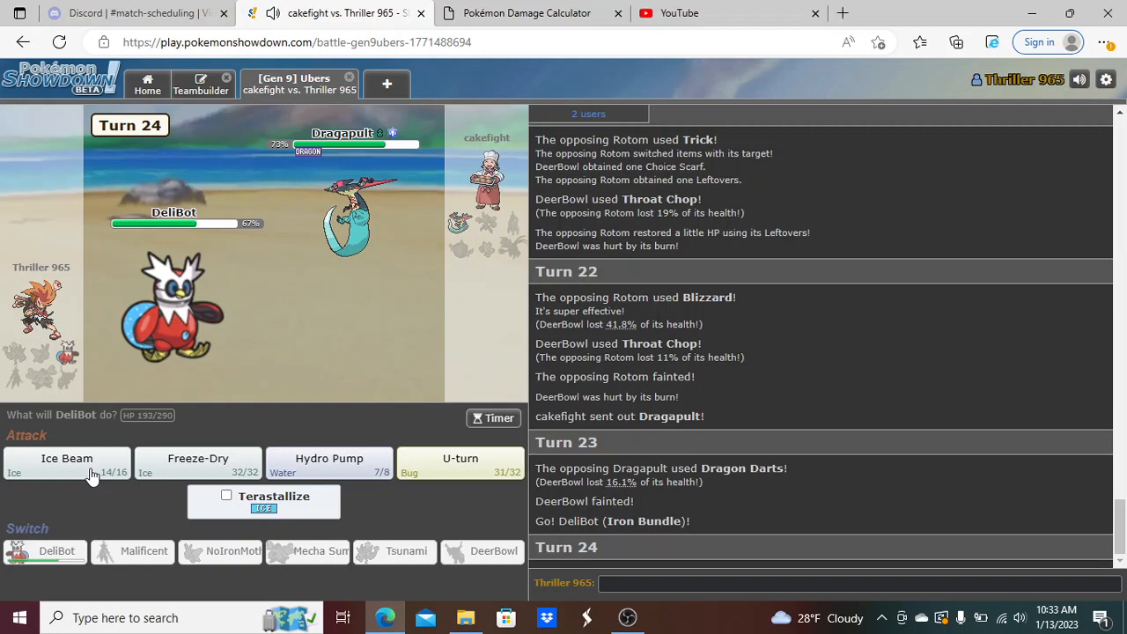
click(67, 457)
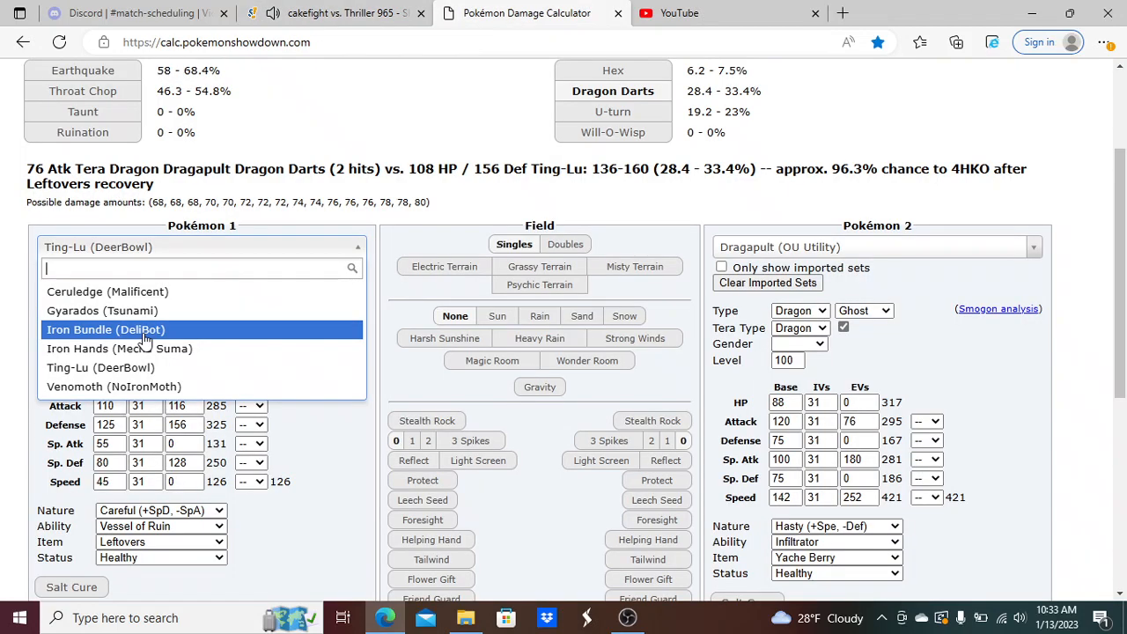
- Make Iron Bundle (DeliBot) the attacker against Dragapult
click(344, 14)
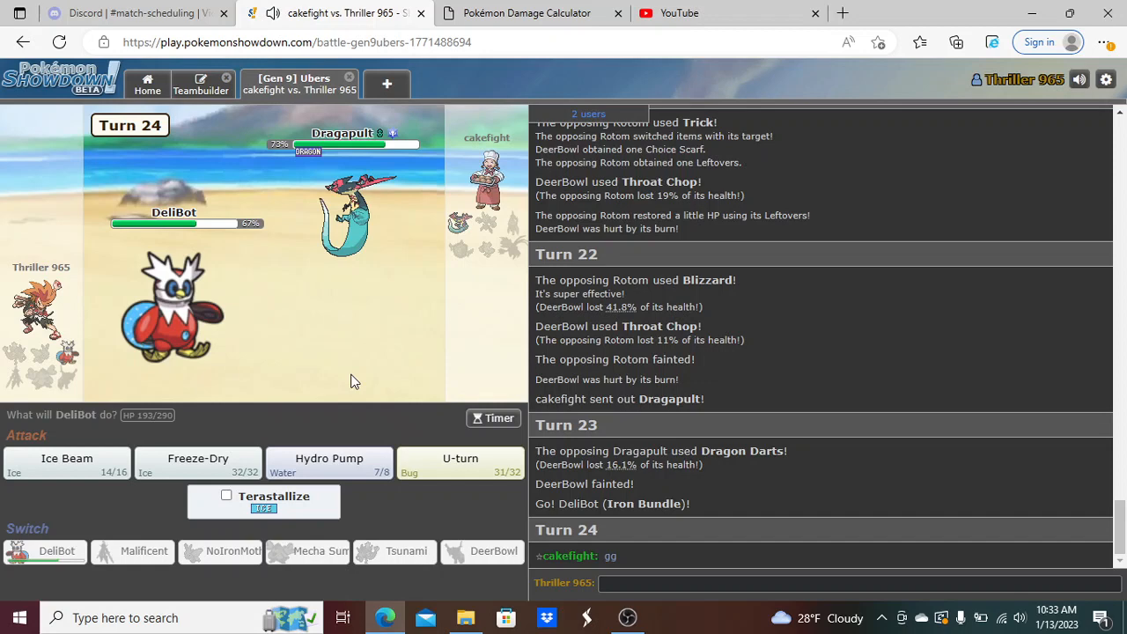
- Knock out Dragapult with DeliBot's Ice Beam to win, checking the calculator before returning
click(67, 461)
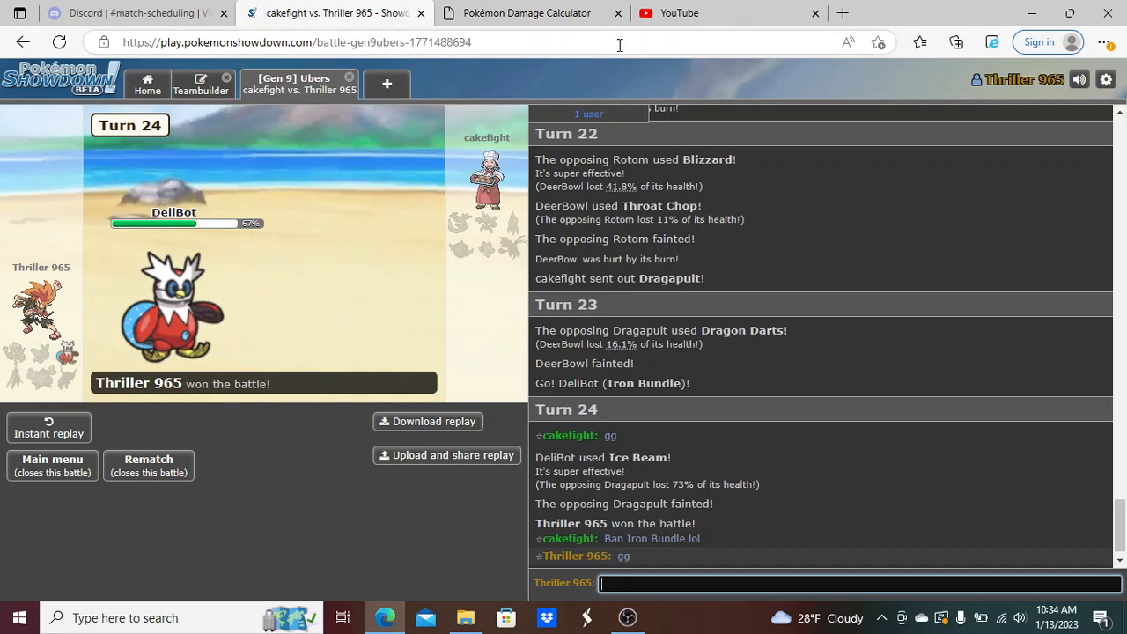
click(525, 14)
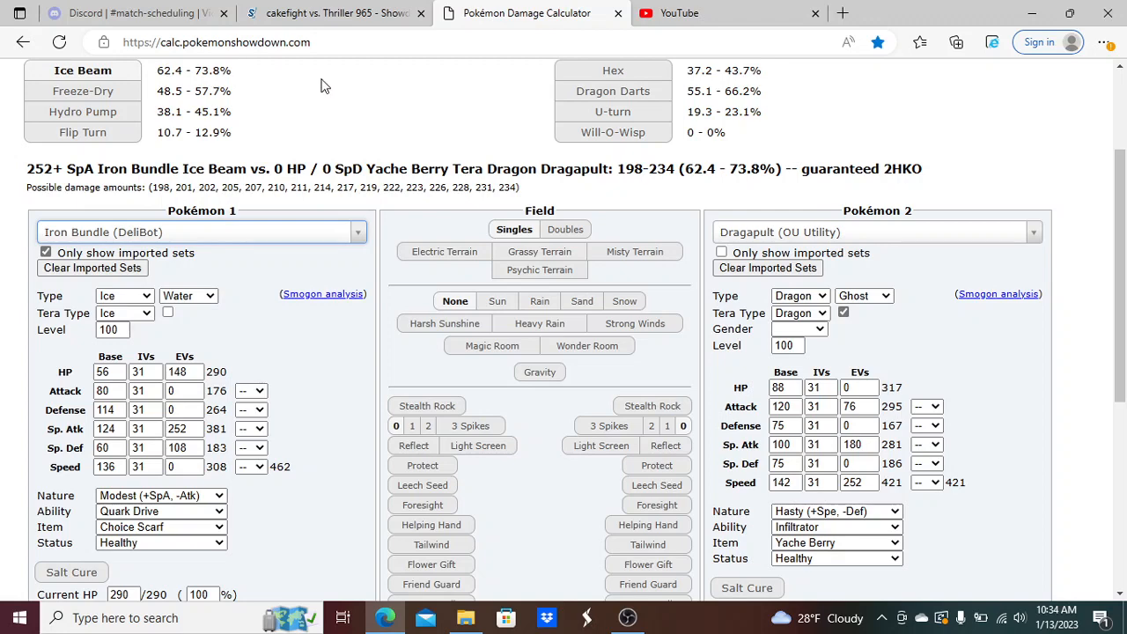
click(321, 12)
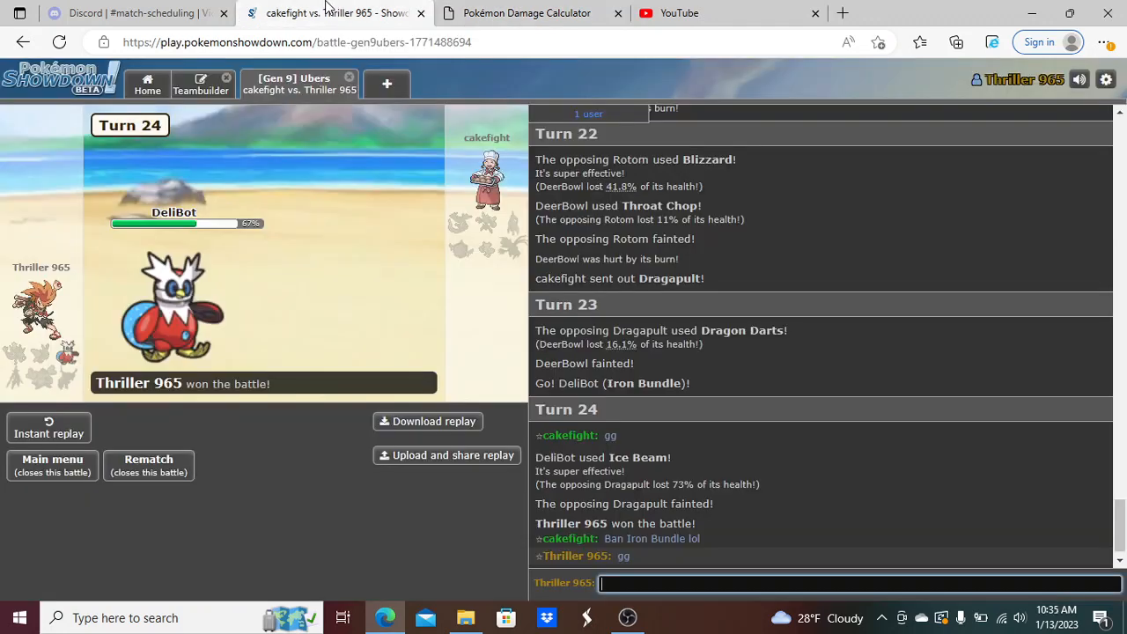
mouse_move(465, 231)
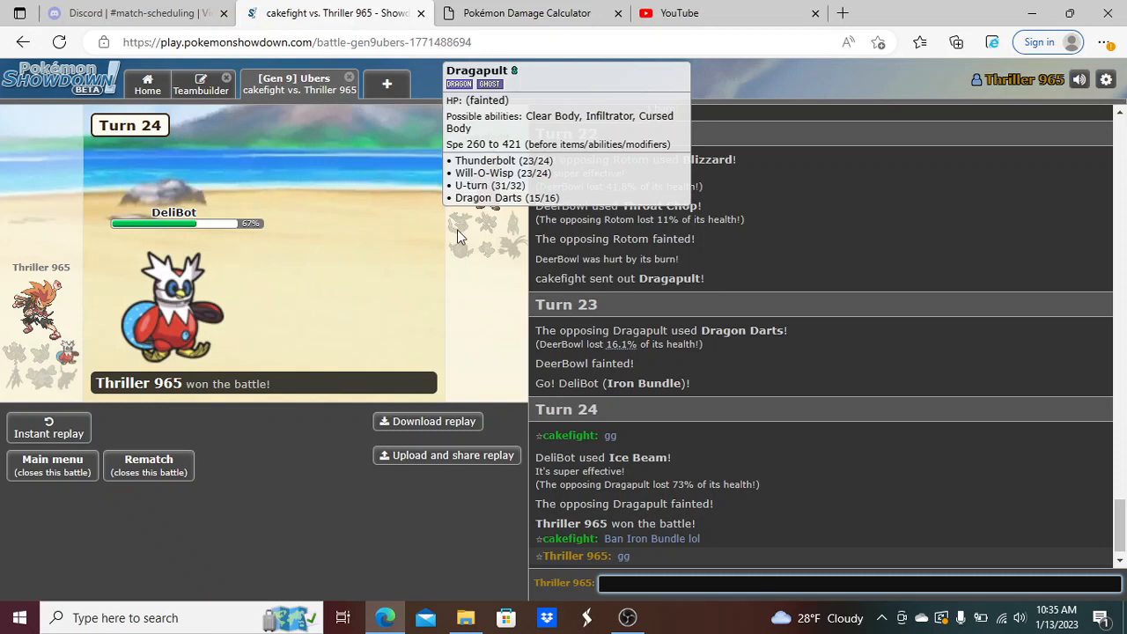
mouse_move(320, 530)
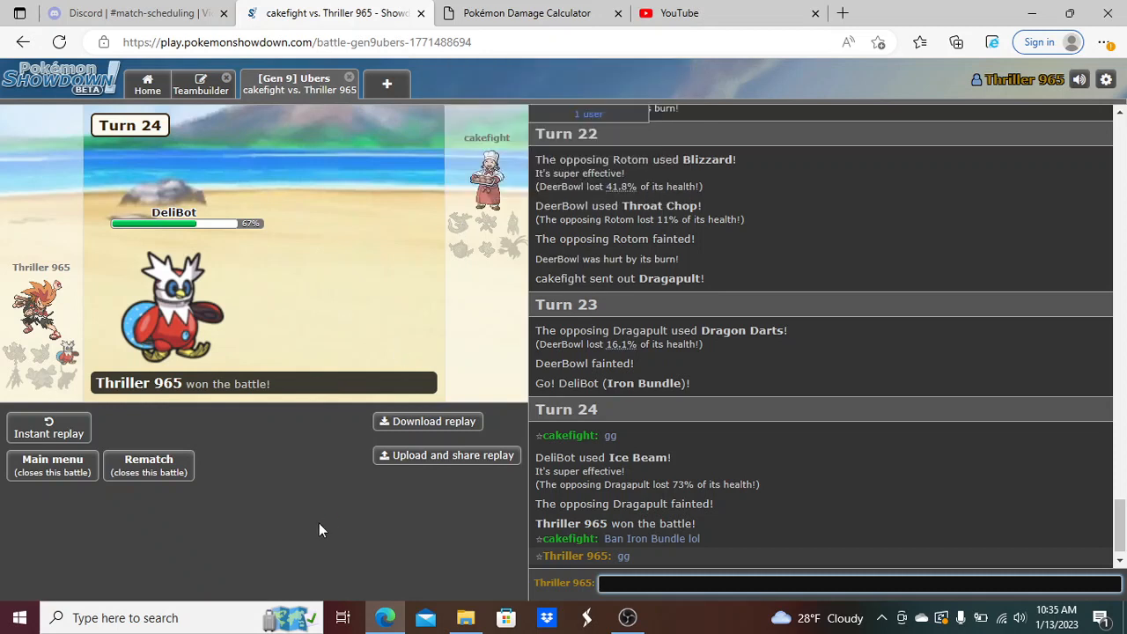